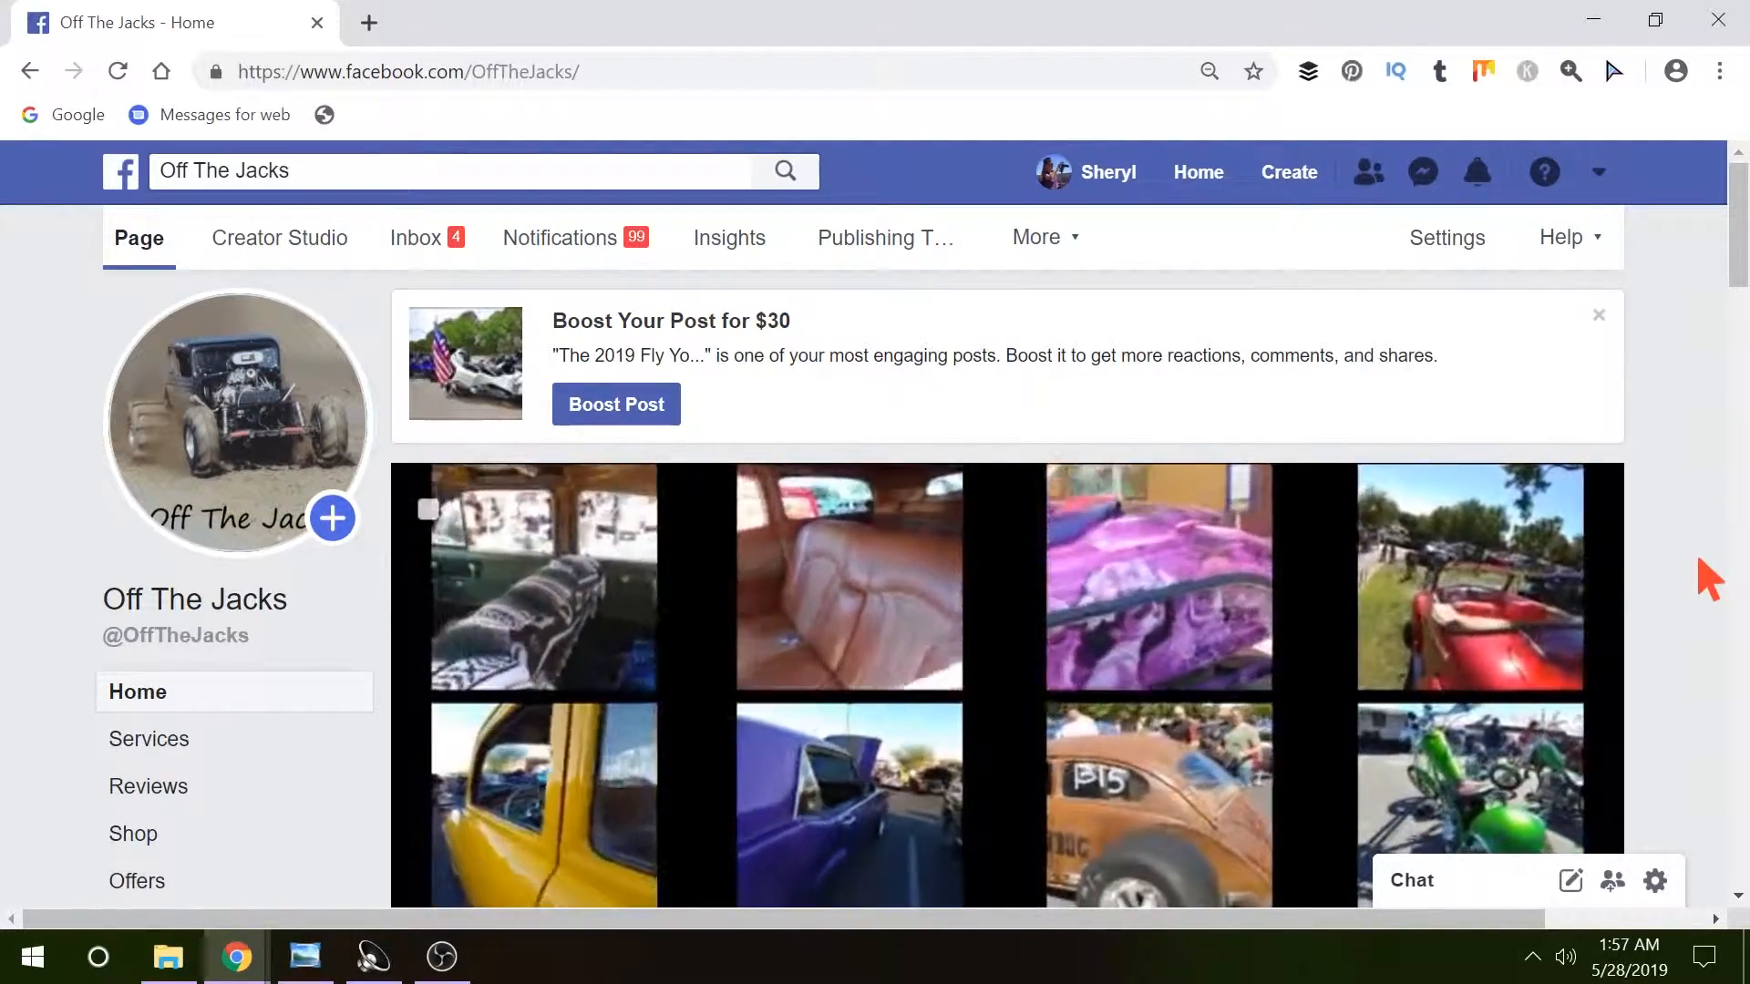
Step: Show the Off The Jacks Videos tab and scroll to its Playlists section with Lowriders and Rat Rods
scroll("down", 3)
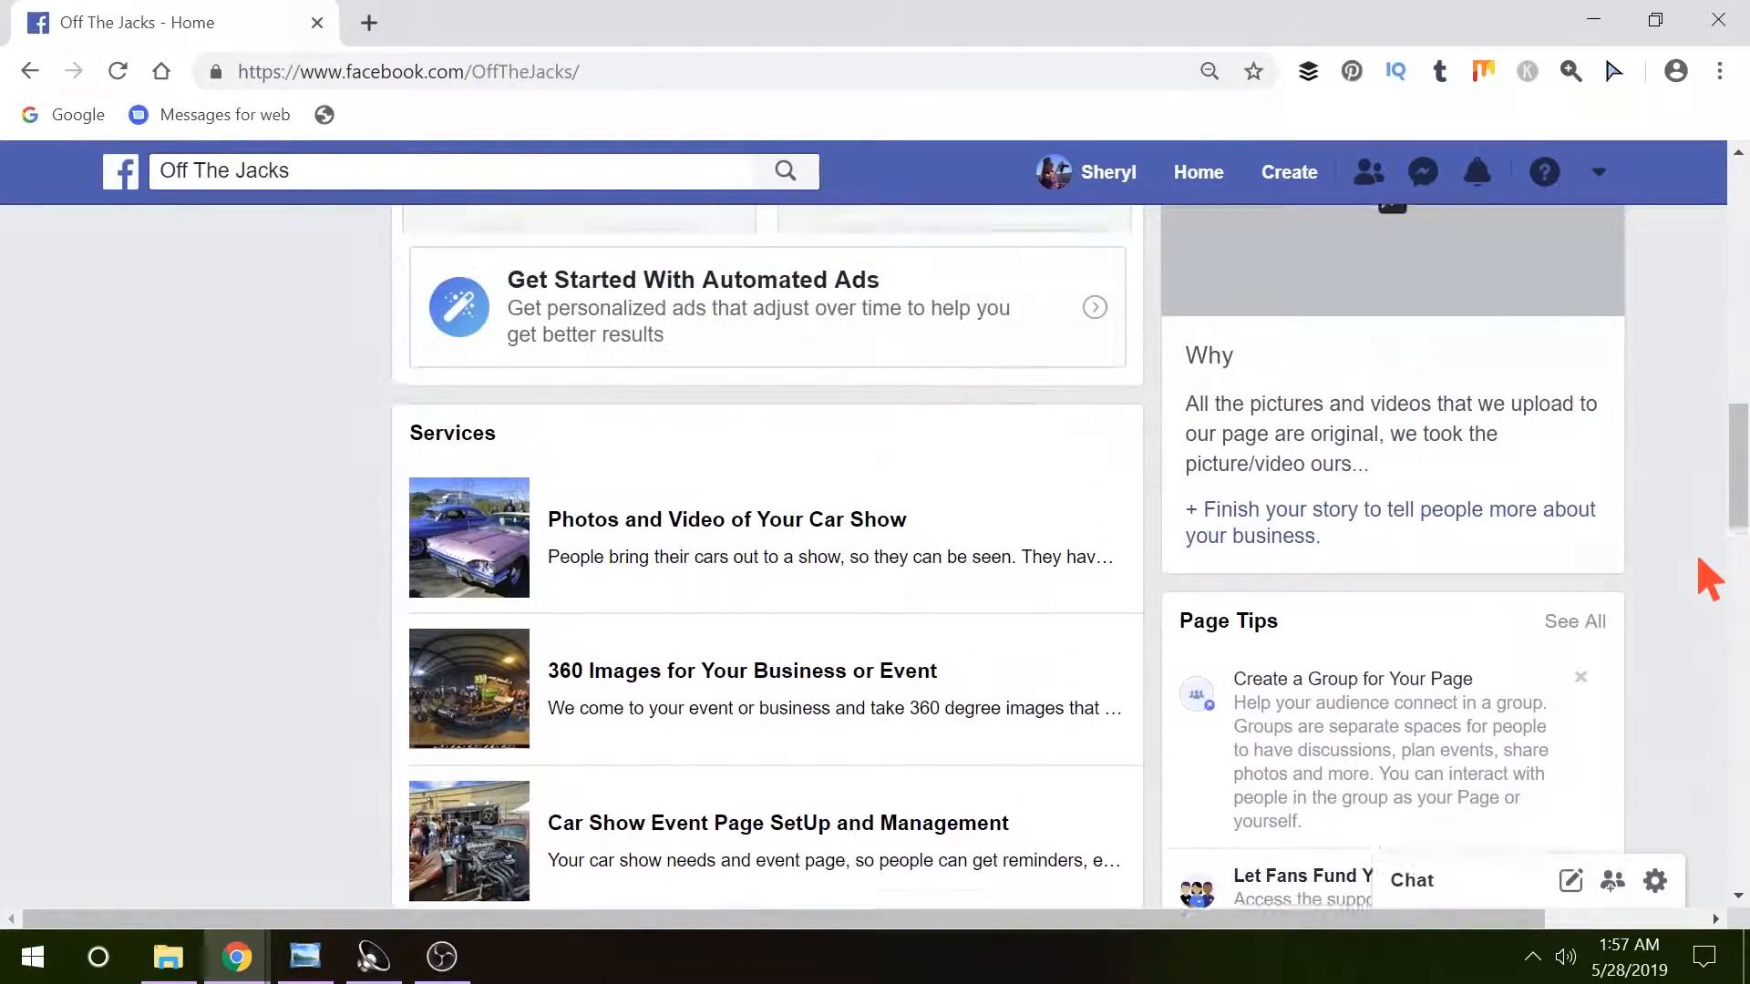
scroll("up", 3)
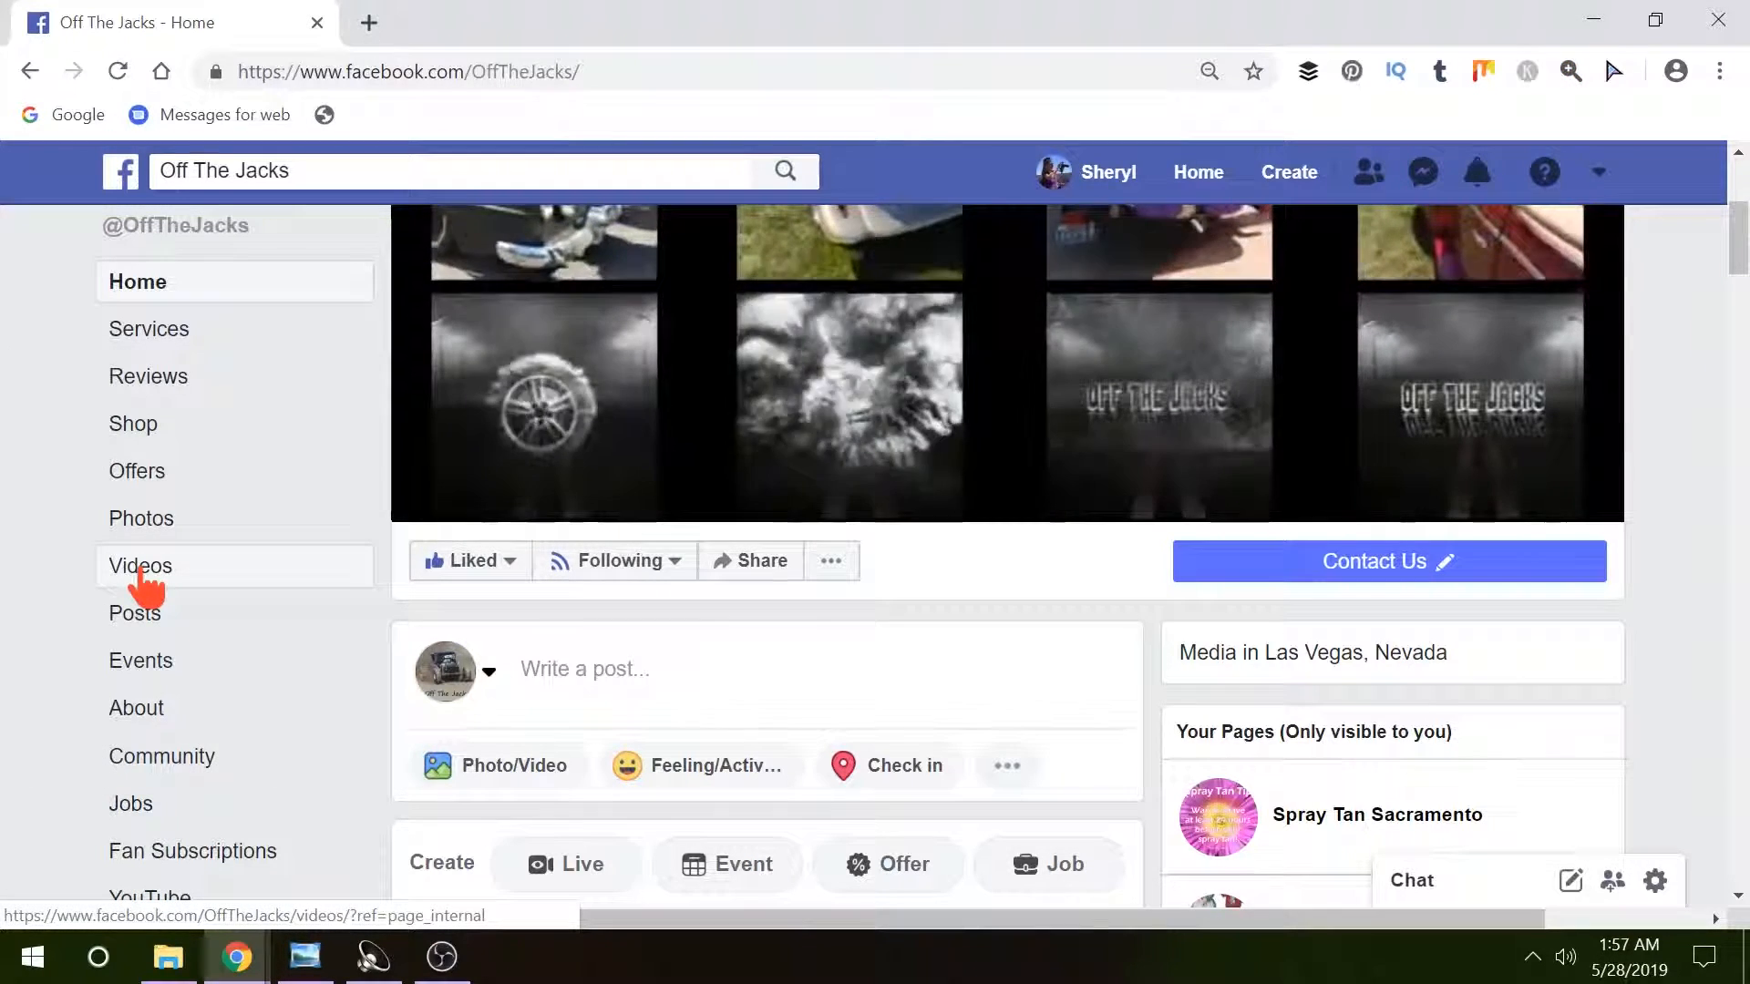
left_click(141, 565)
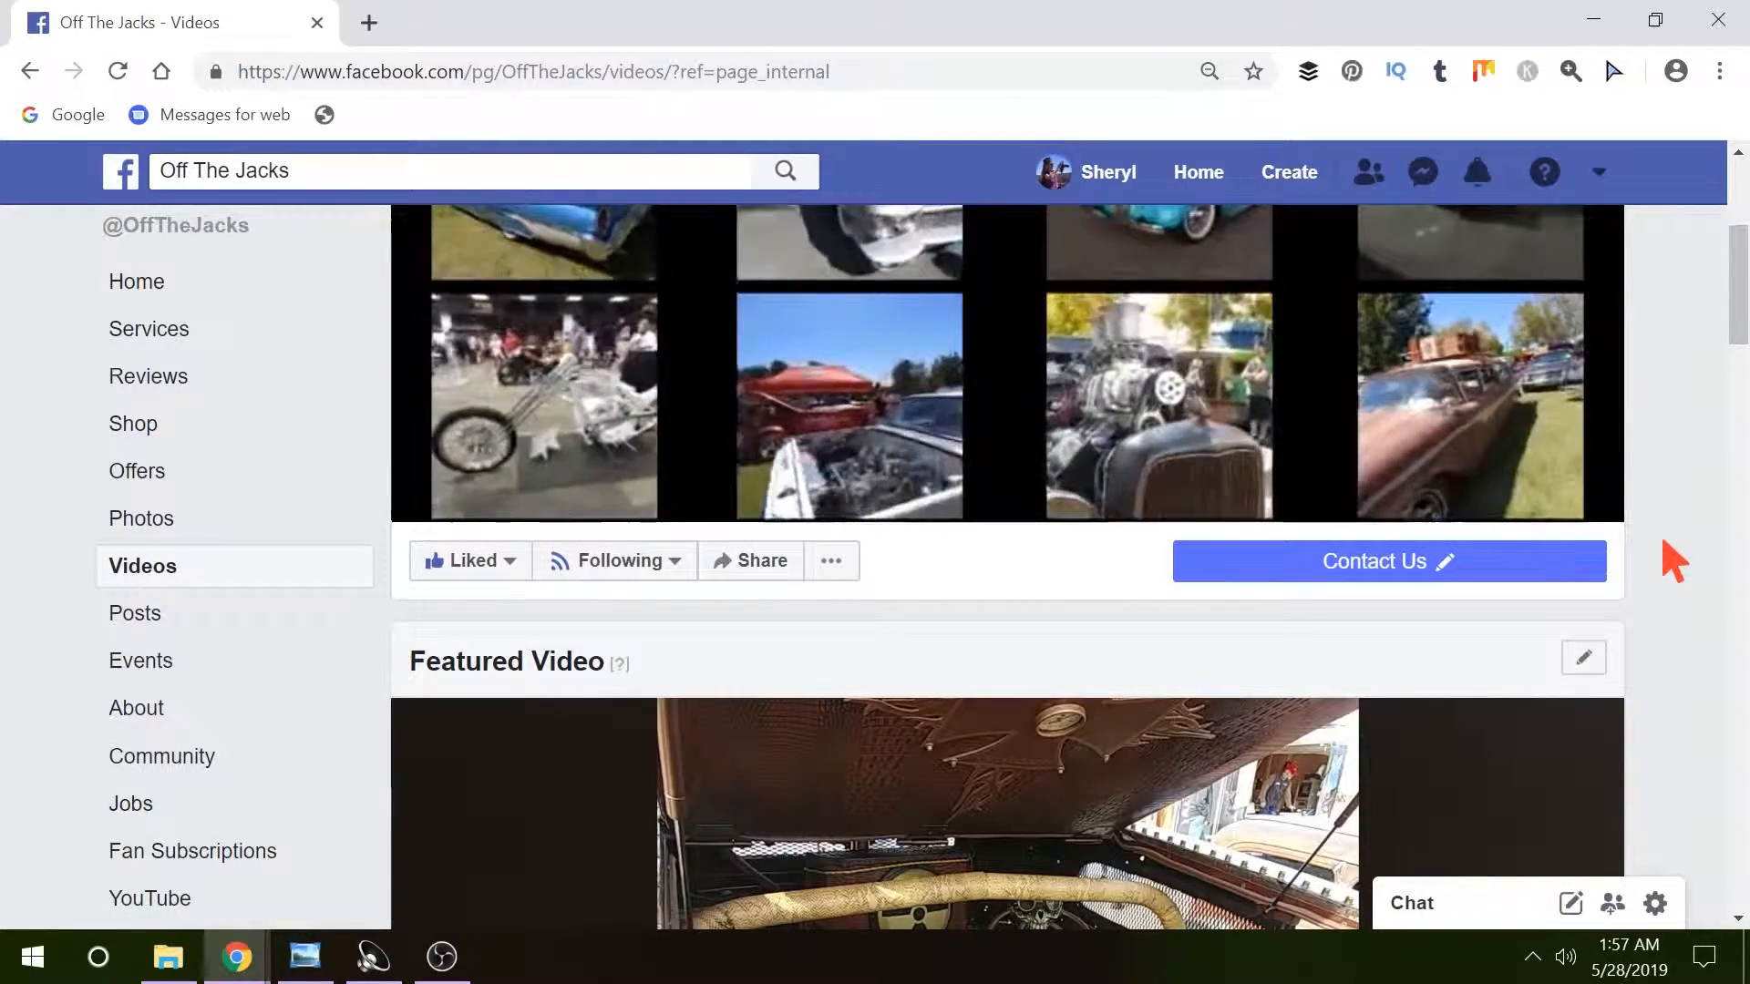
scroll("down", 3)
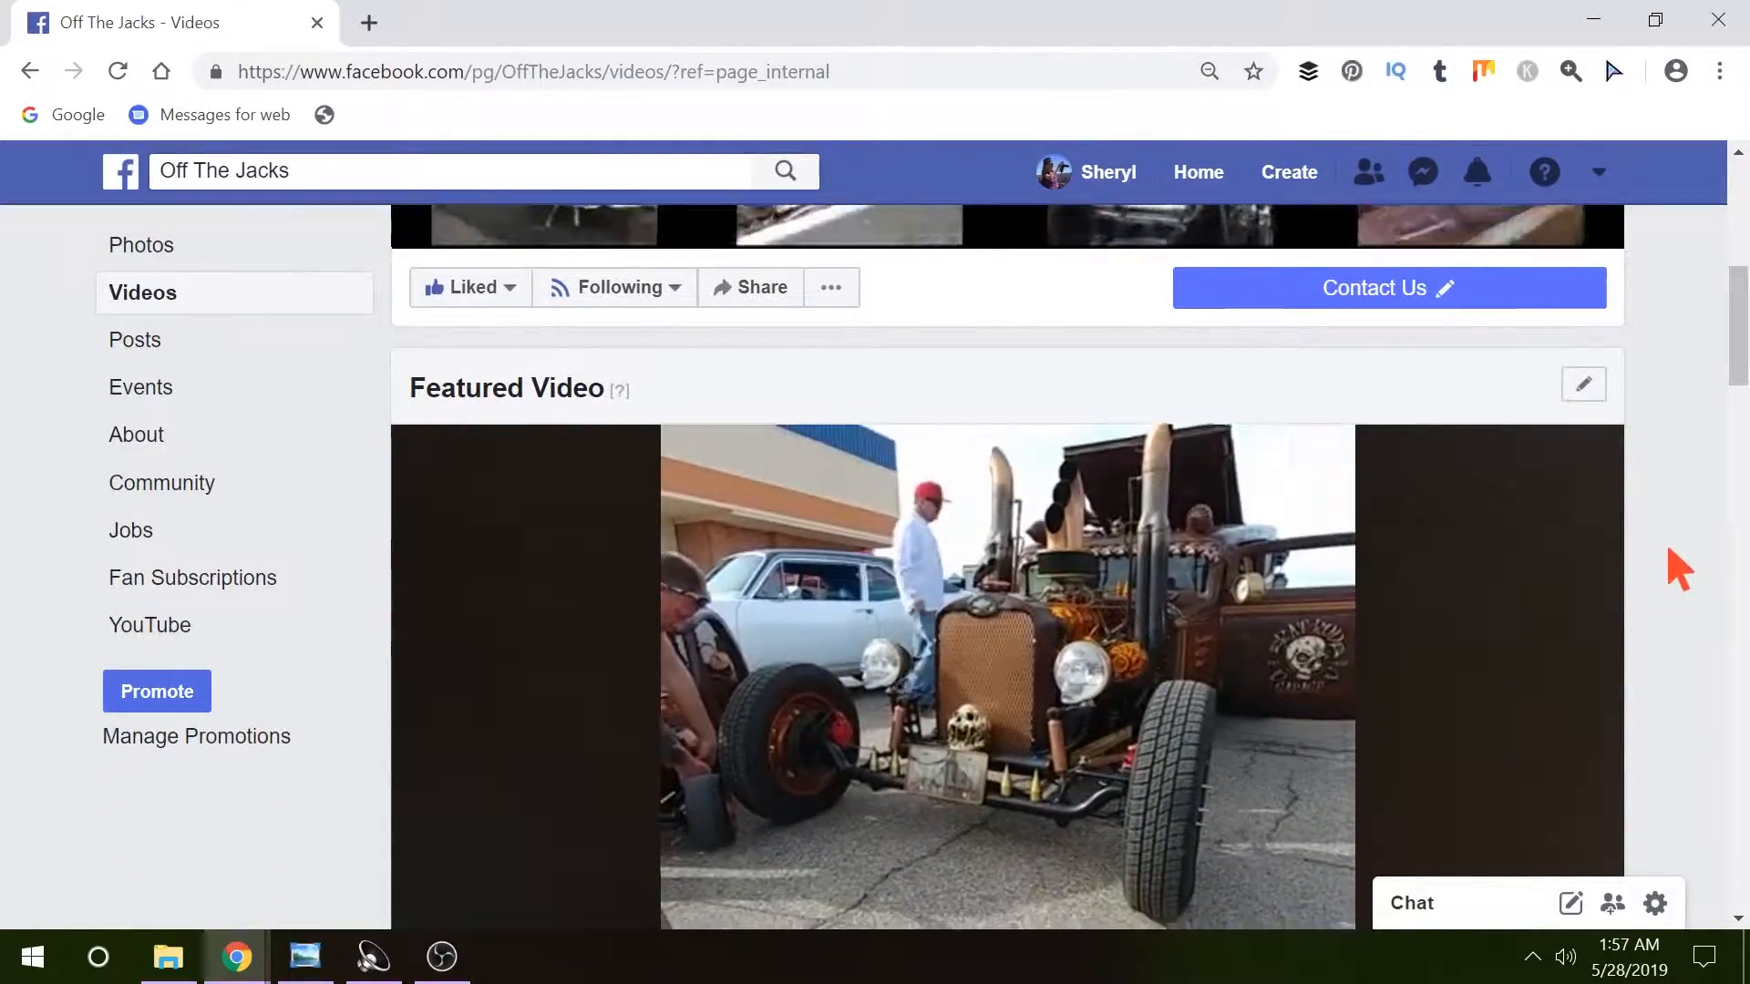
scroll("down", 3)
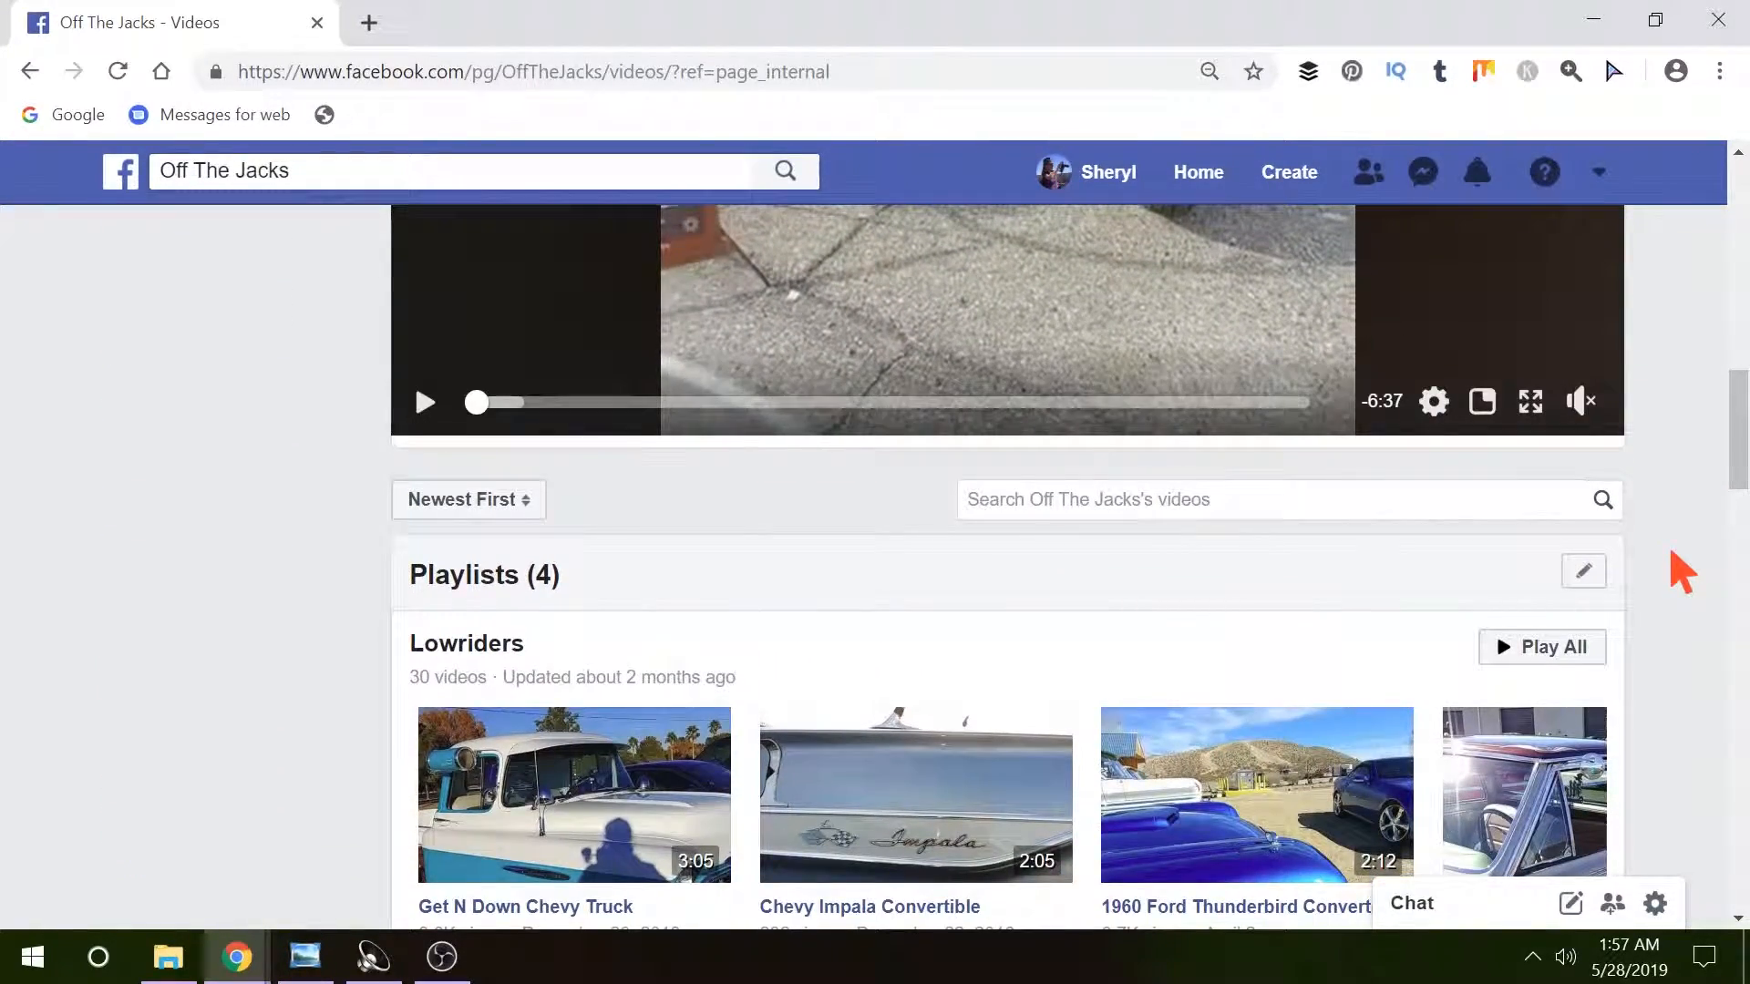
scroll("down", 3)
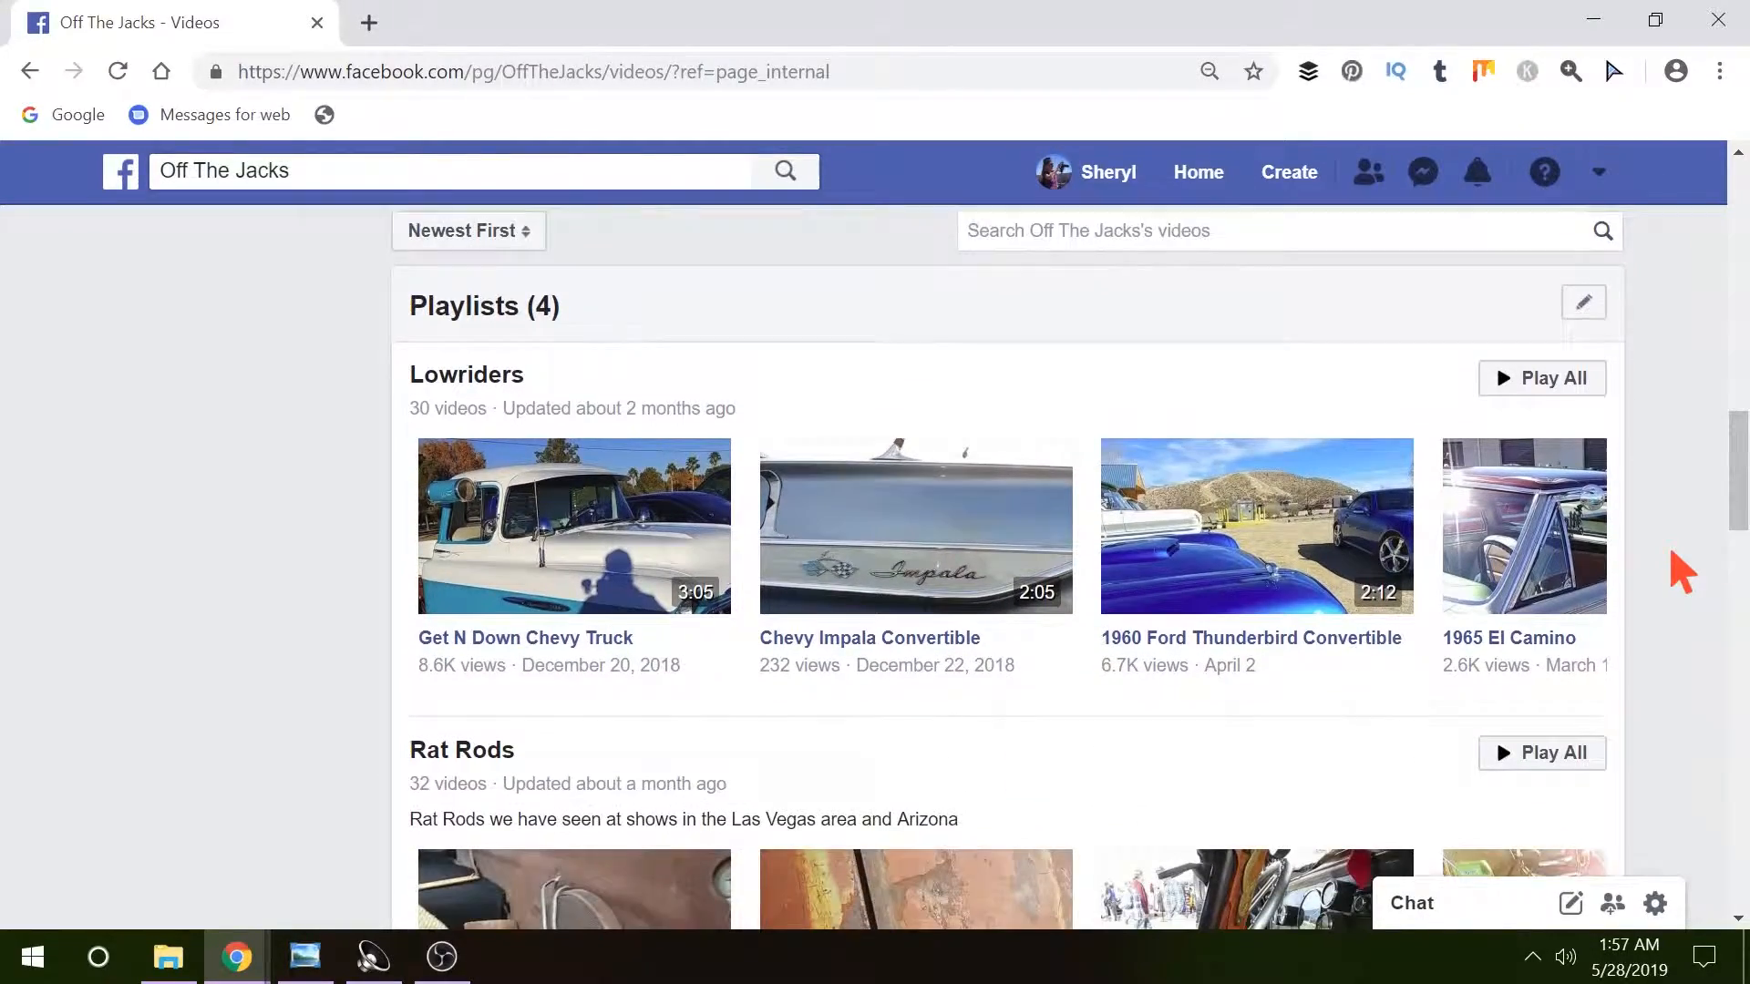
scroll("down", 3)
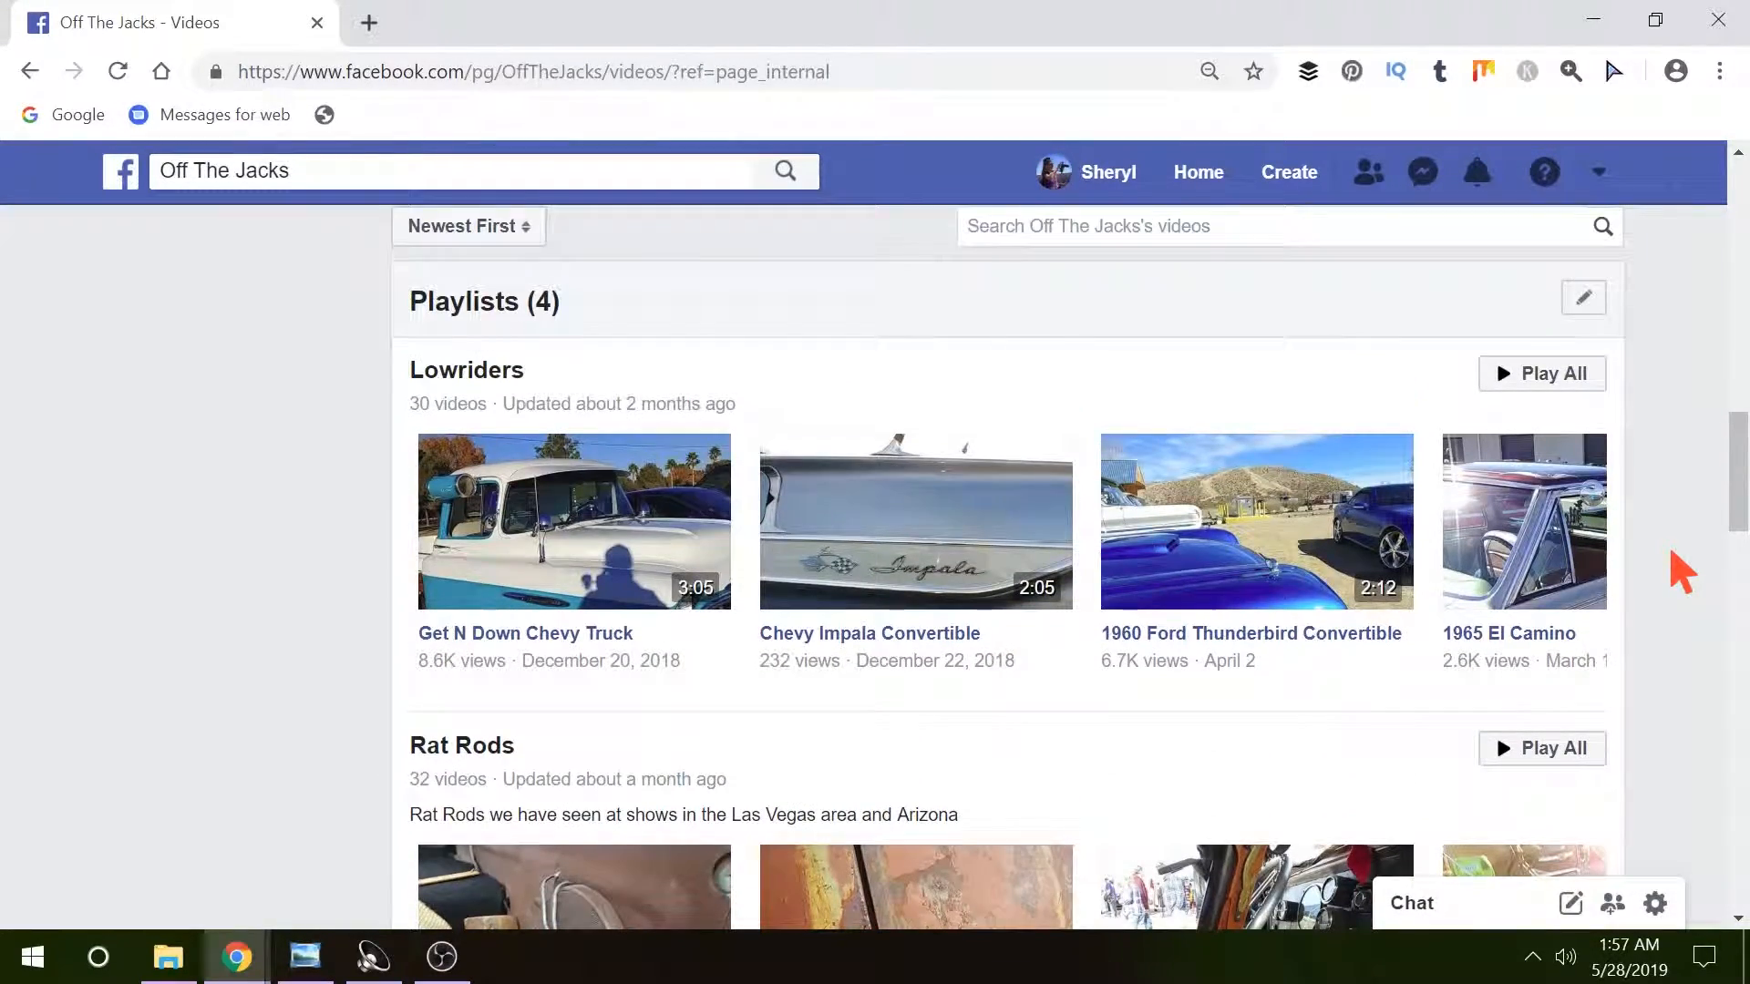
scroll("down", 3)
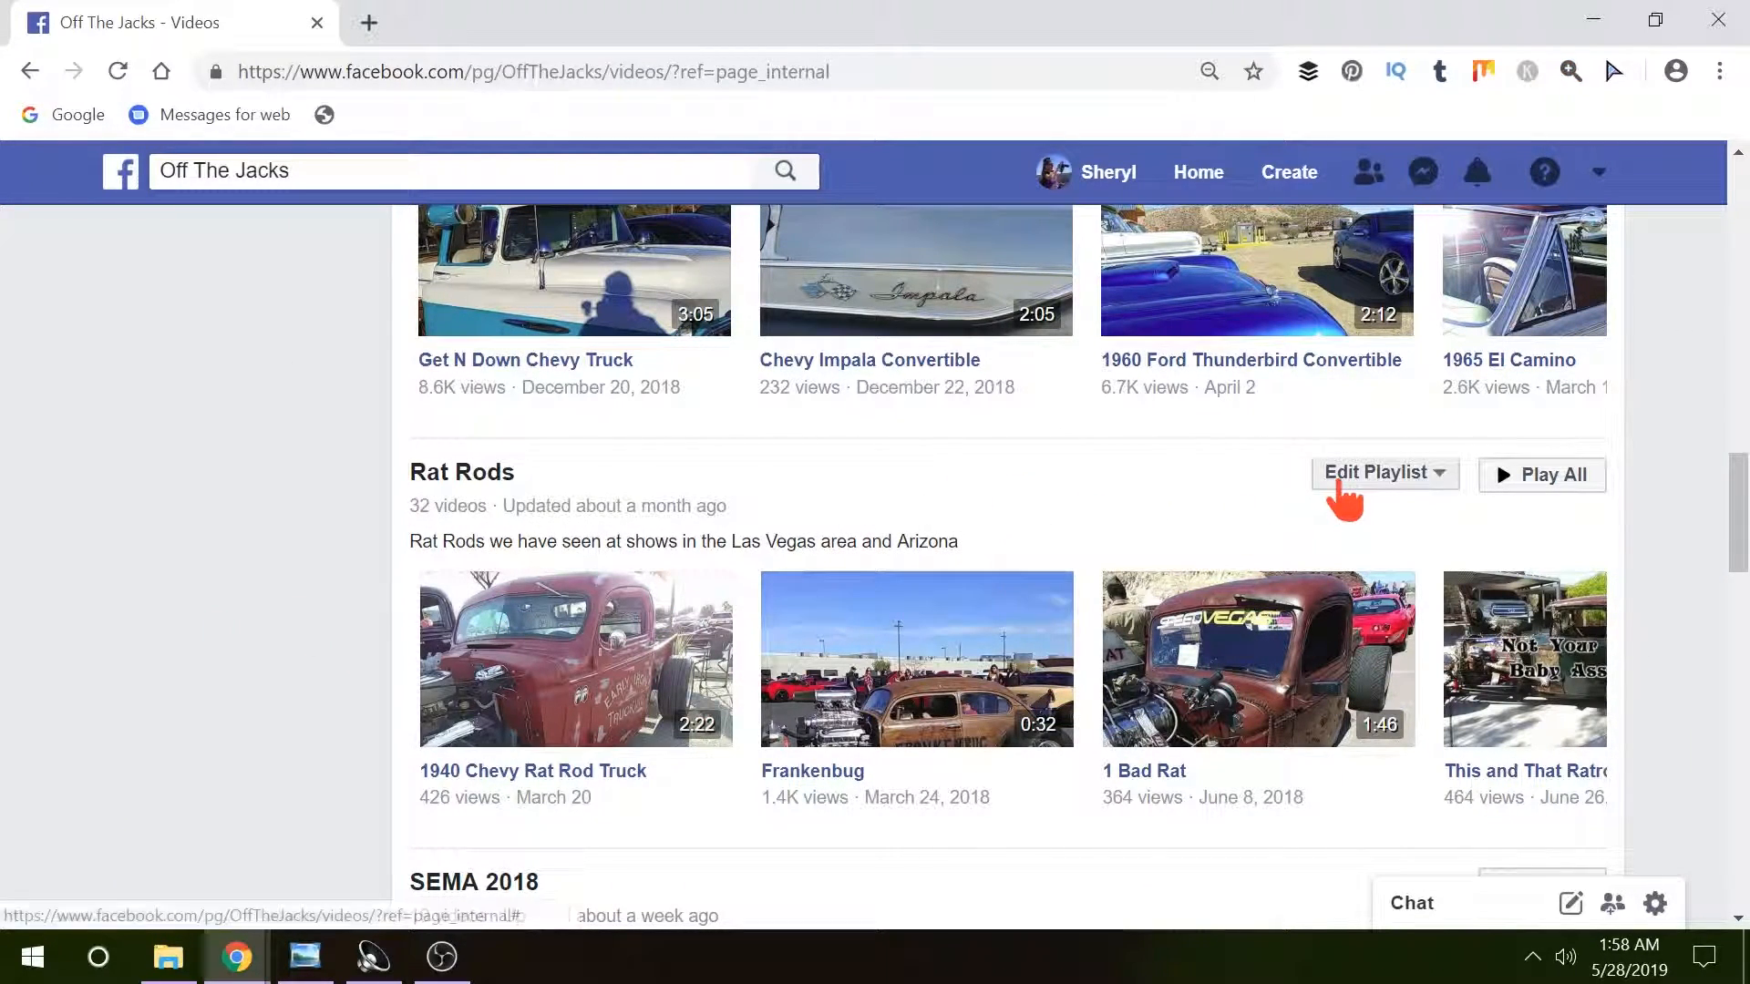
Step: Reveal the Rat Rods playlist's Edit Playlist options: change, reorder, retitle, delete
left_click(1385, 474)
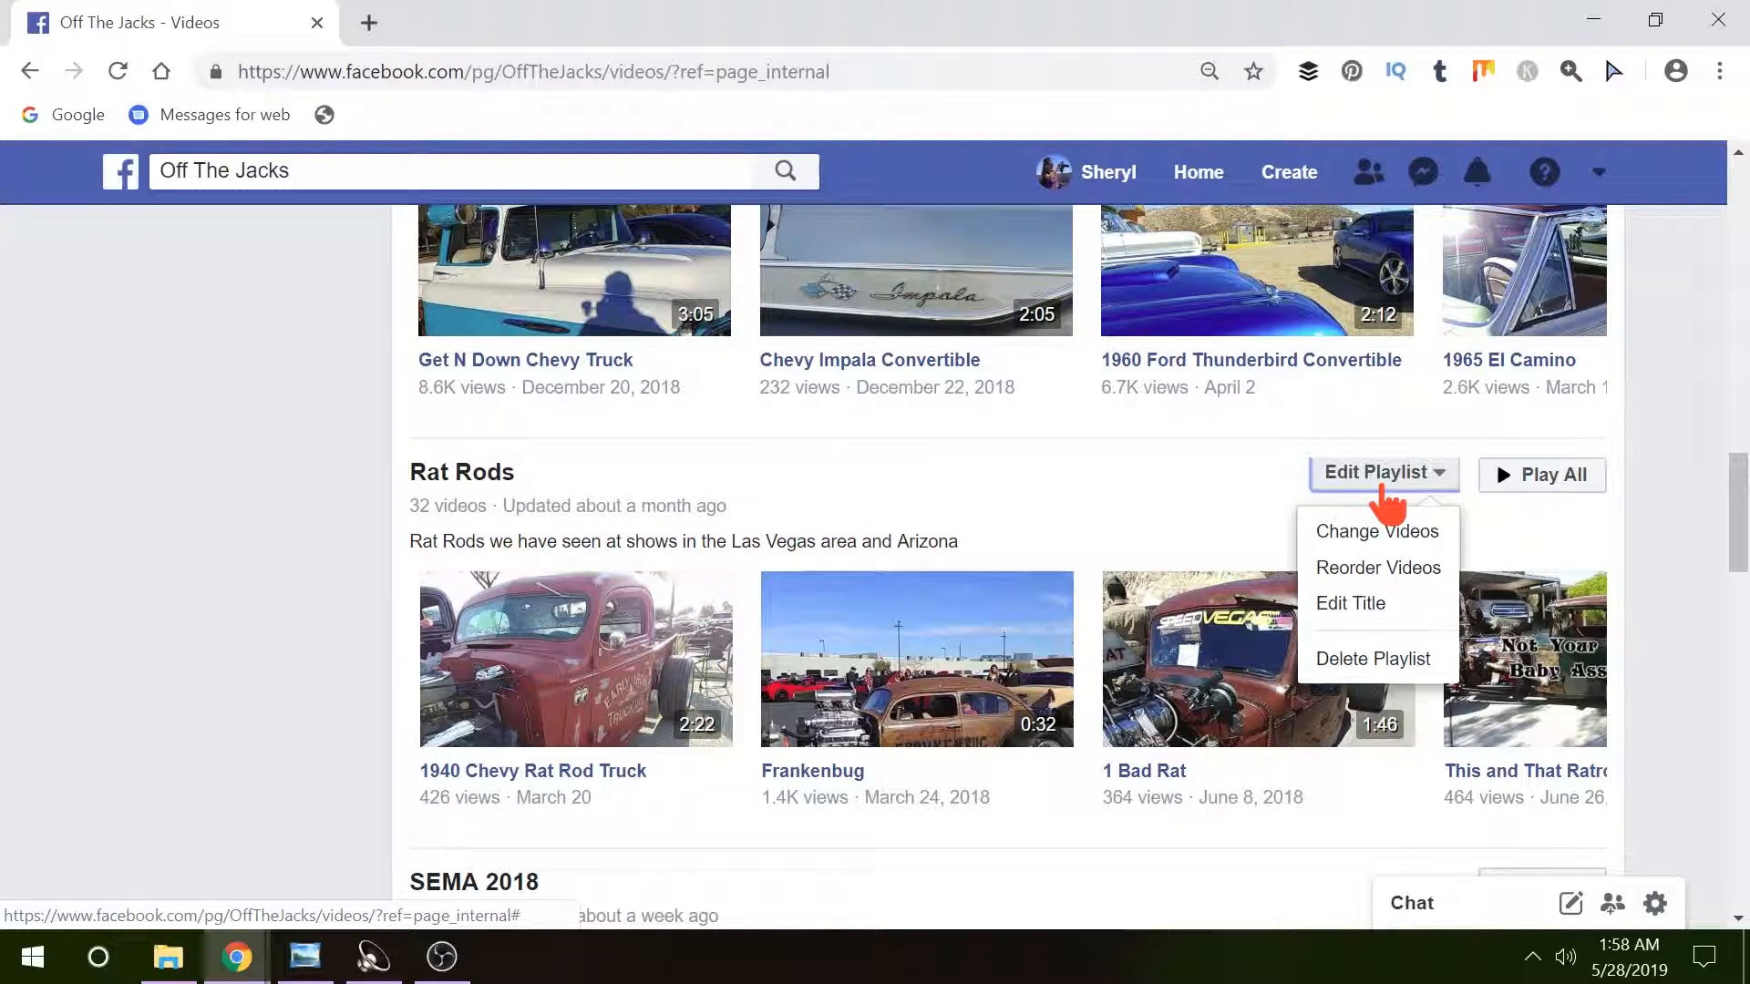
mouse_move(1378, 532)
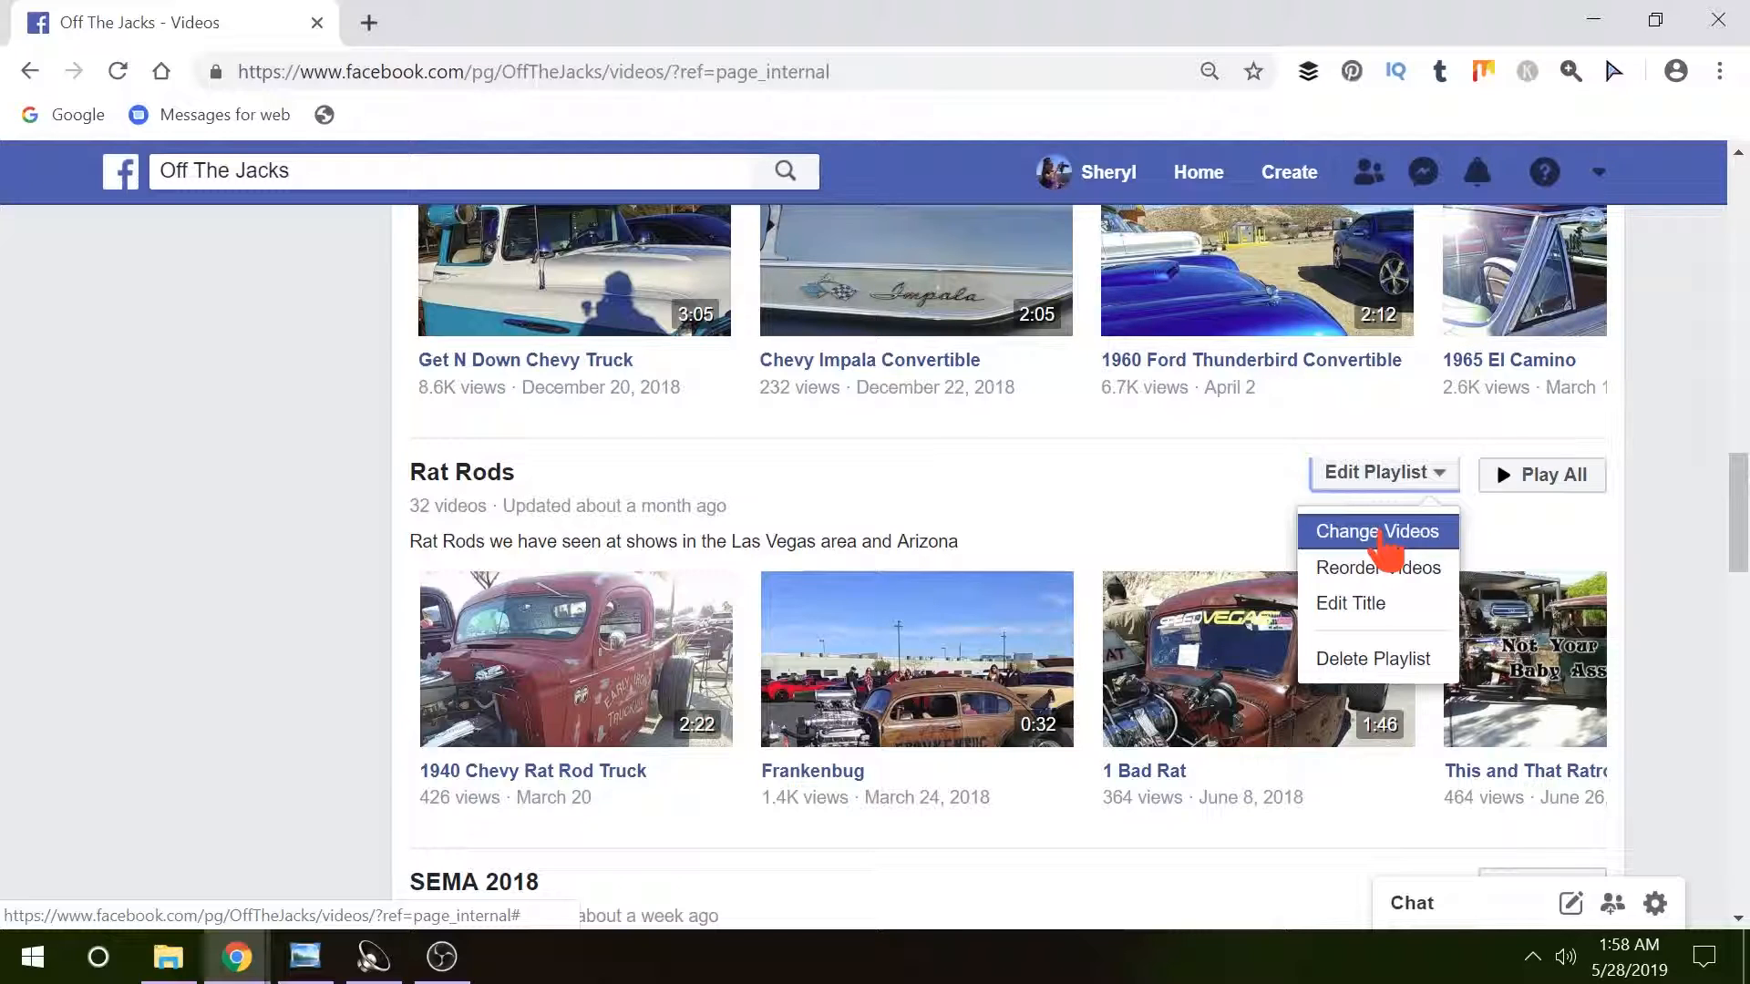
mouse_move(1378, 568)
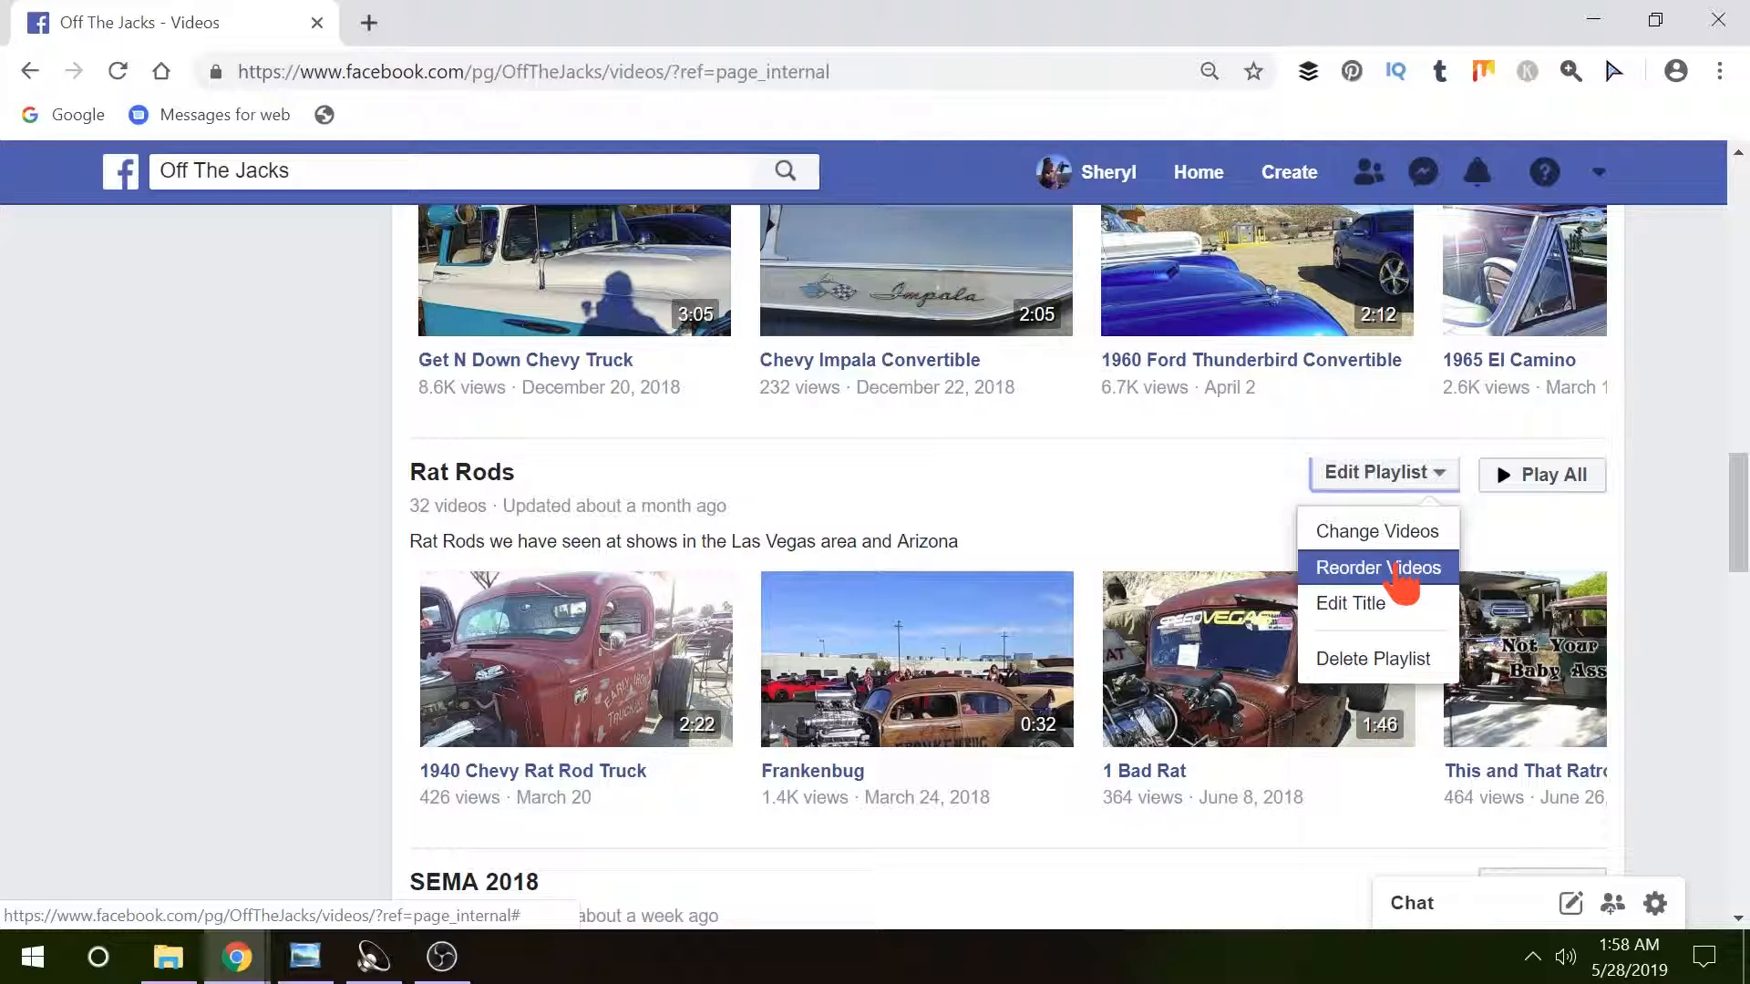
mouse_move(1351, 603)
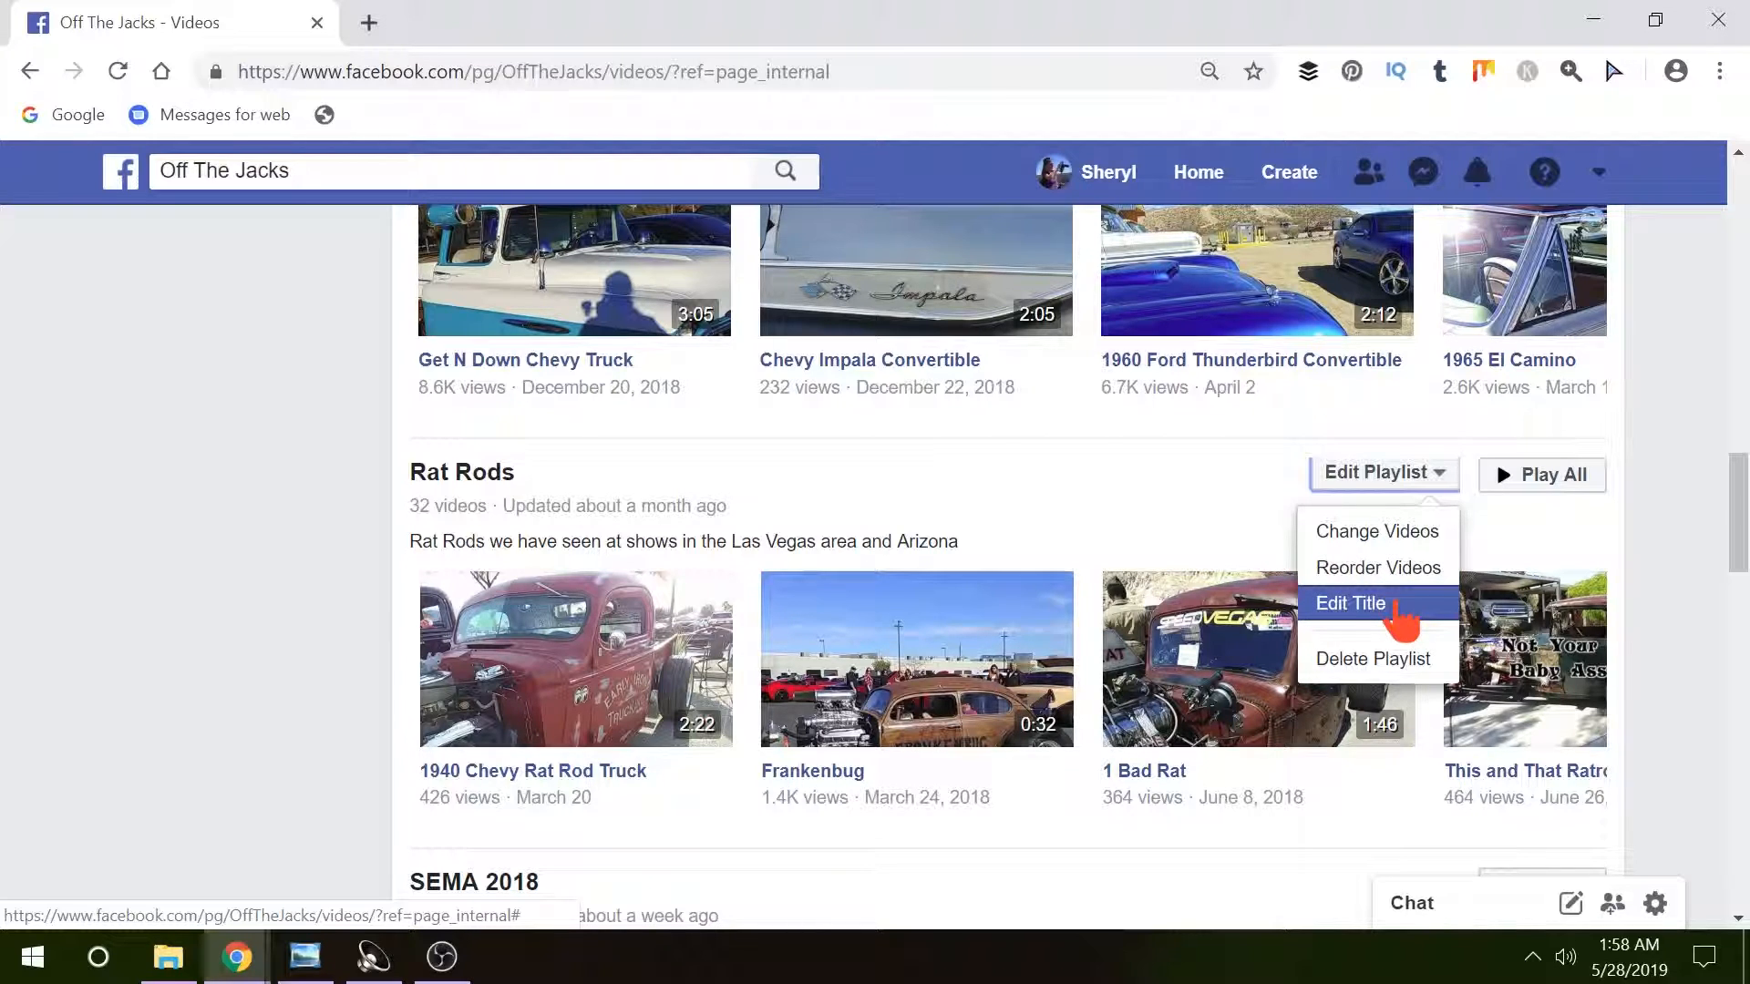
mouse_move(1375, 660)
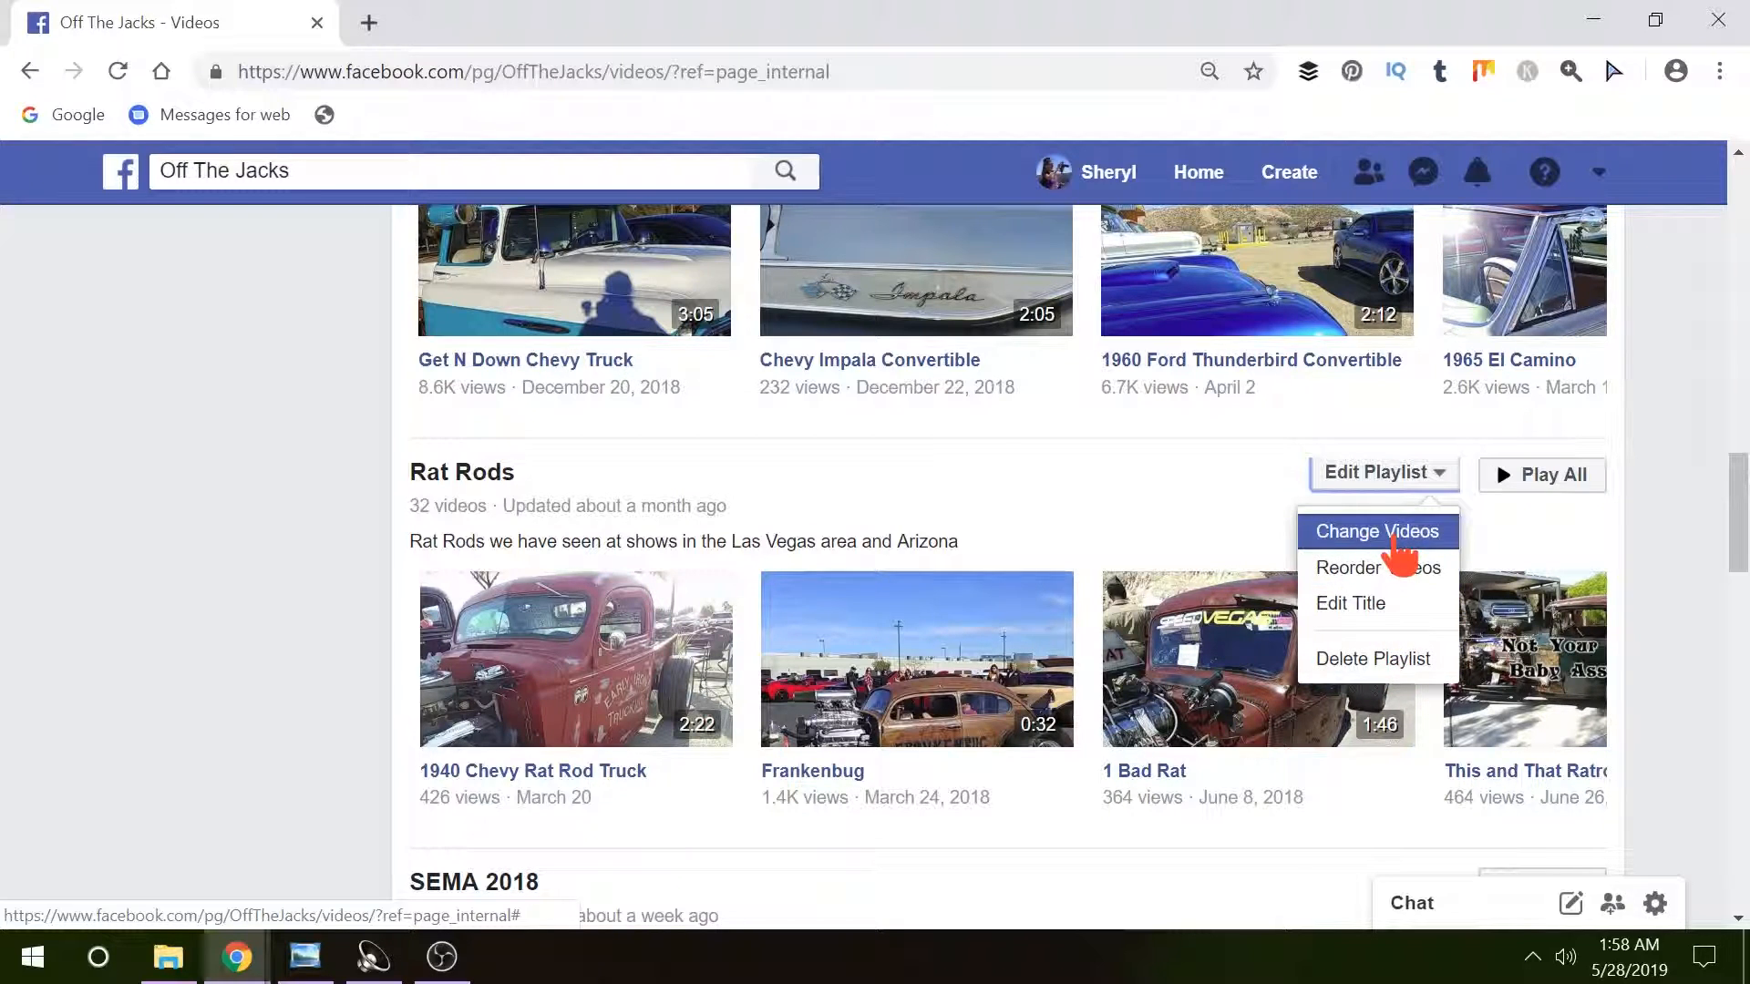
Step: Bring up the Rat Rods Add or Remove Videos picker and browse its list
left_click(1378, 532)
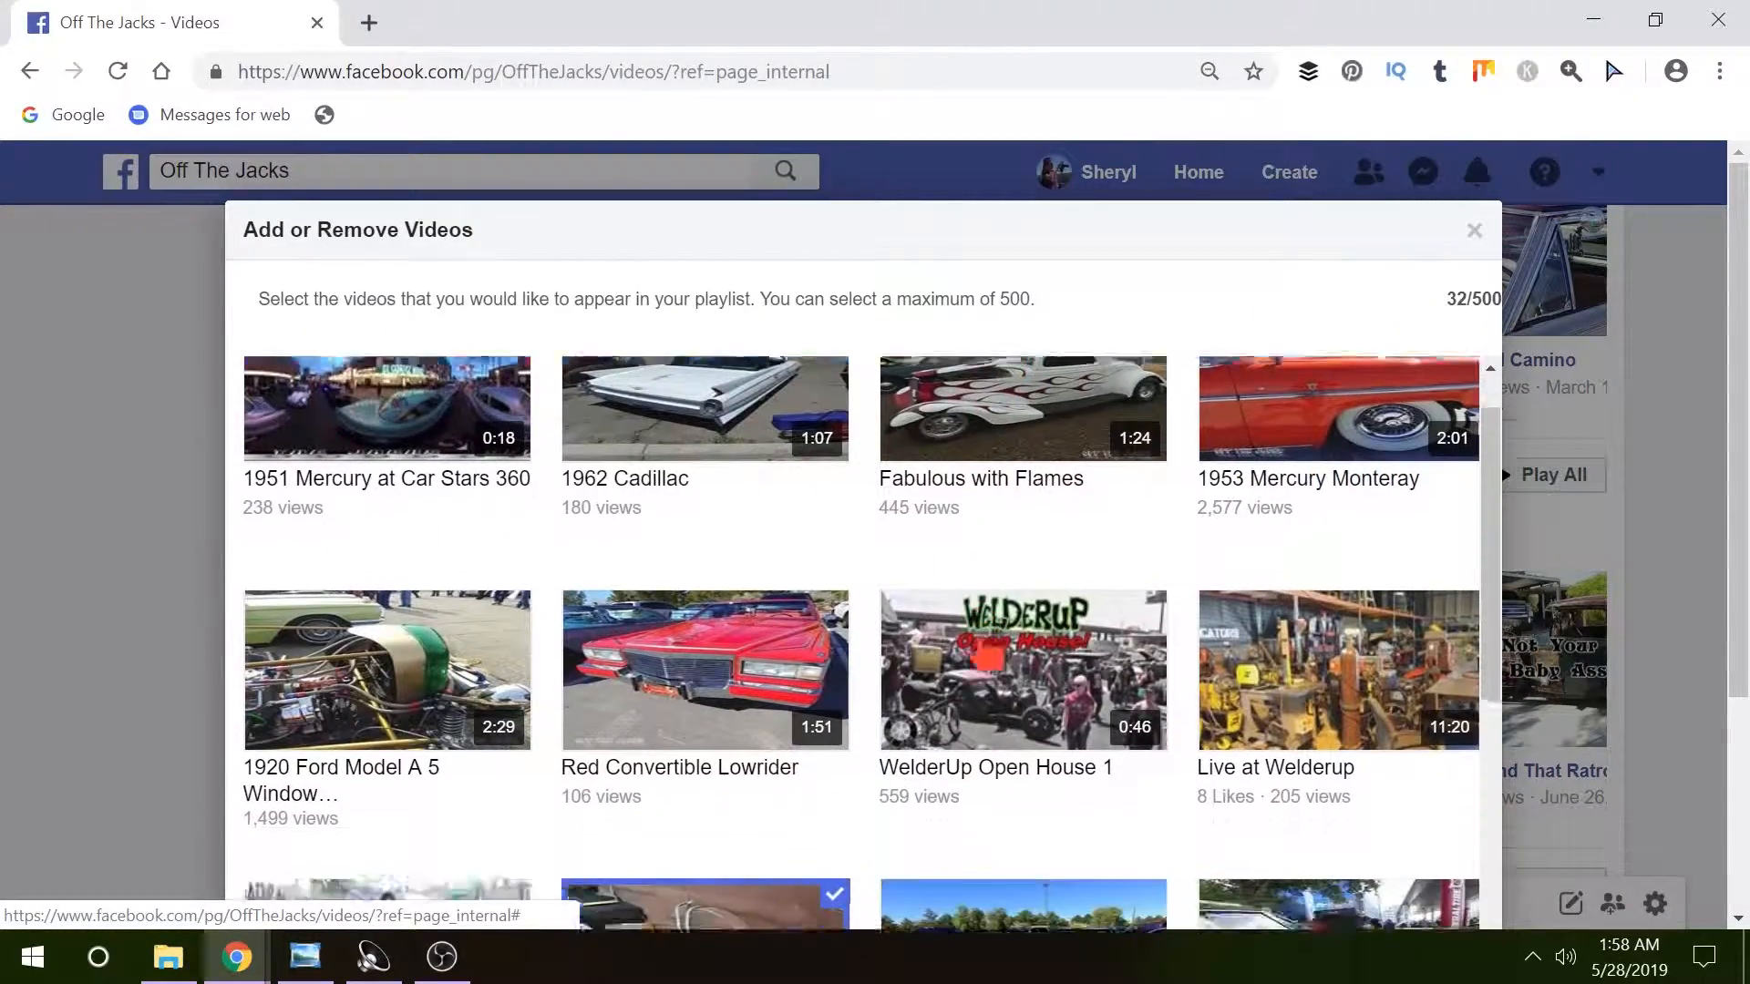
scroll("down", 3)
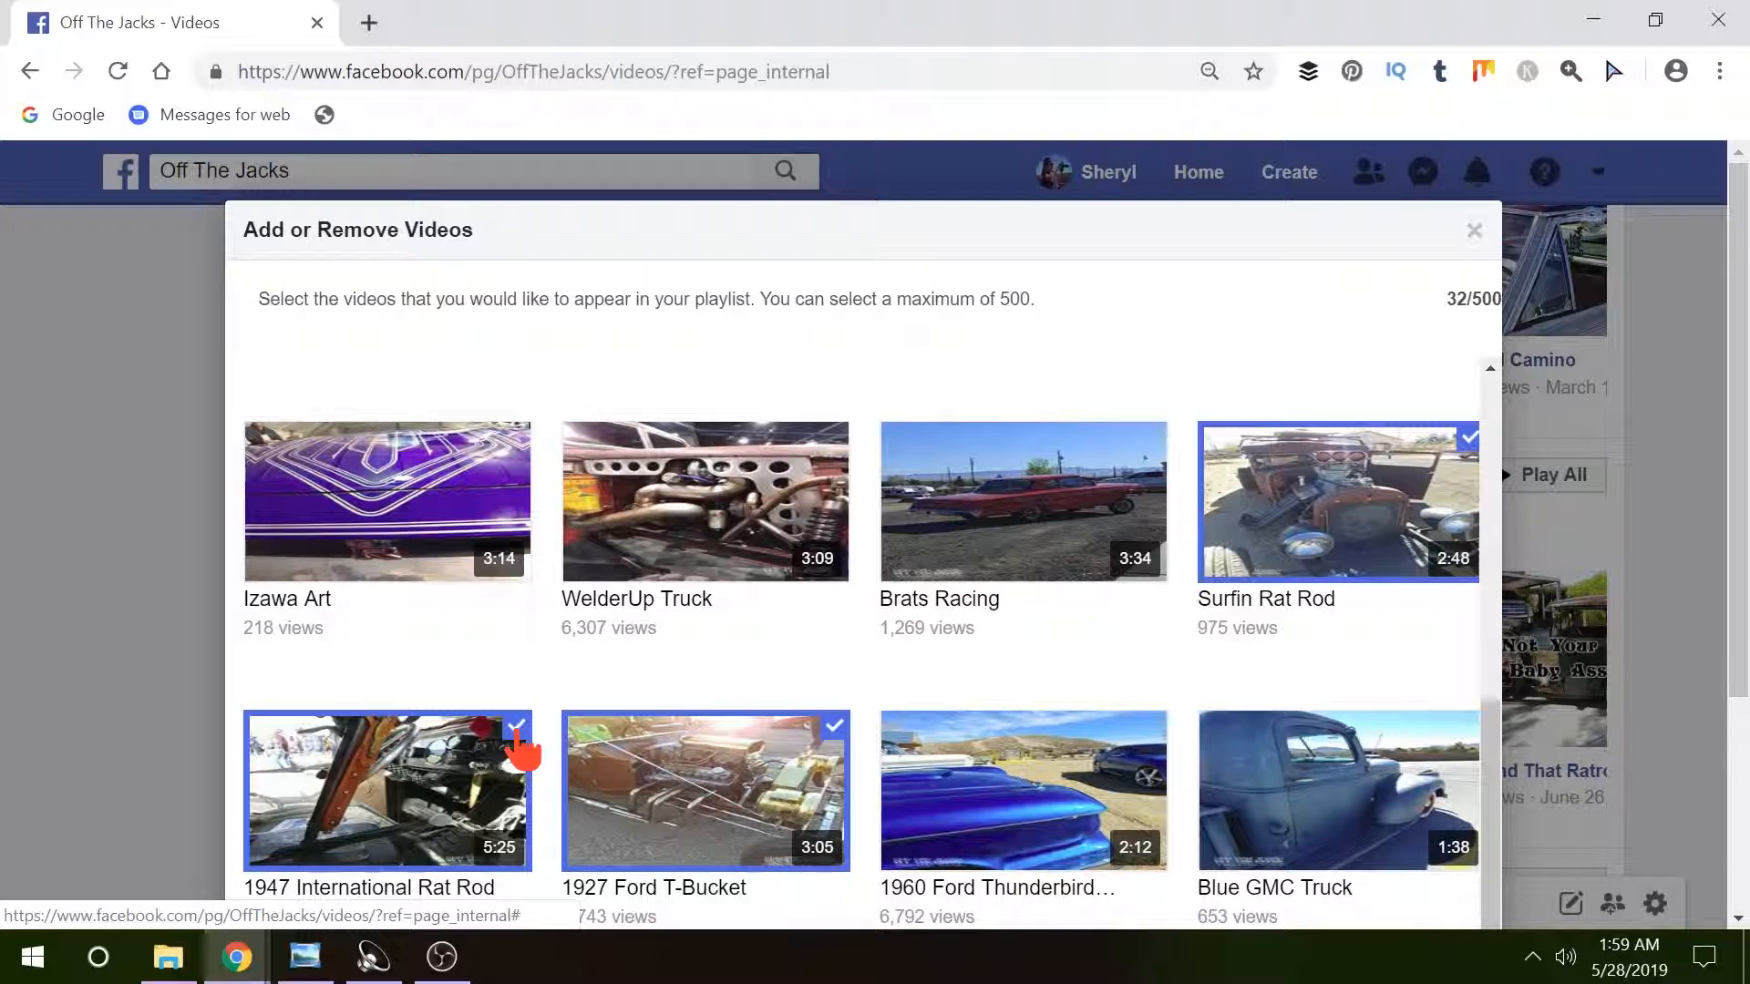
scroll("down", 3)
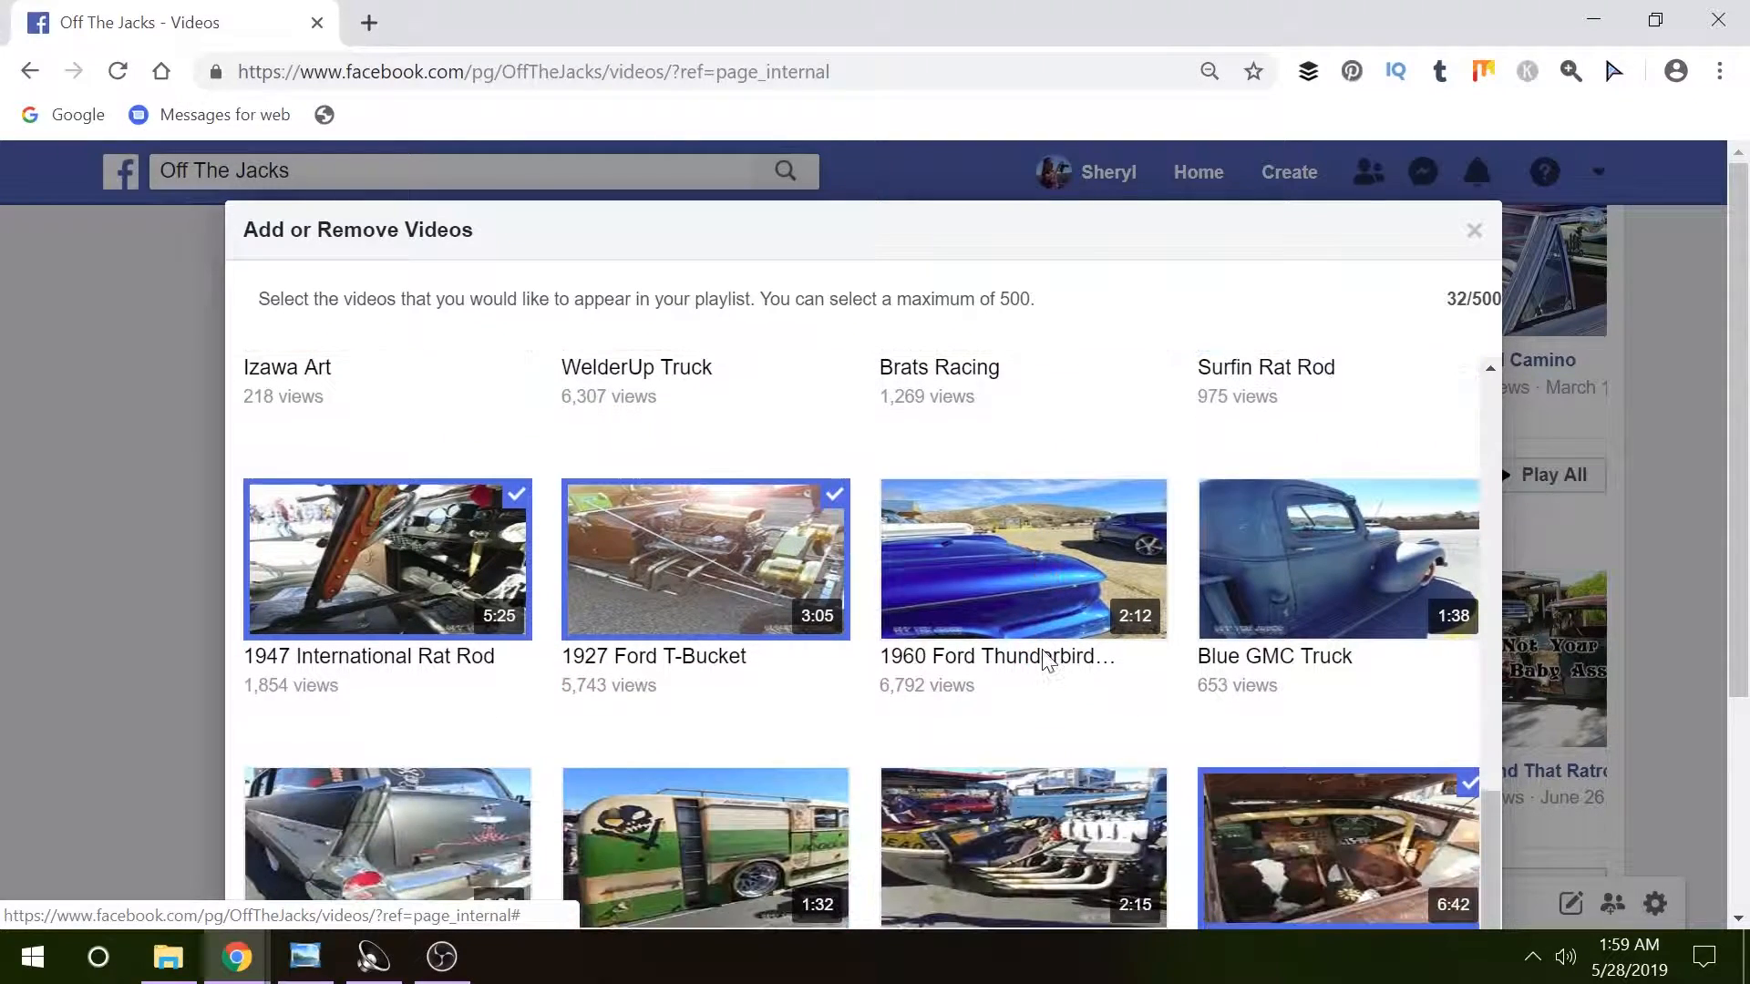
scroll("down", 3)
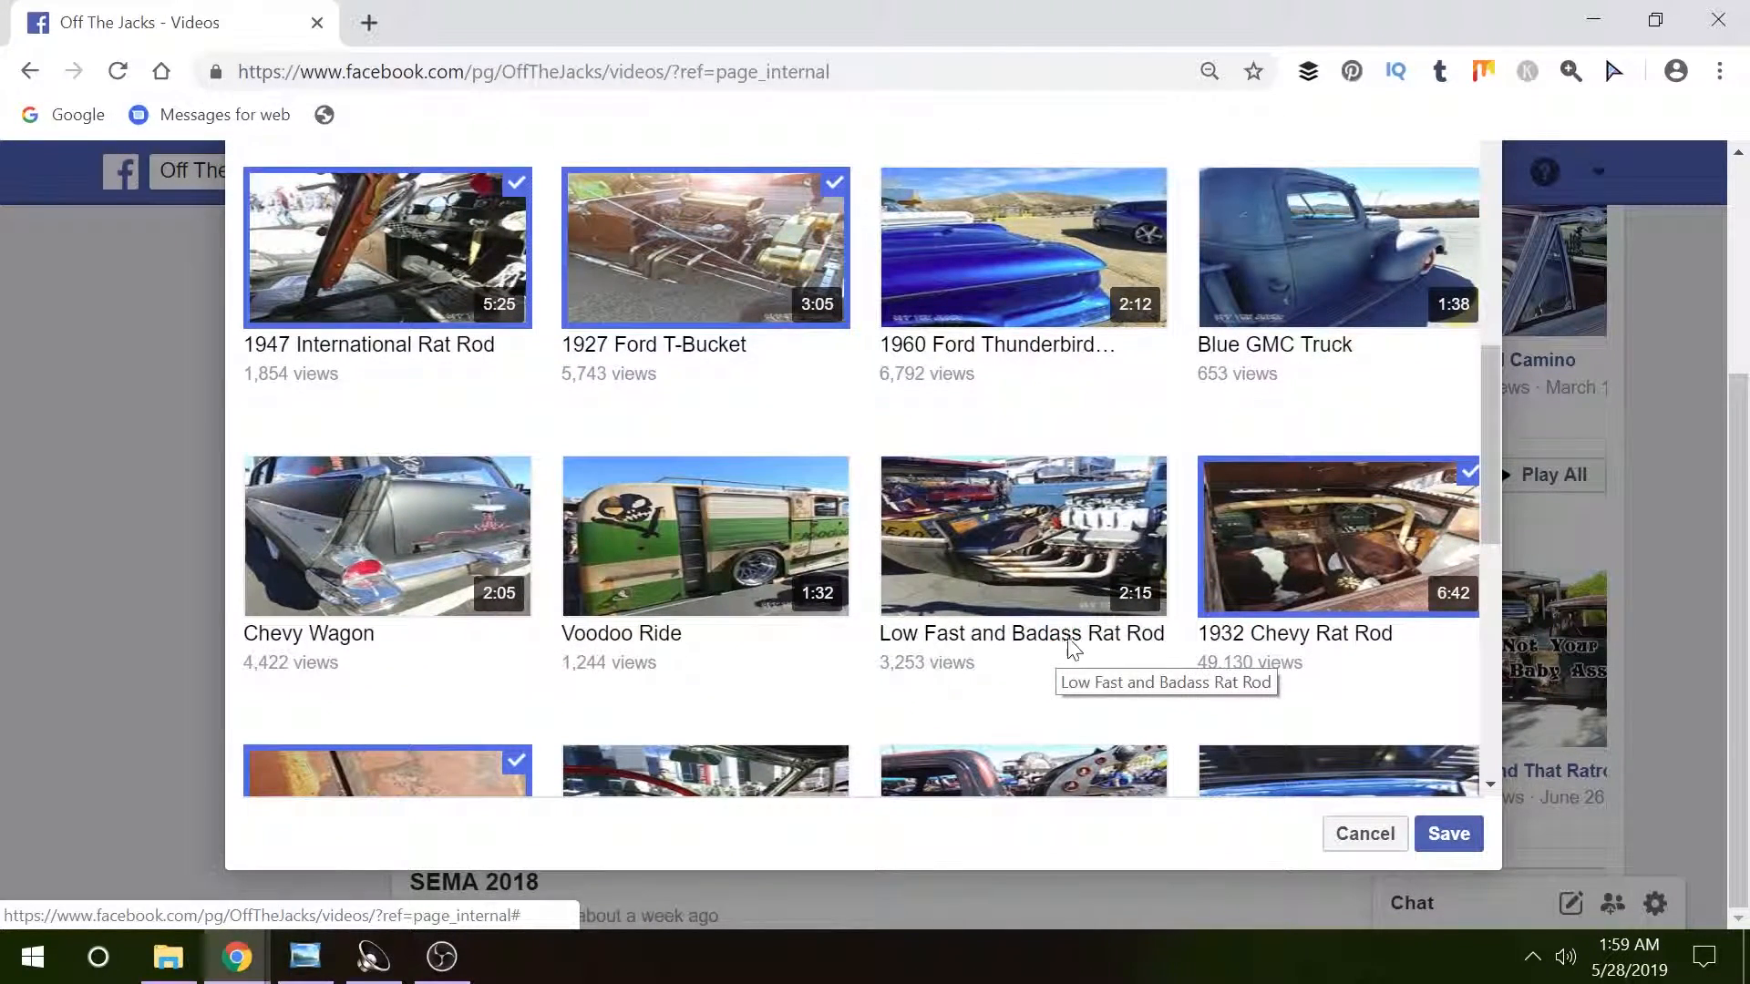
scroll("down", 3)
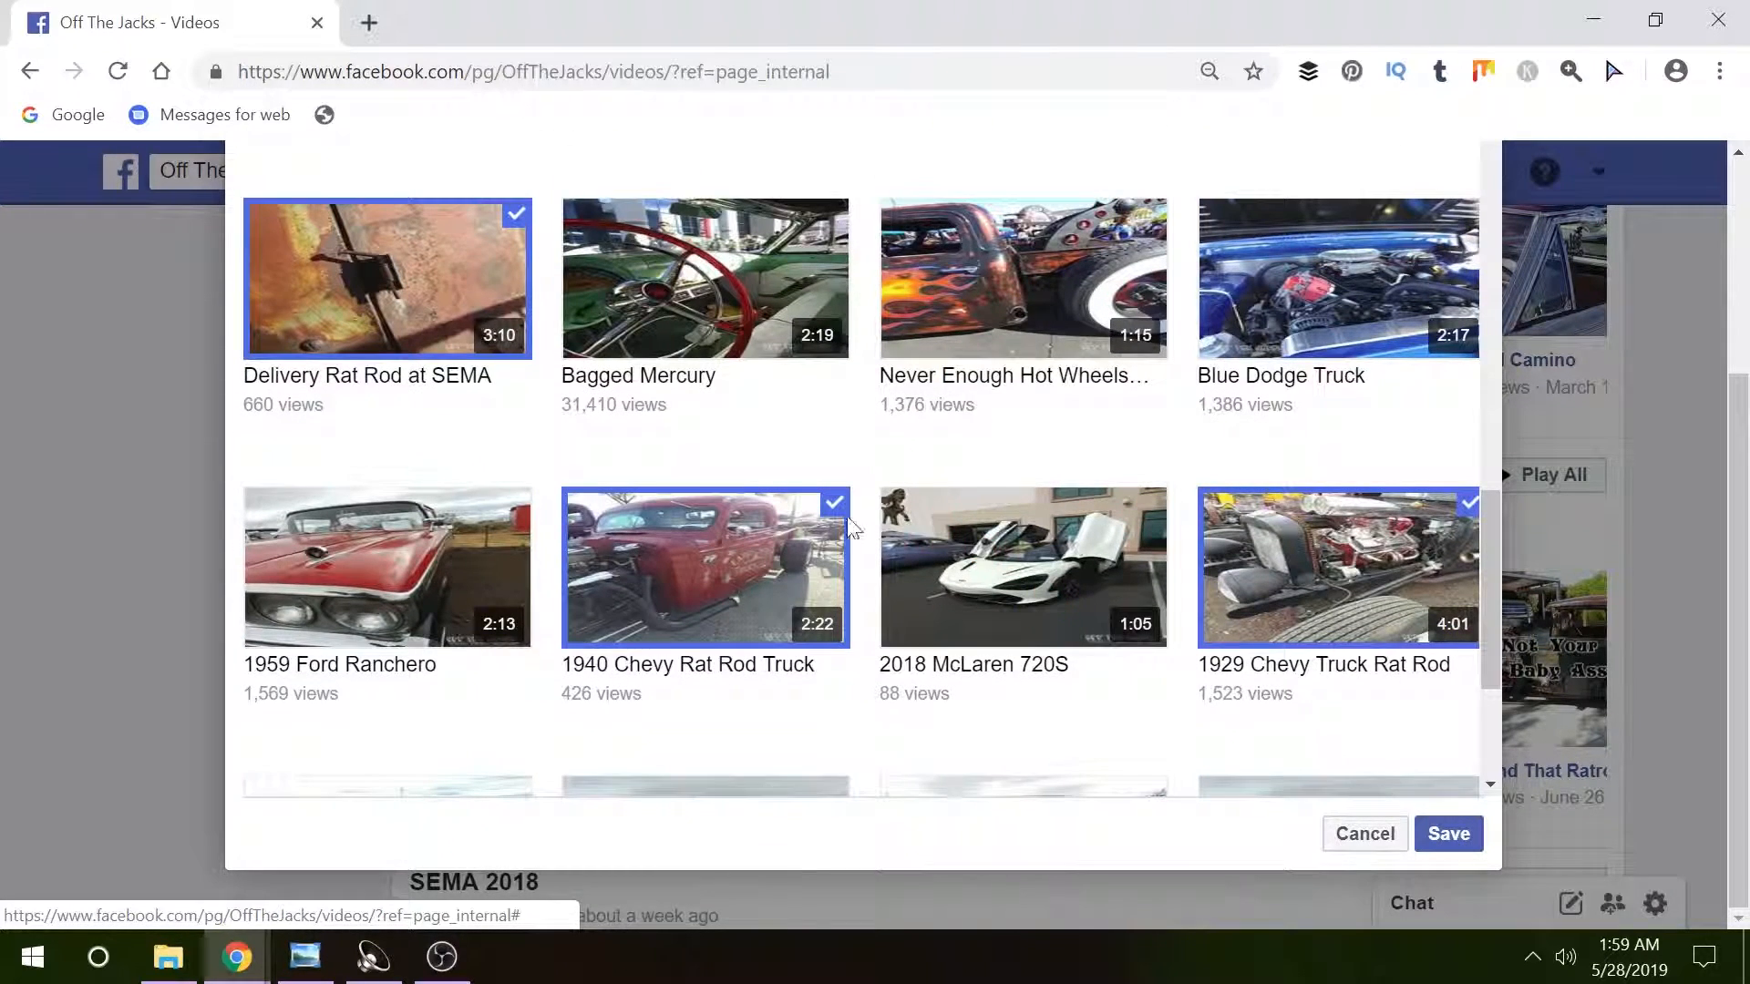
mouse_move(732, 565)
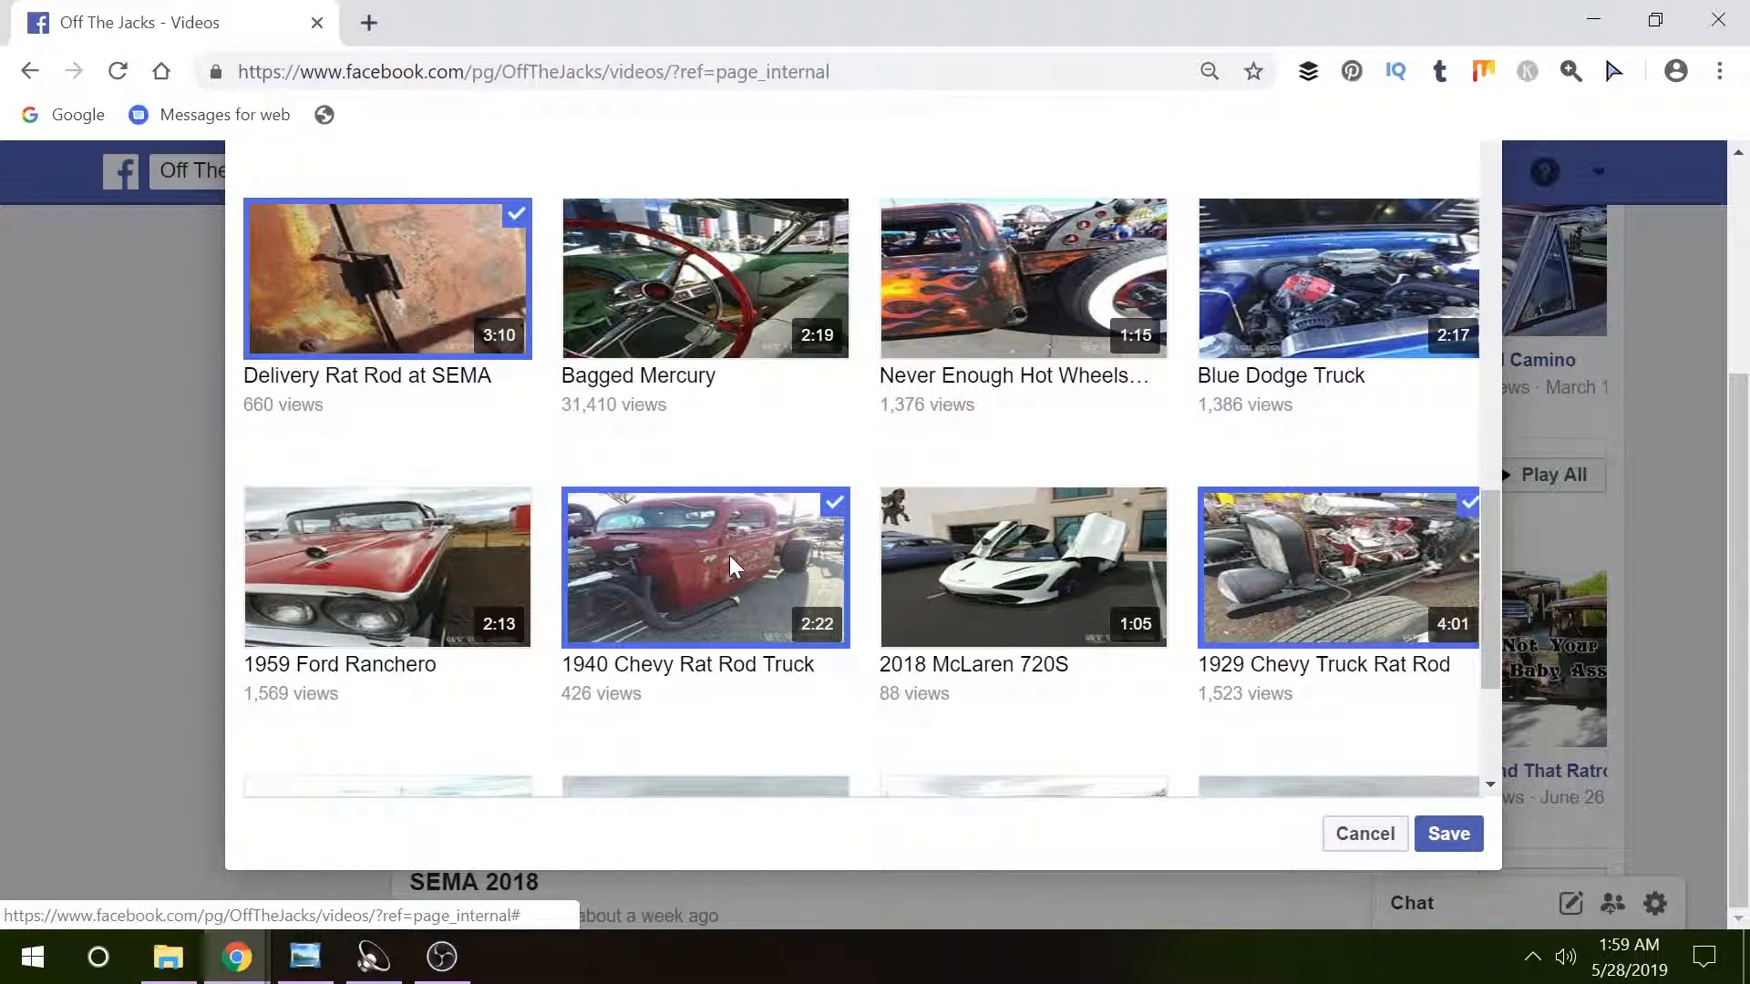
Step: Toggle 1940 Chevy Rat Rod Truck off and back on, then cancel without saving
left_click(722, 592)
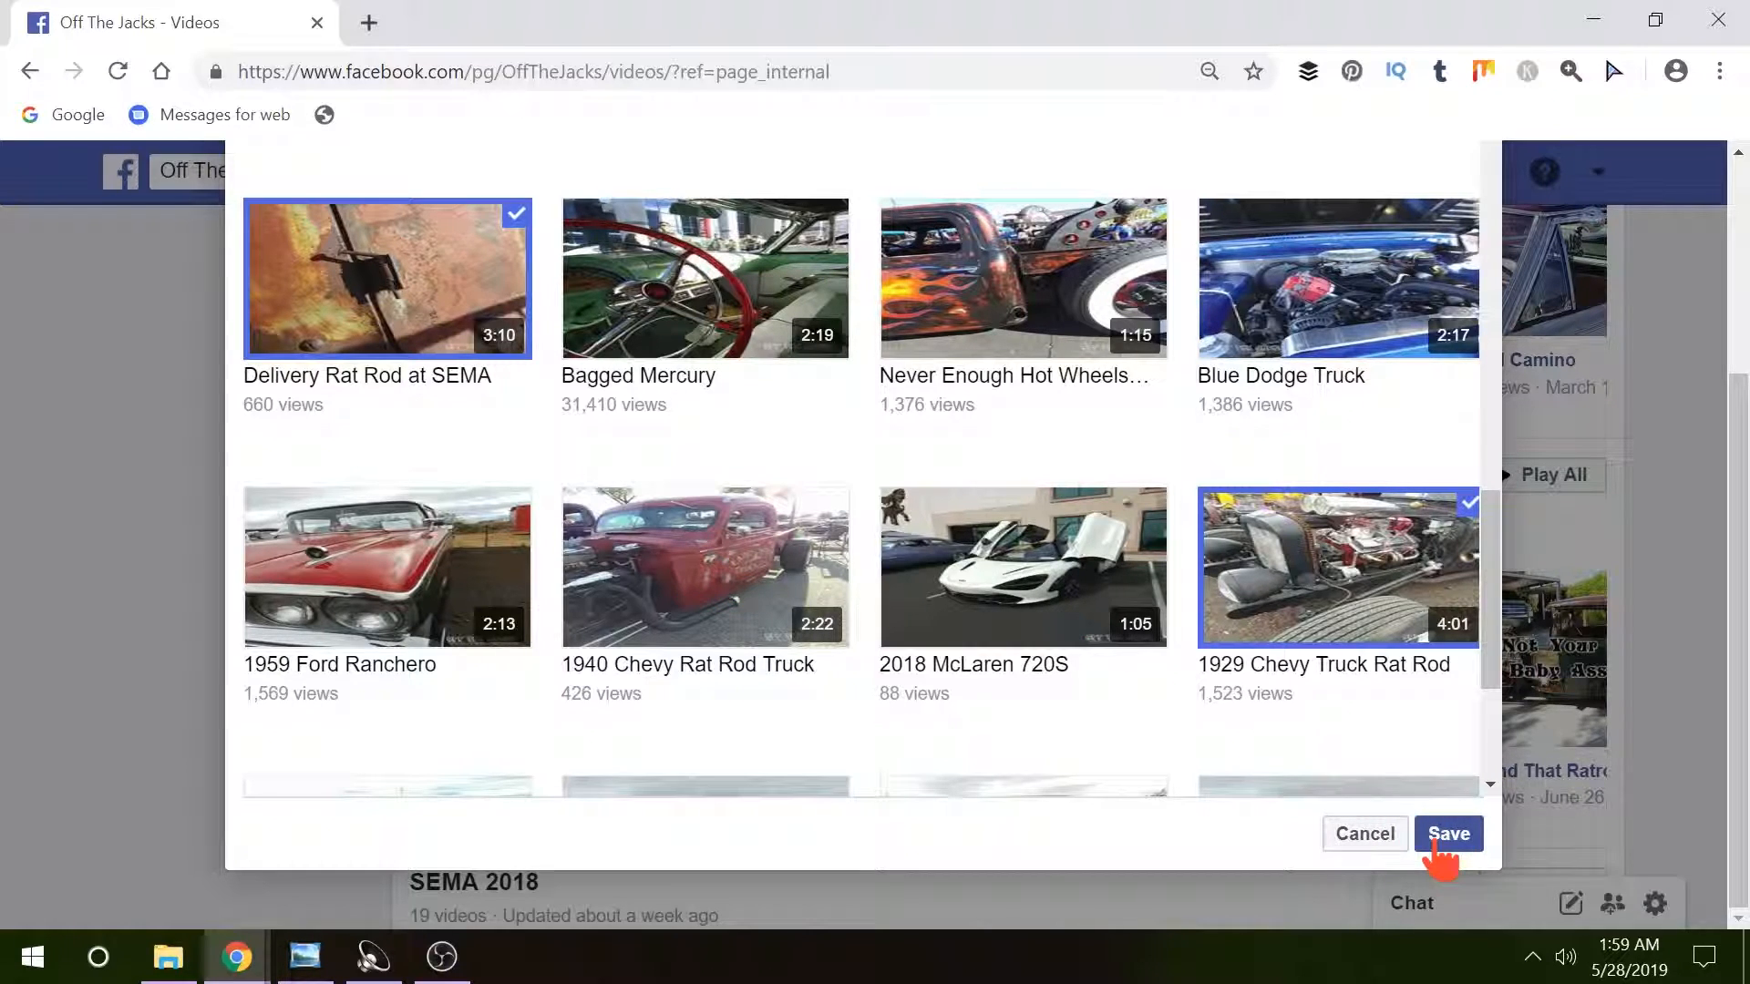
mouse_move(763, 598)
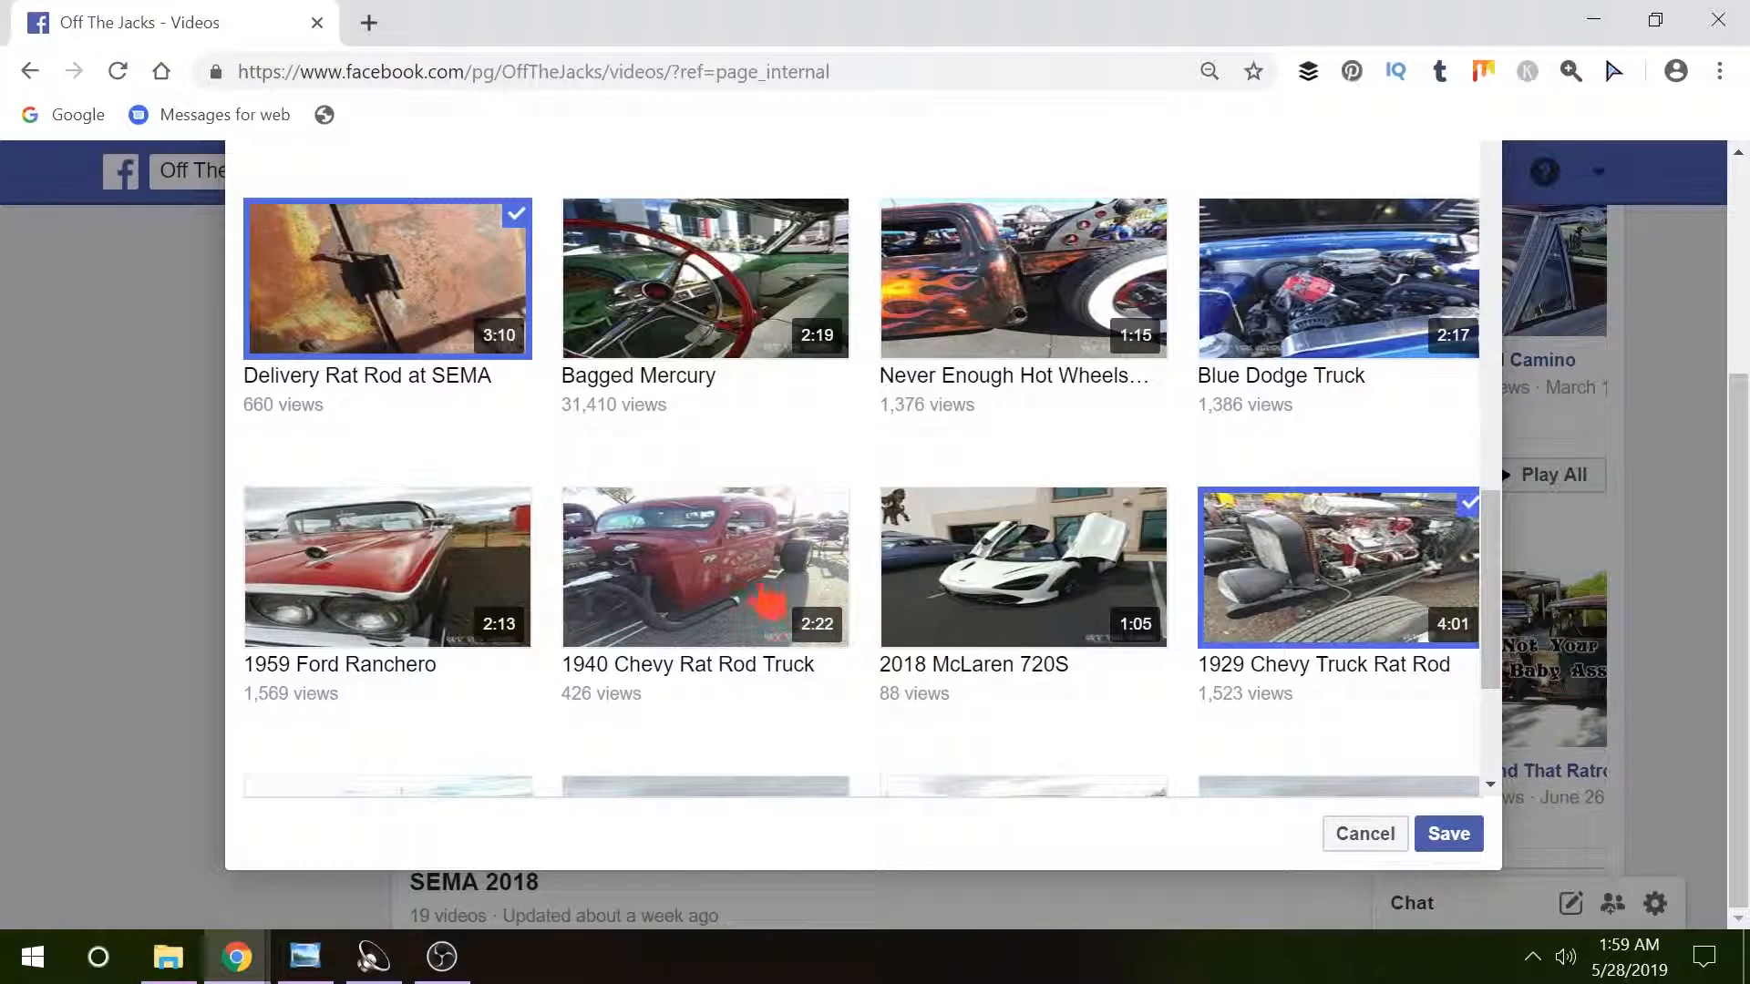
left_click(706, 567)
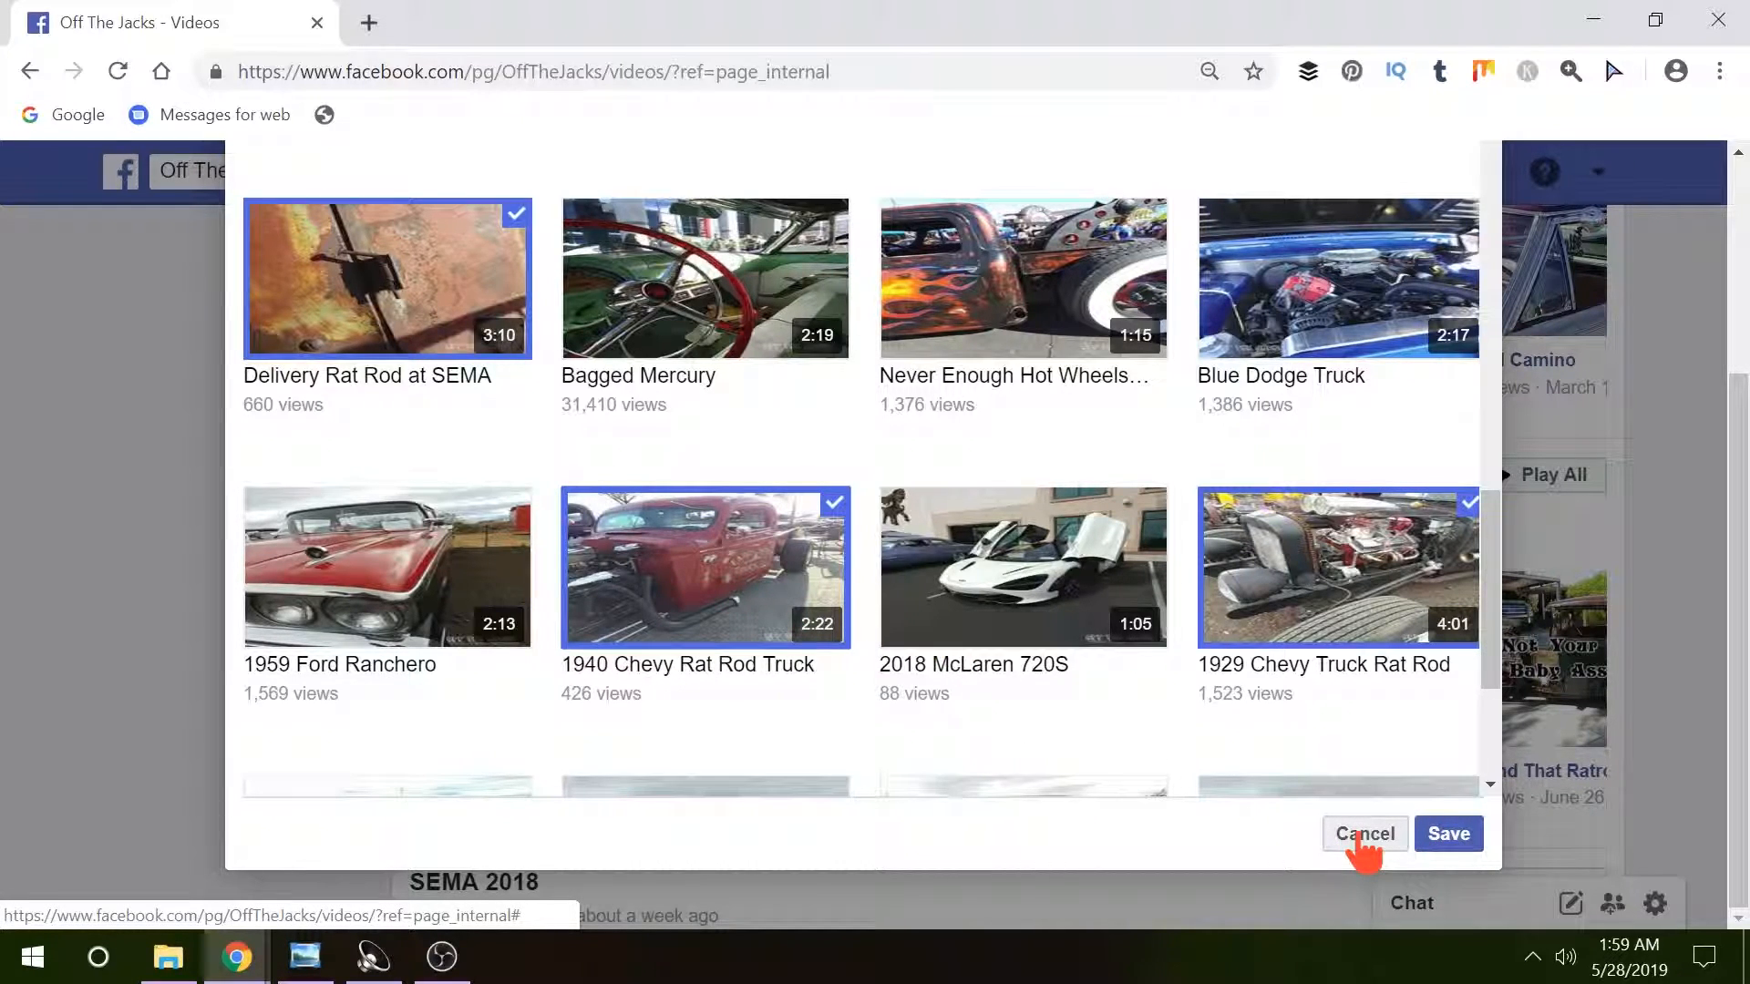
left_click(1365, 835)
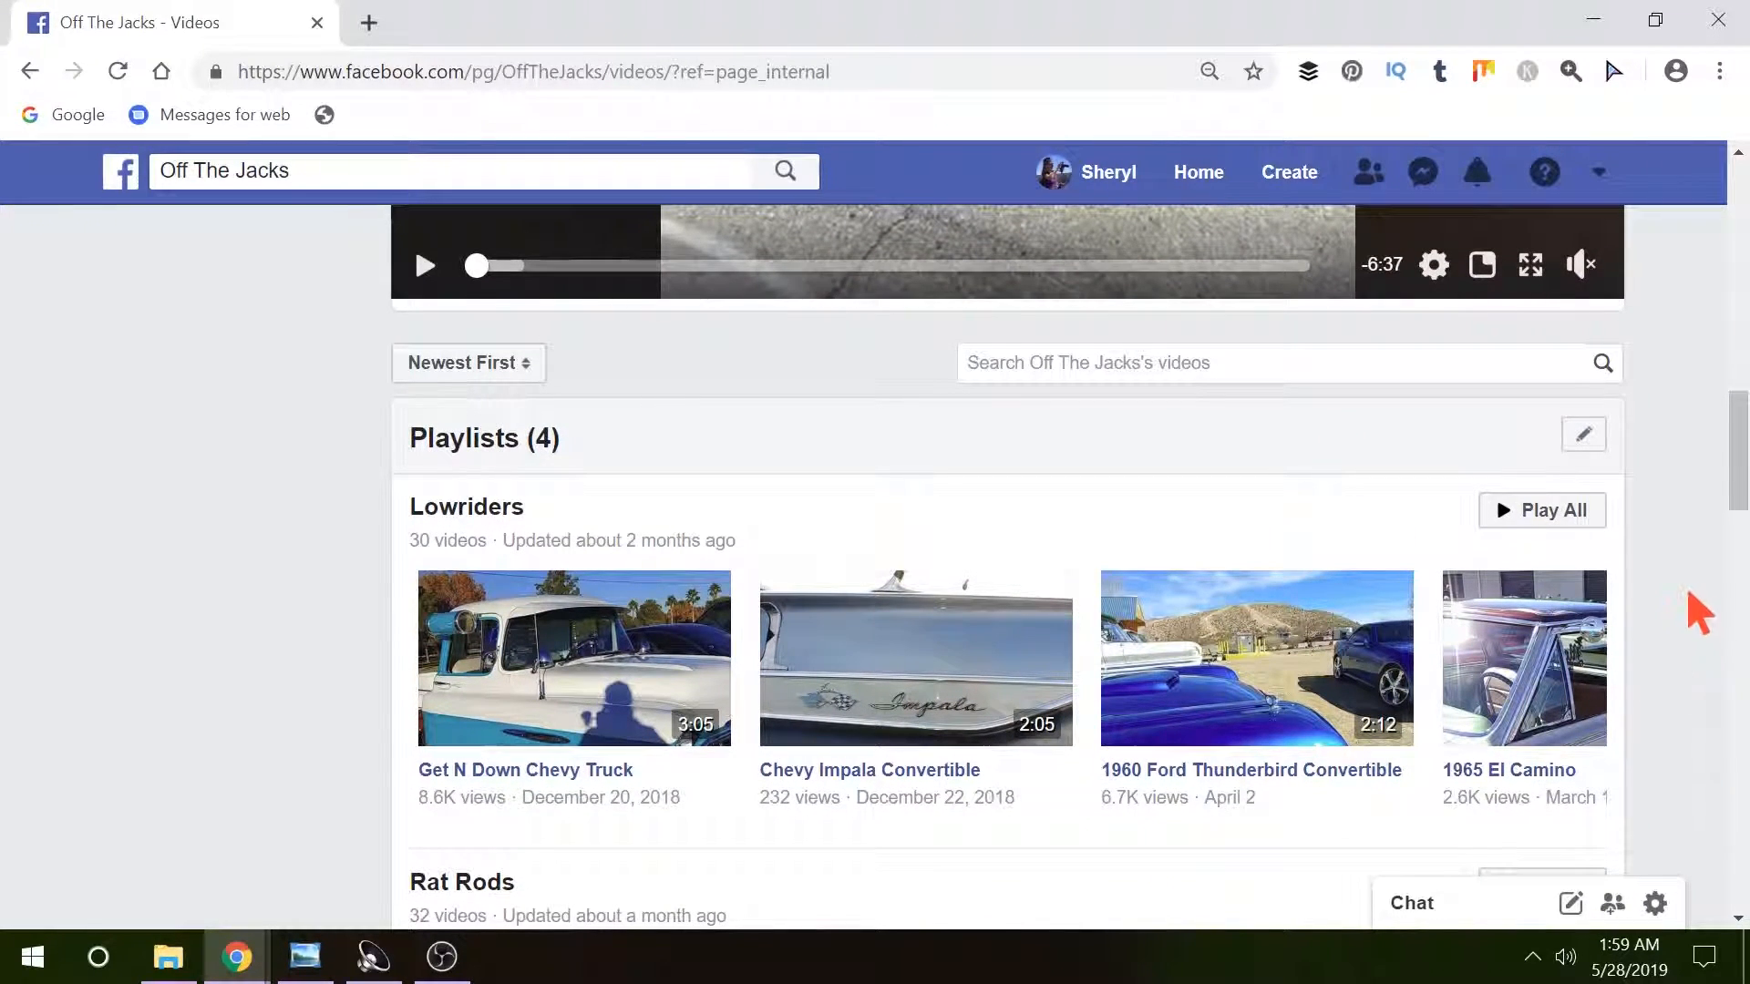
mouse_move(1582, 434)
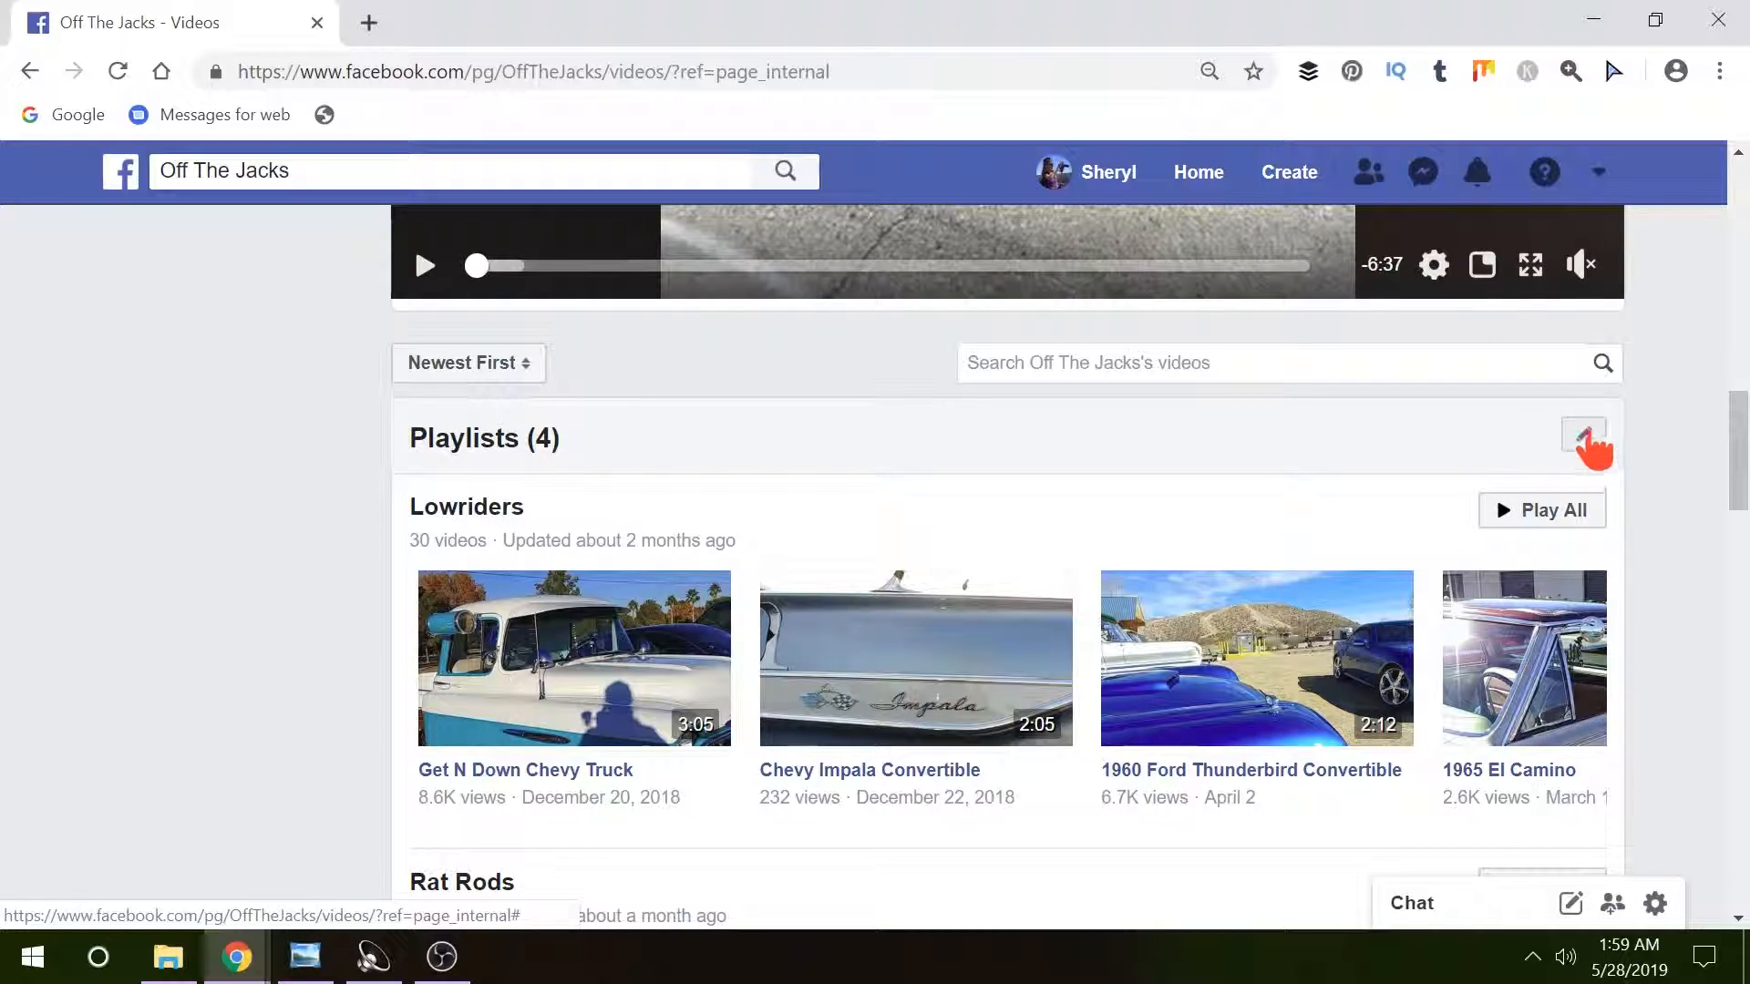
Step: In Reorder Playlists, drag SEMA 2018 to the top and close the window
left_click(1582, 434)
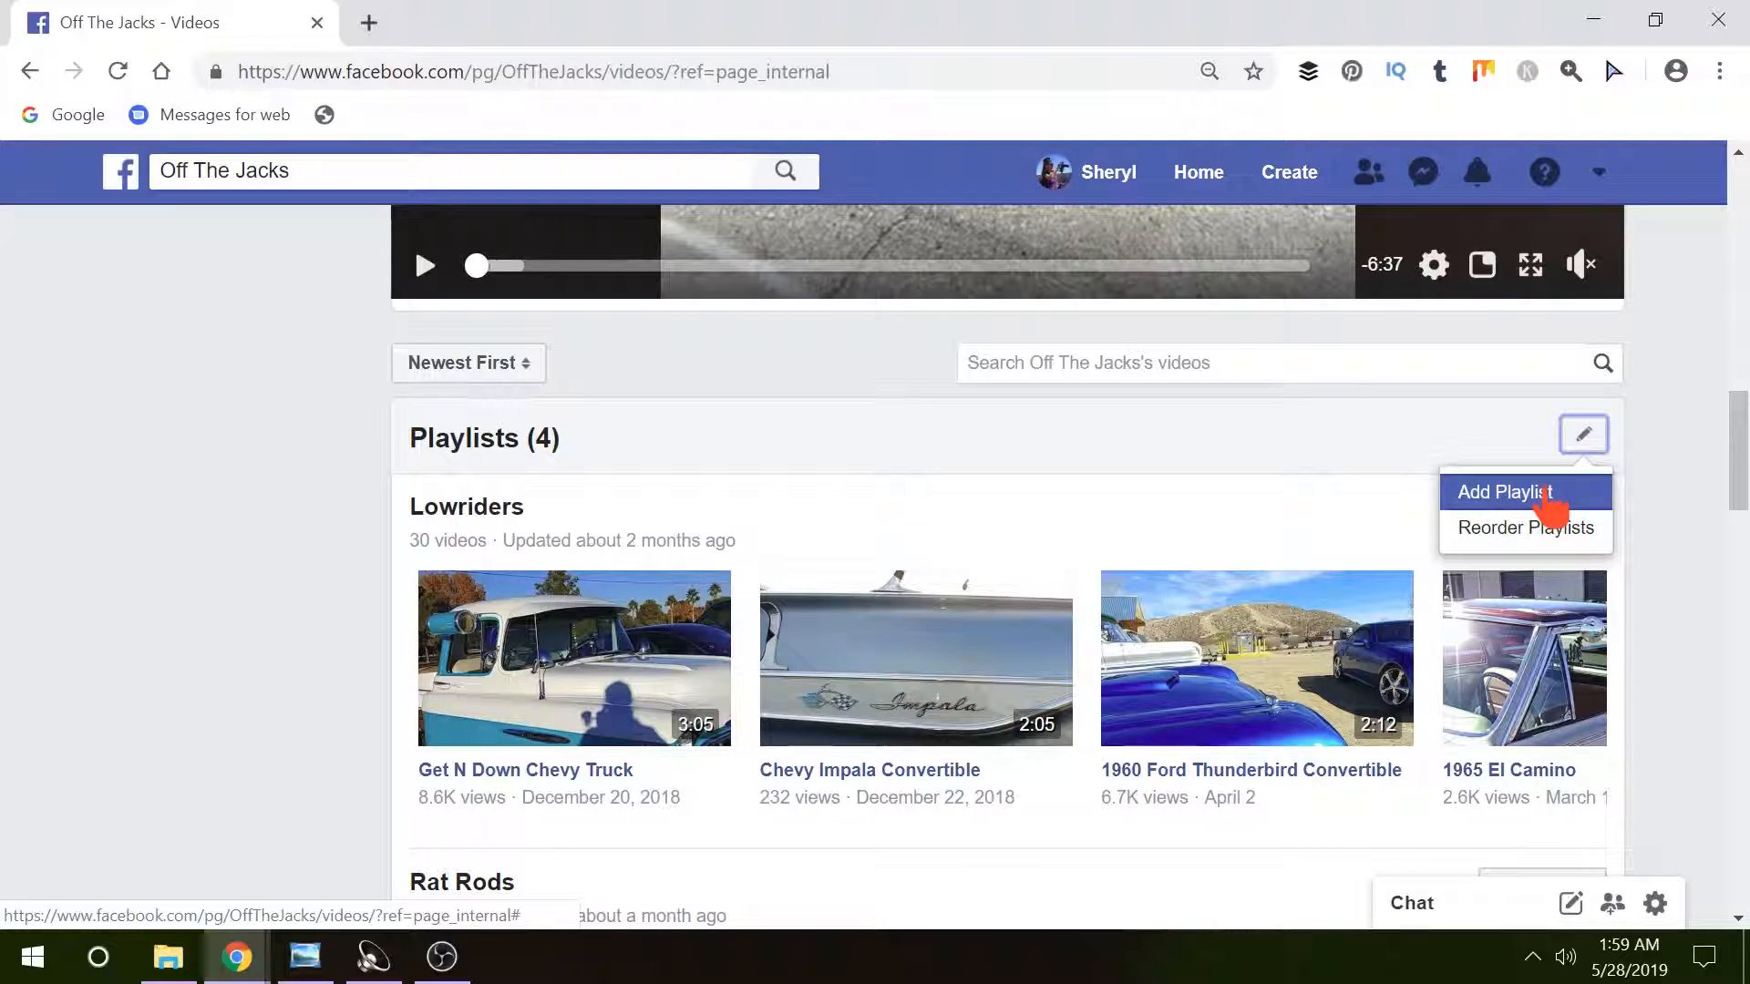
mouse_move(1551, 543)
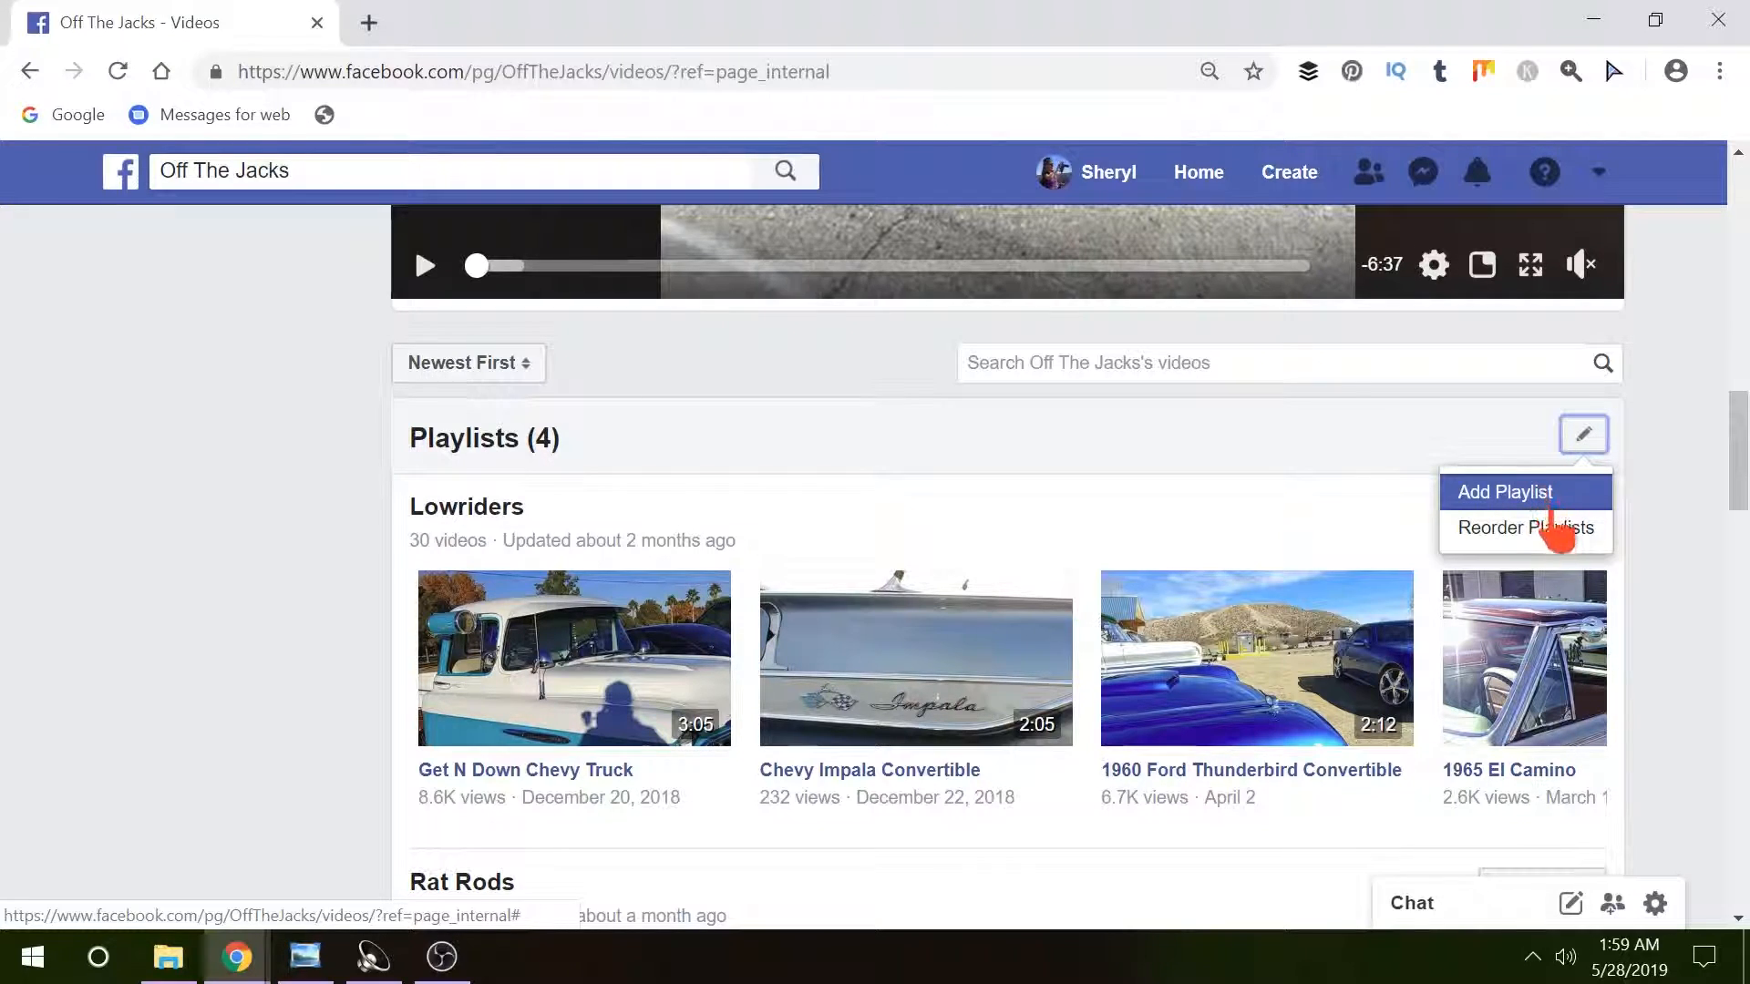
mouse_move(1545, 507)
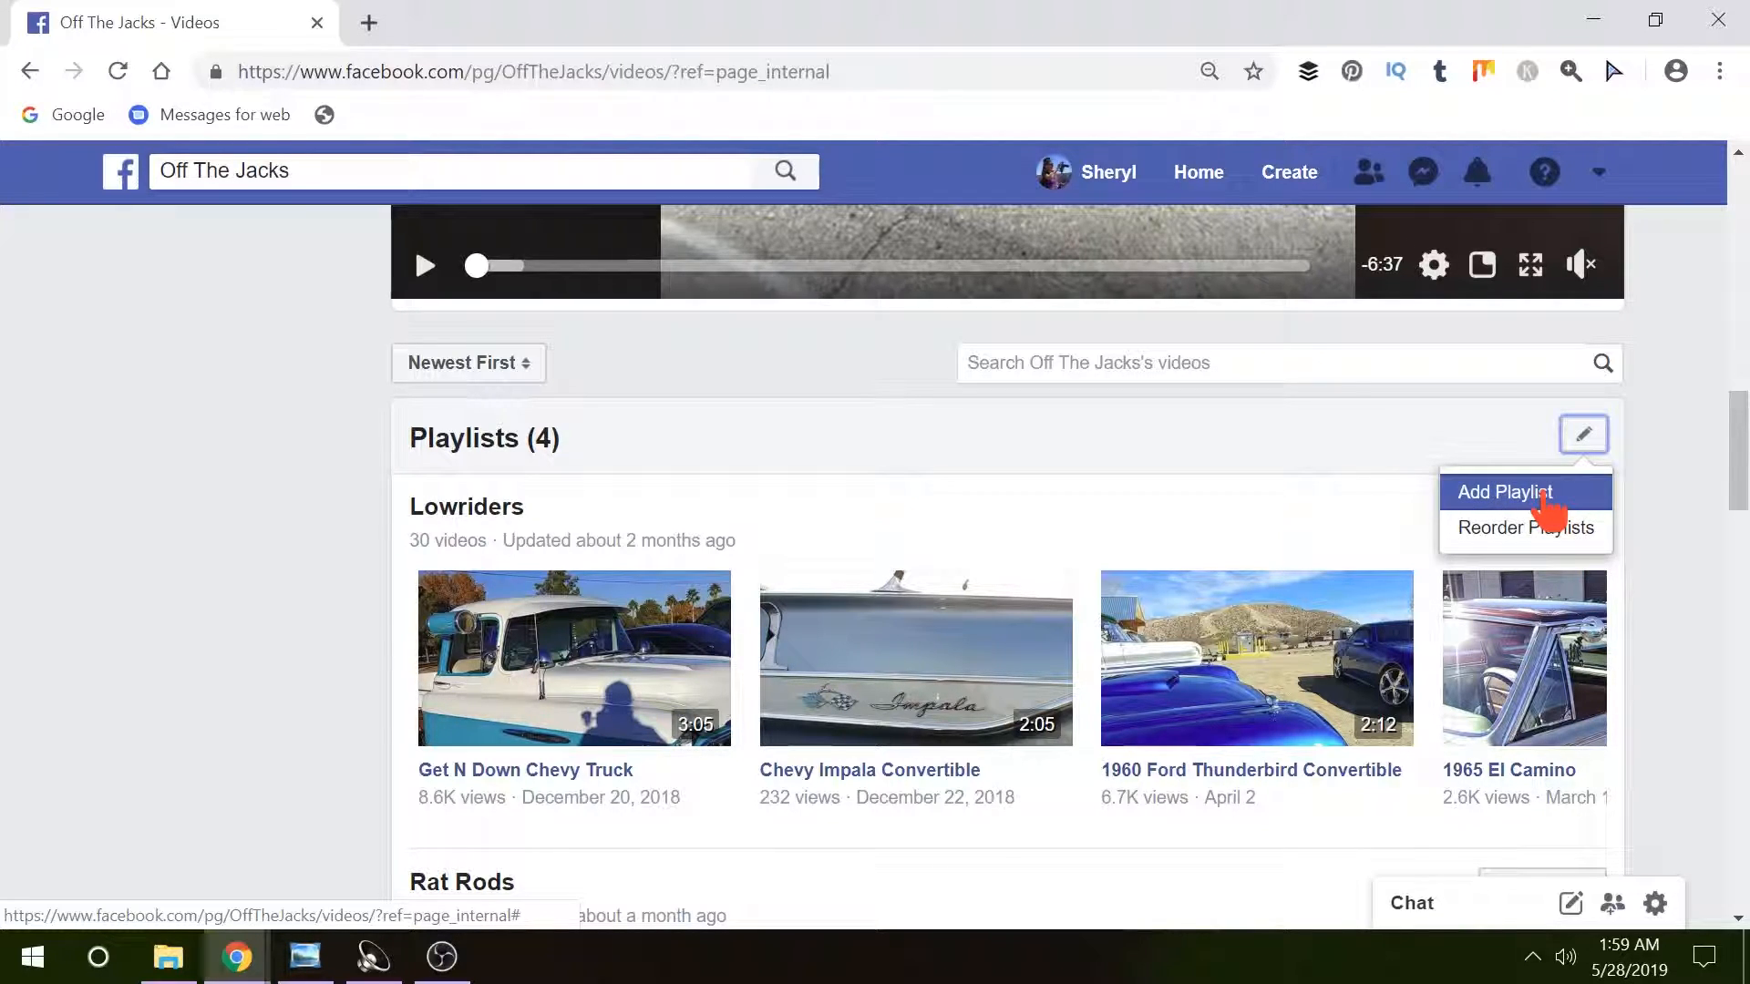
mouse_move(1542, 528)
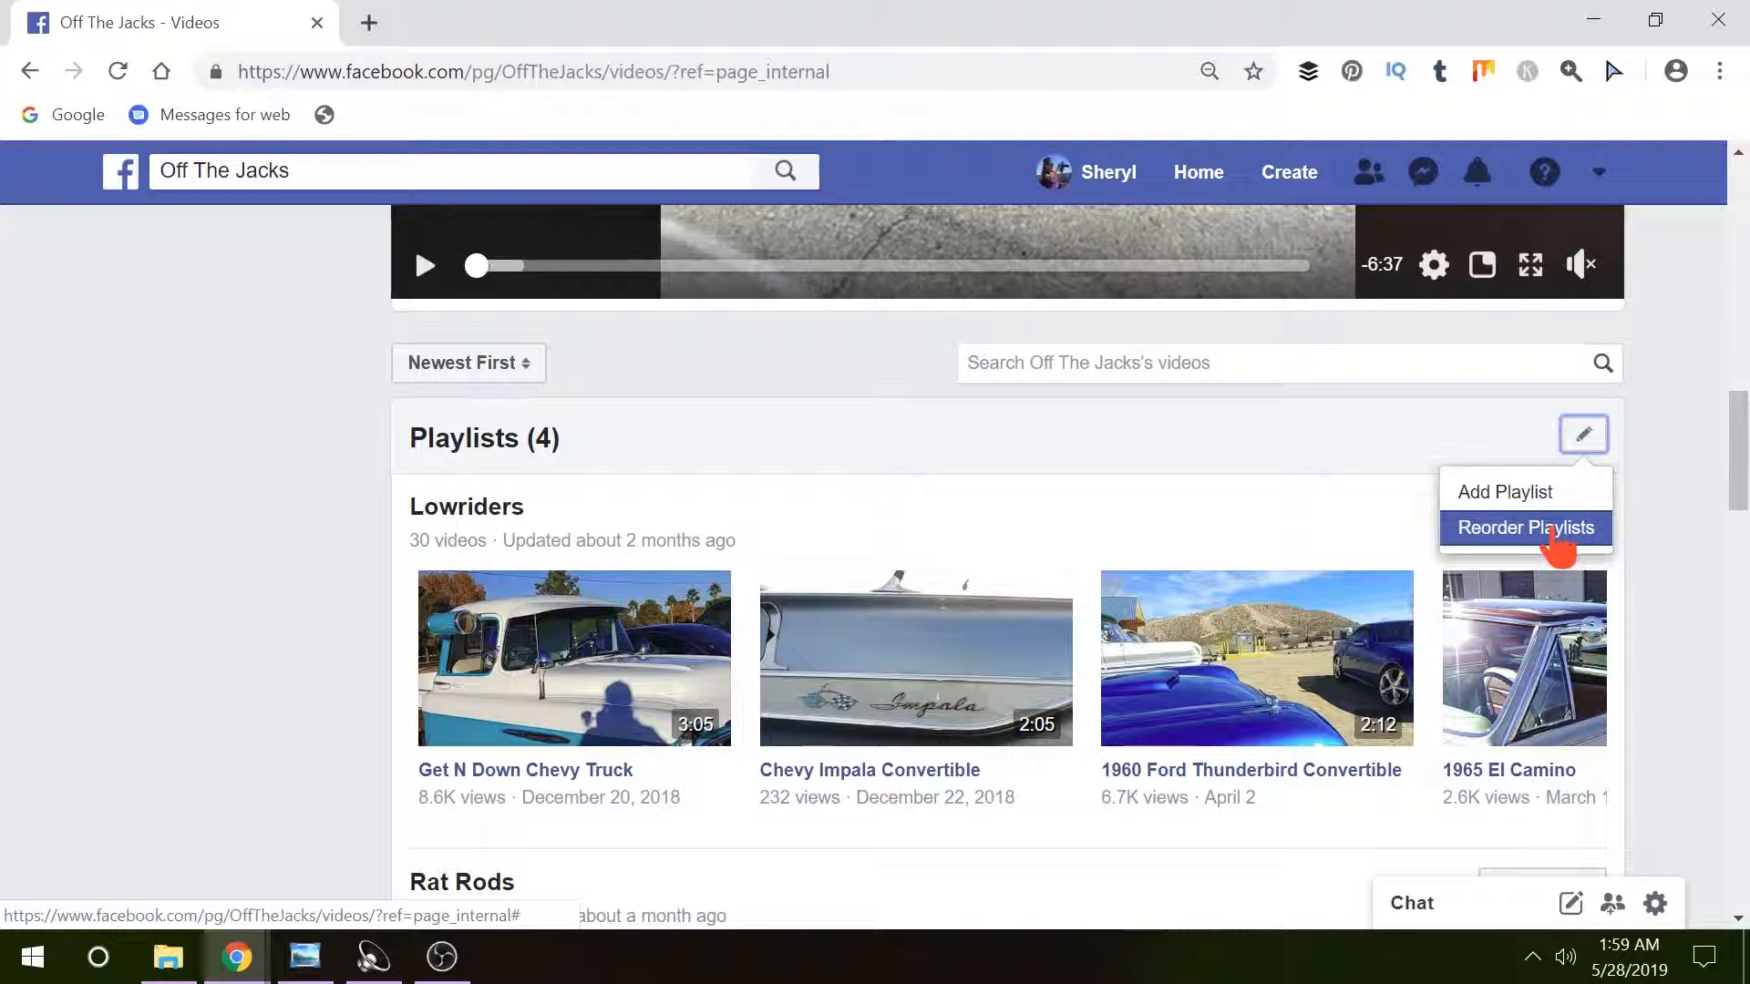
left_click(1526, 528)
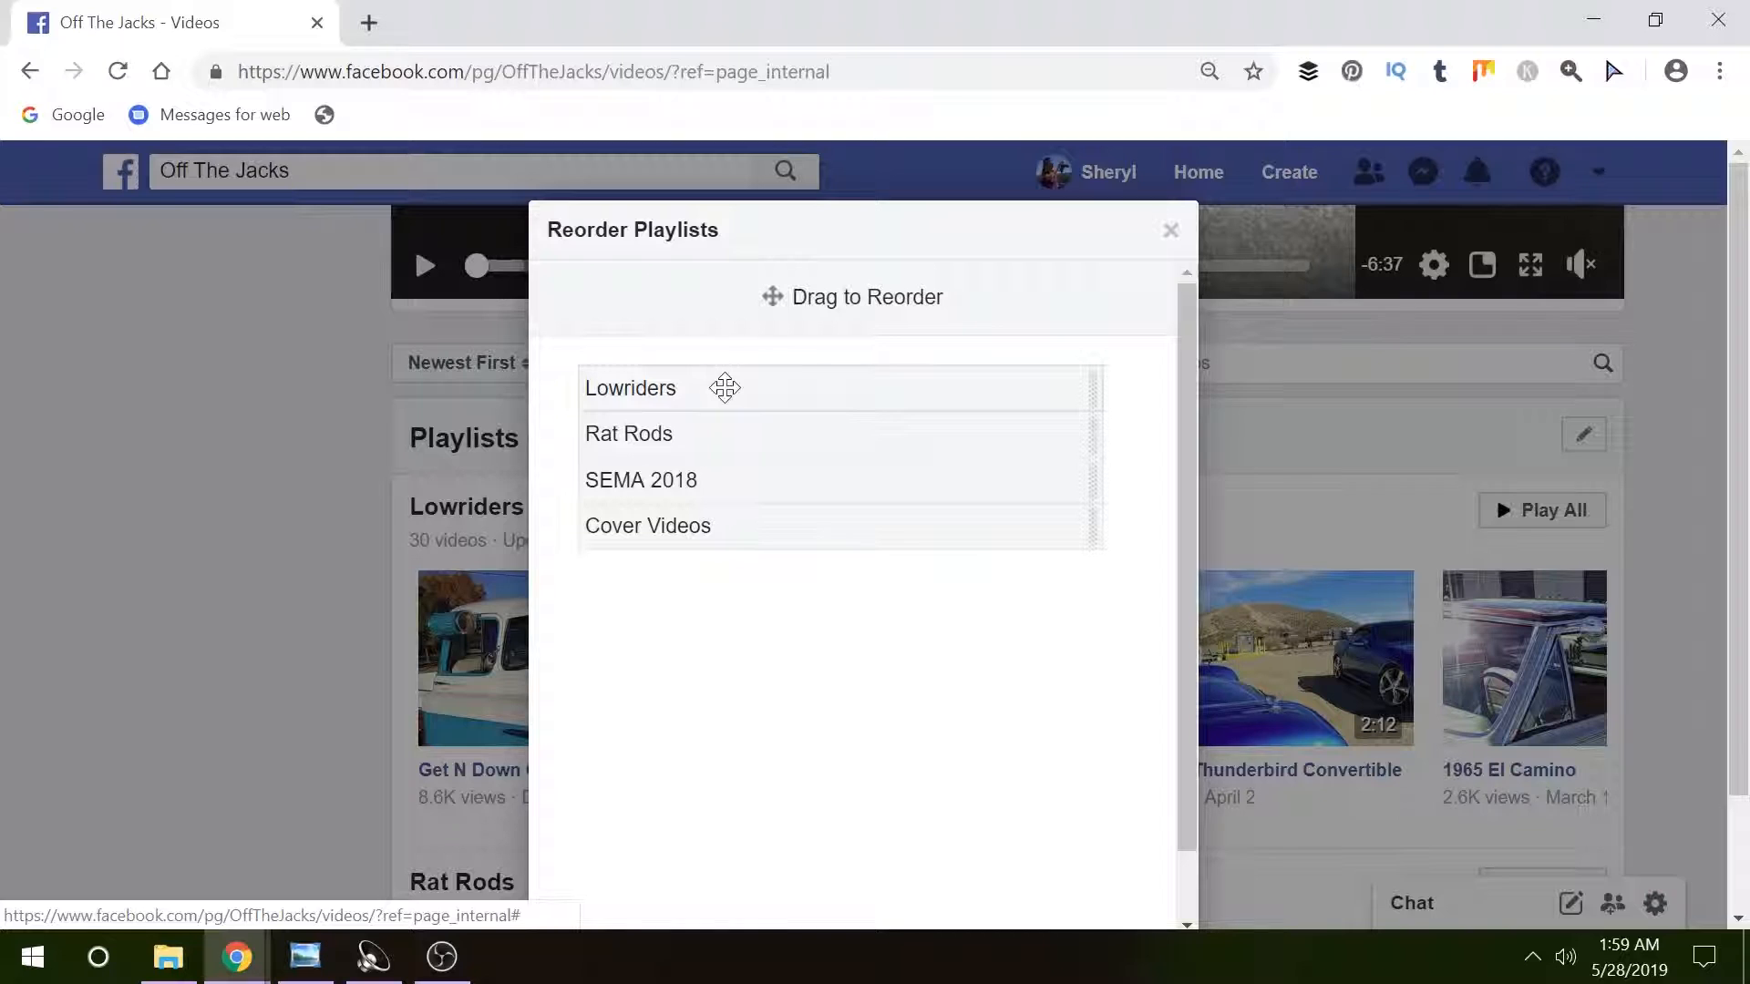
left_click_drag(723, 386, 787, 480)
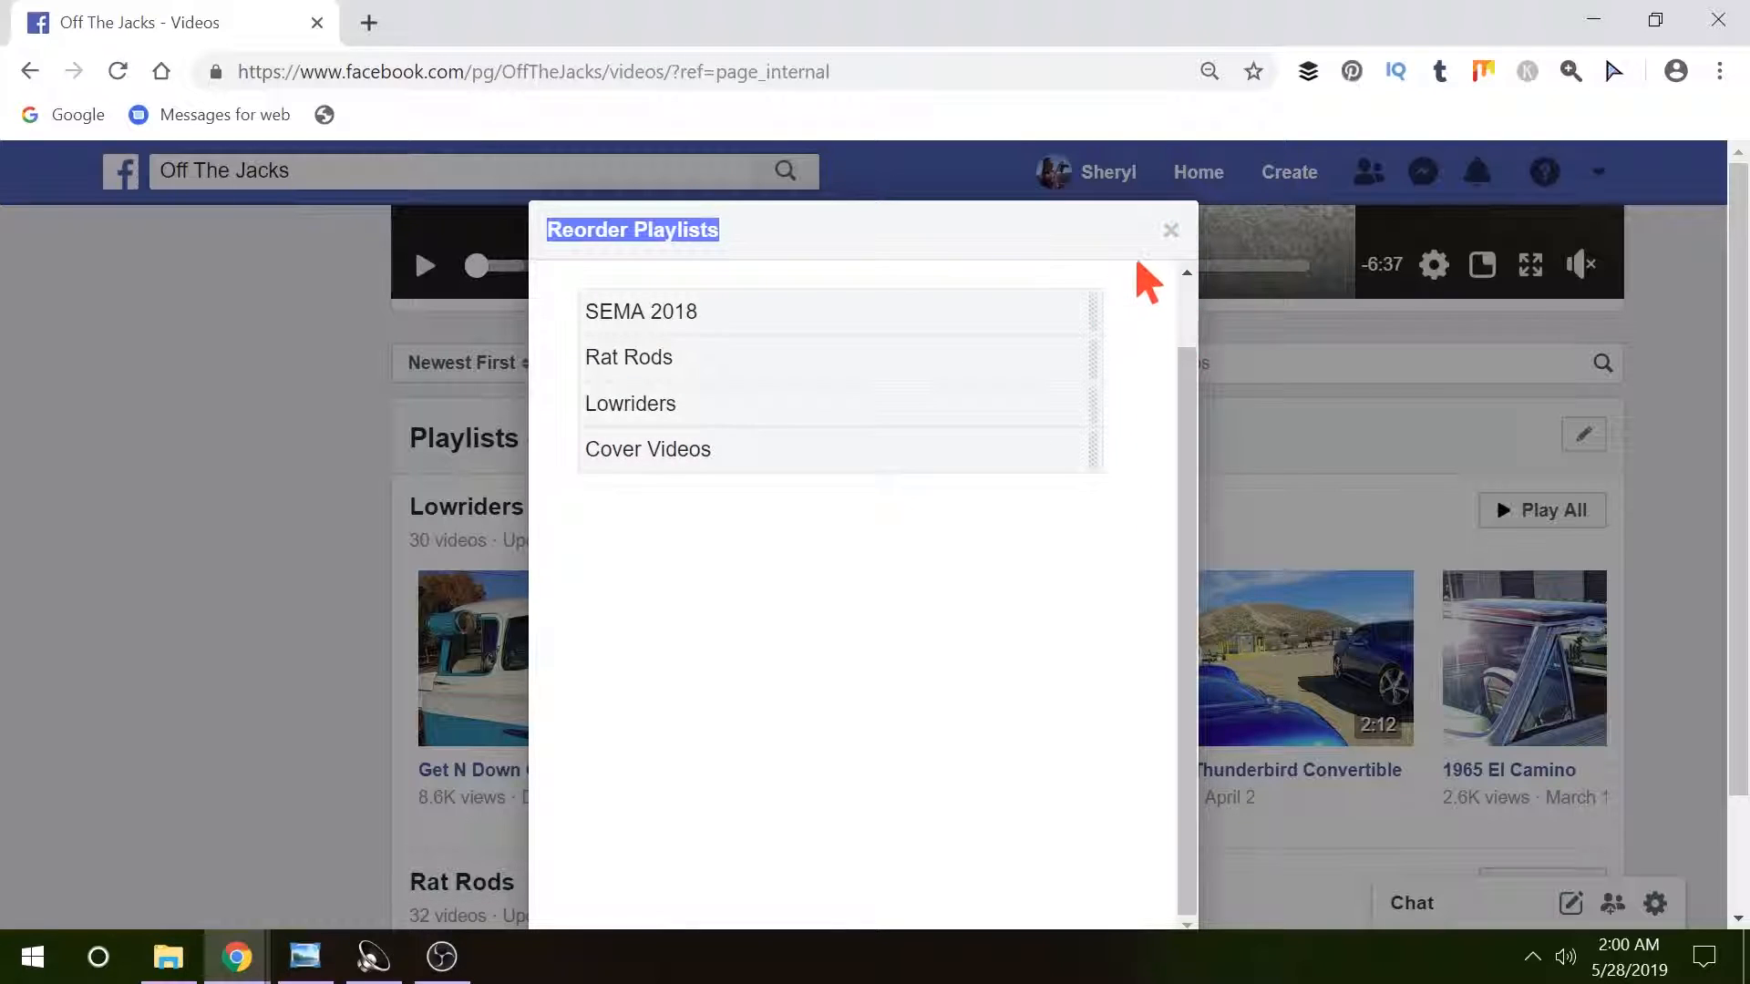
left_click(1170, 230)
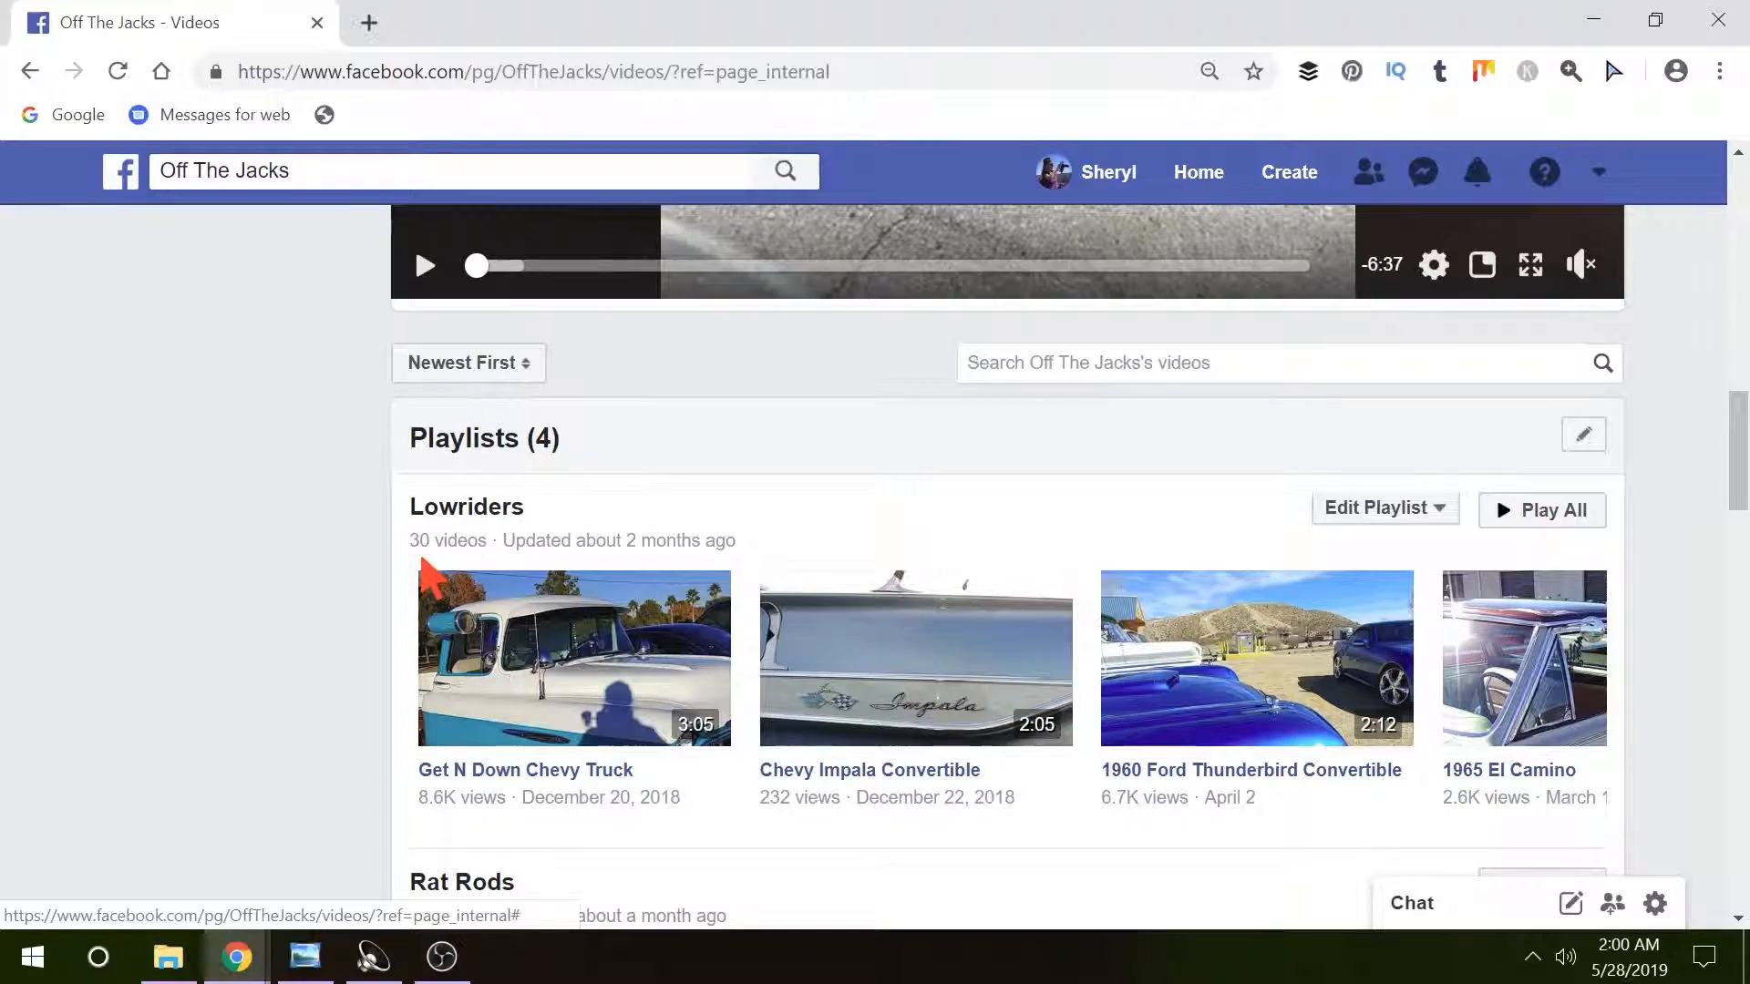
scroll("down", 3)
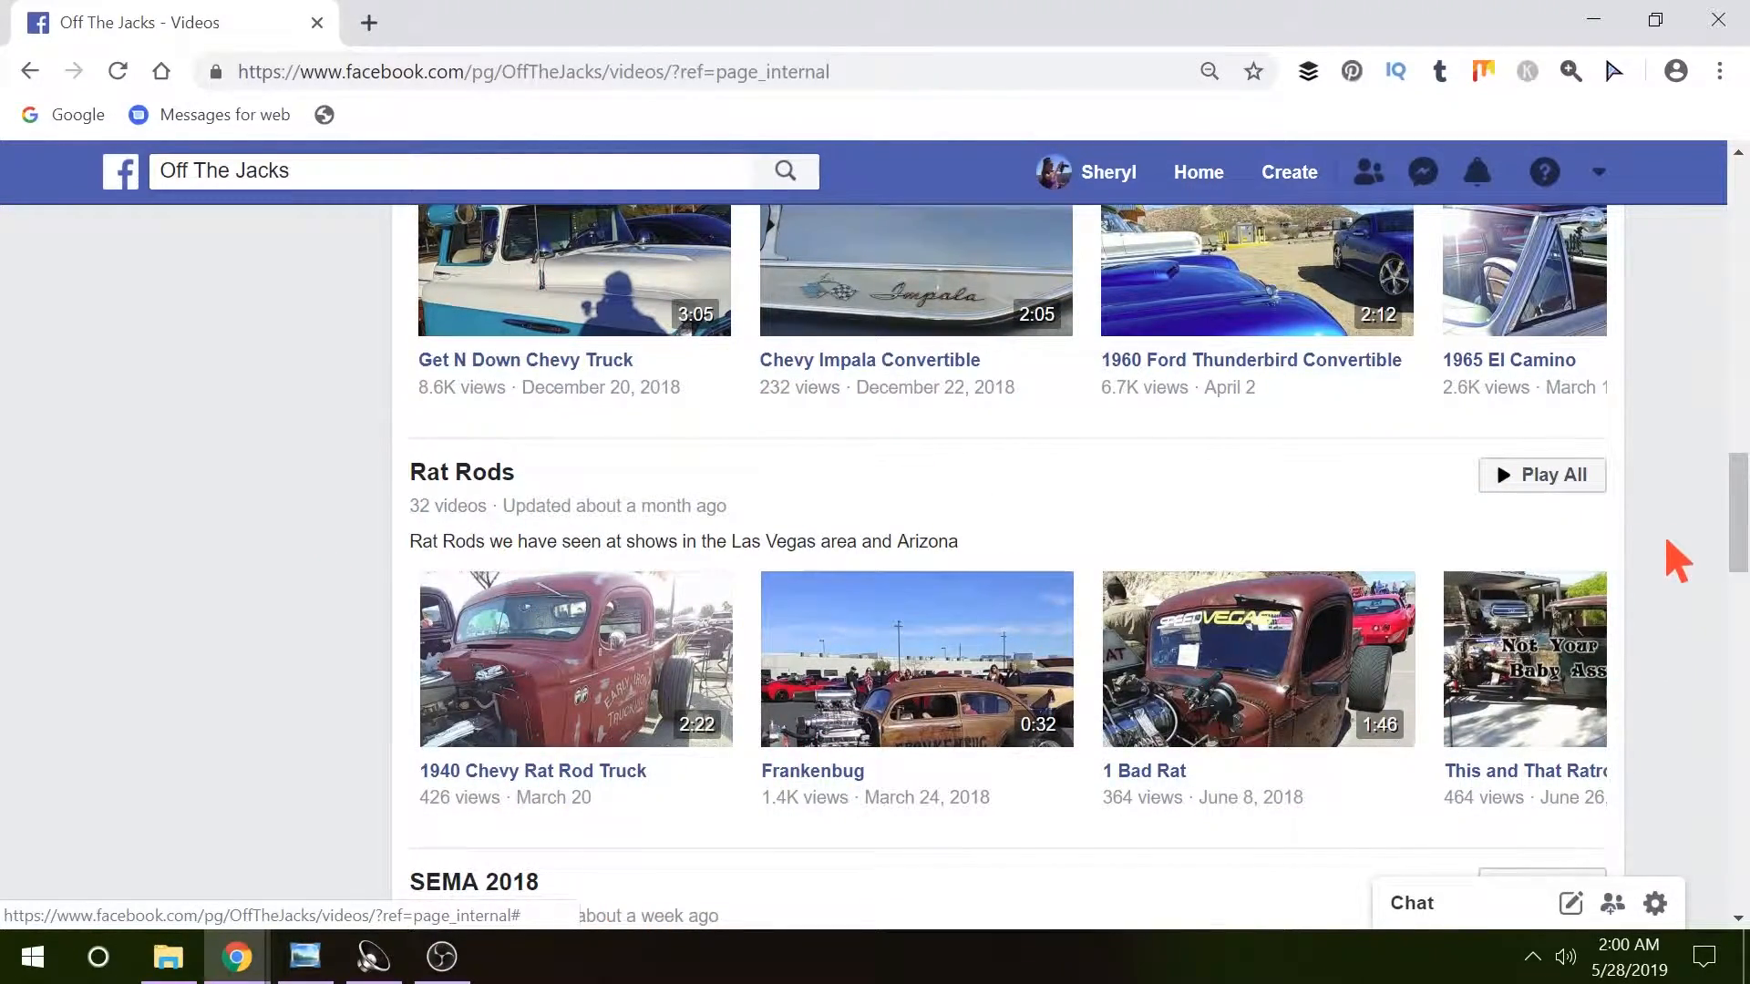
scroll("up", 3)
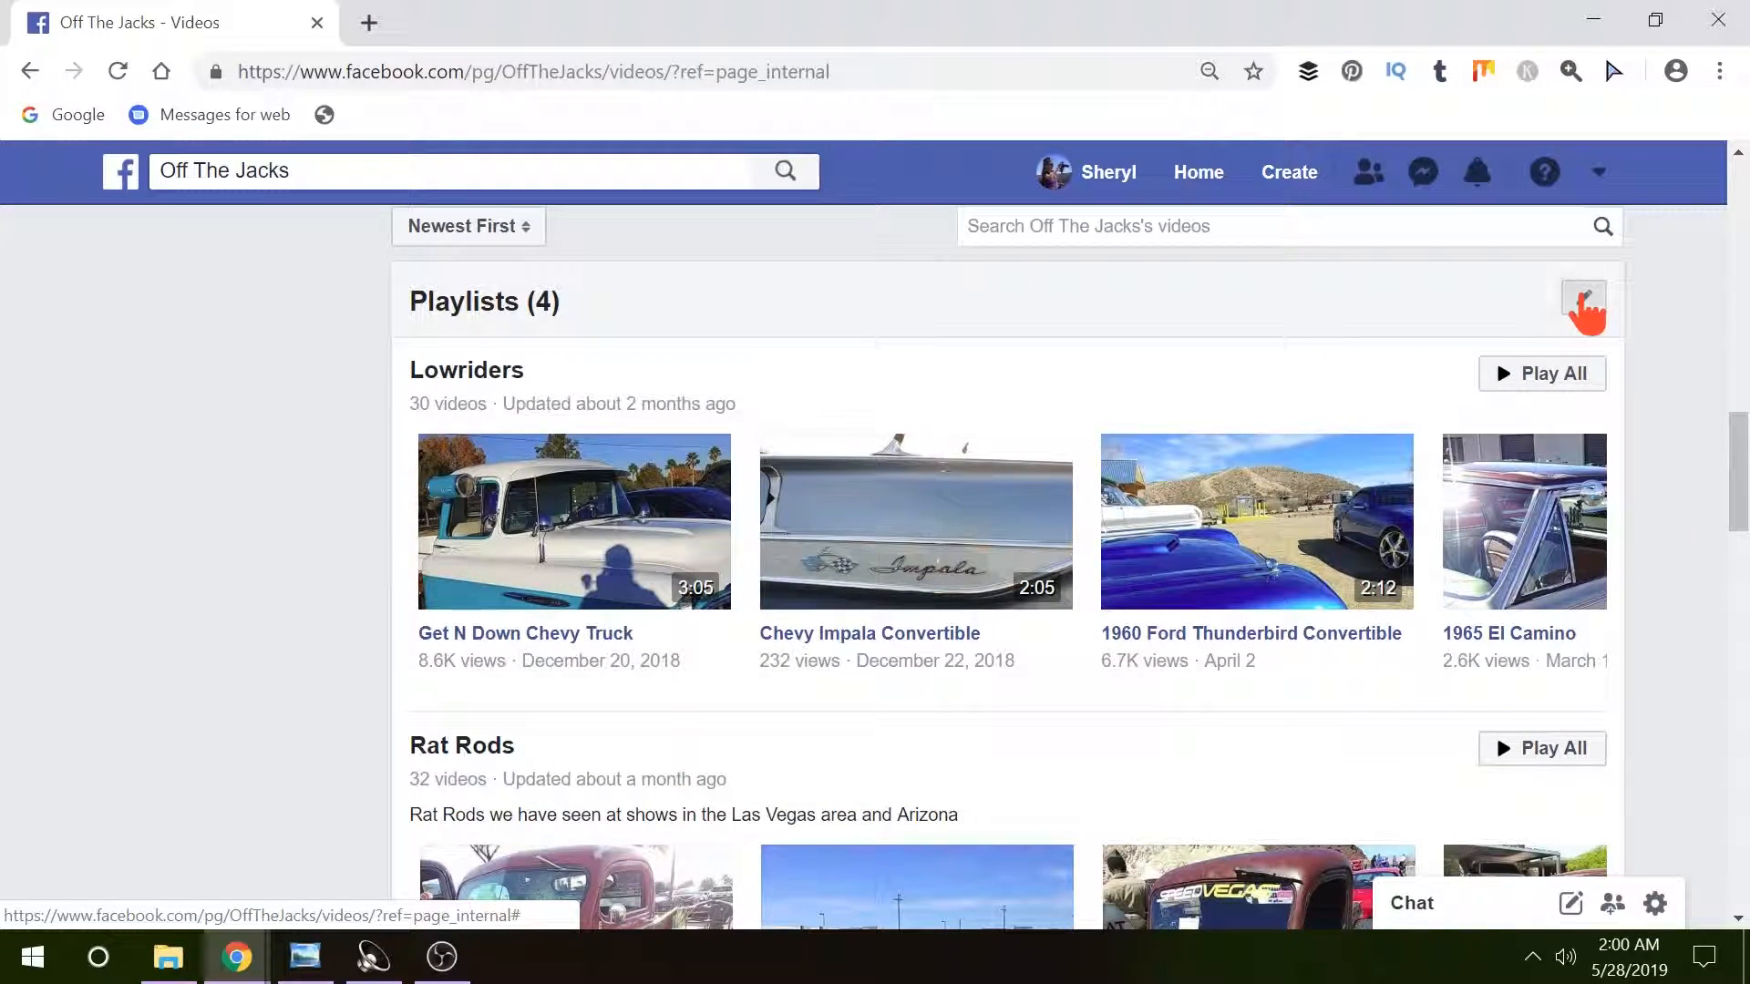
left_click(1582, 297)
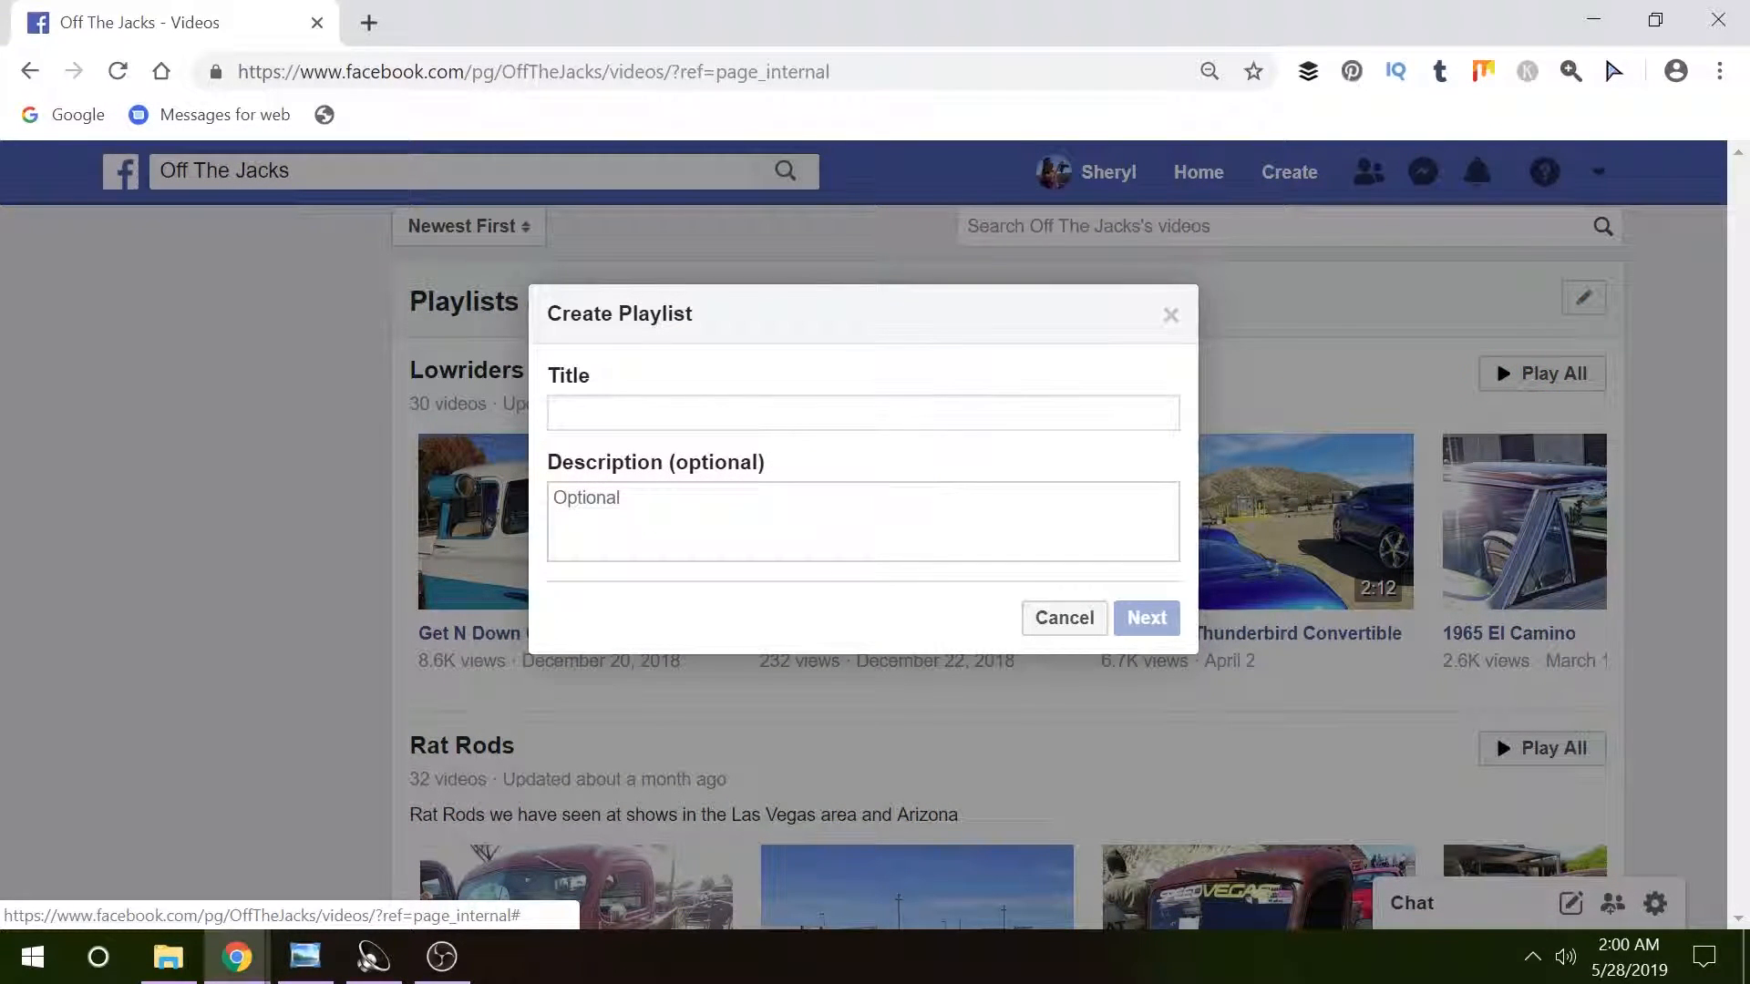
left_click(863, 414)
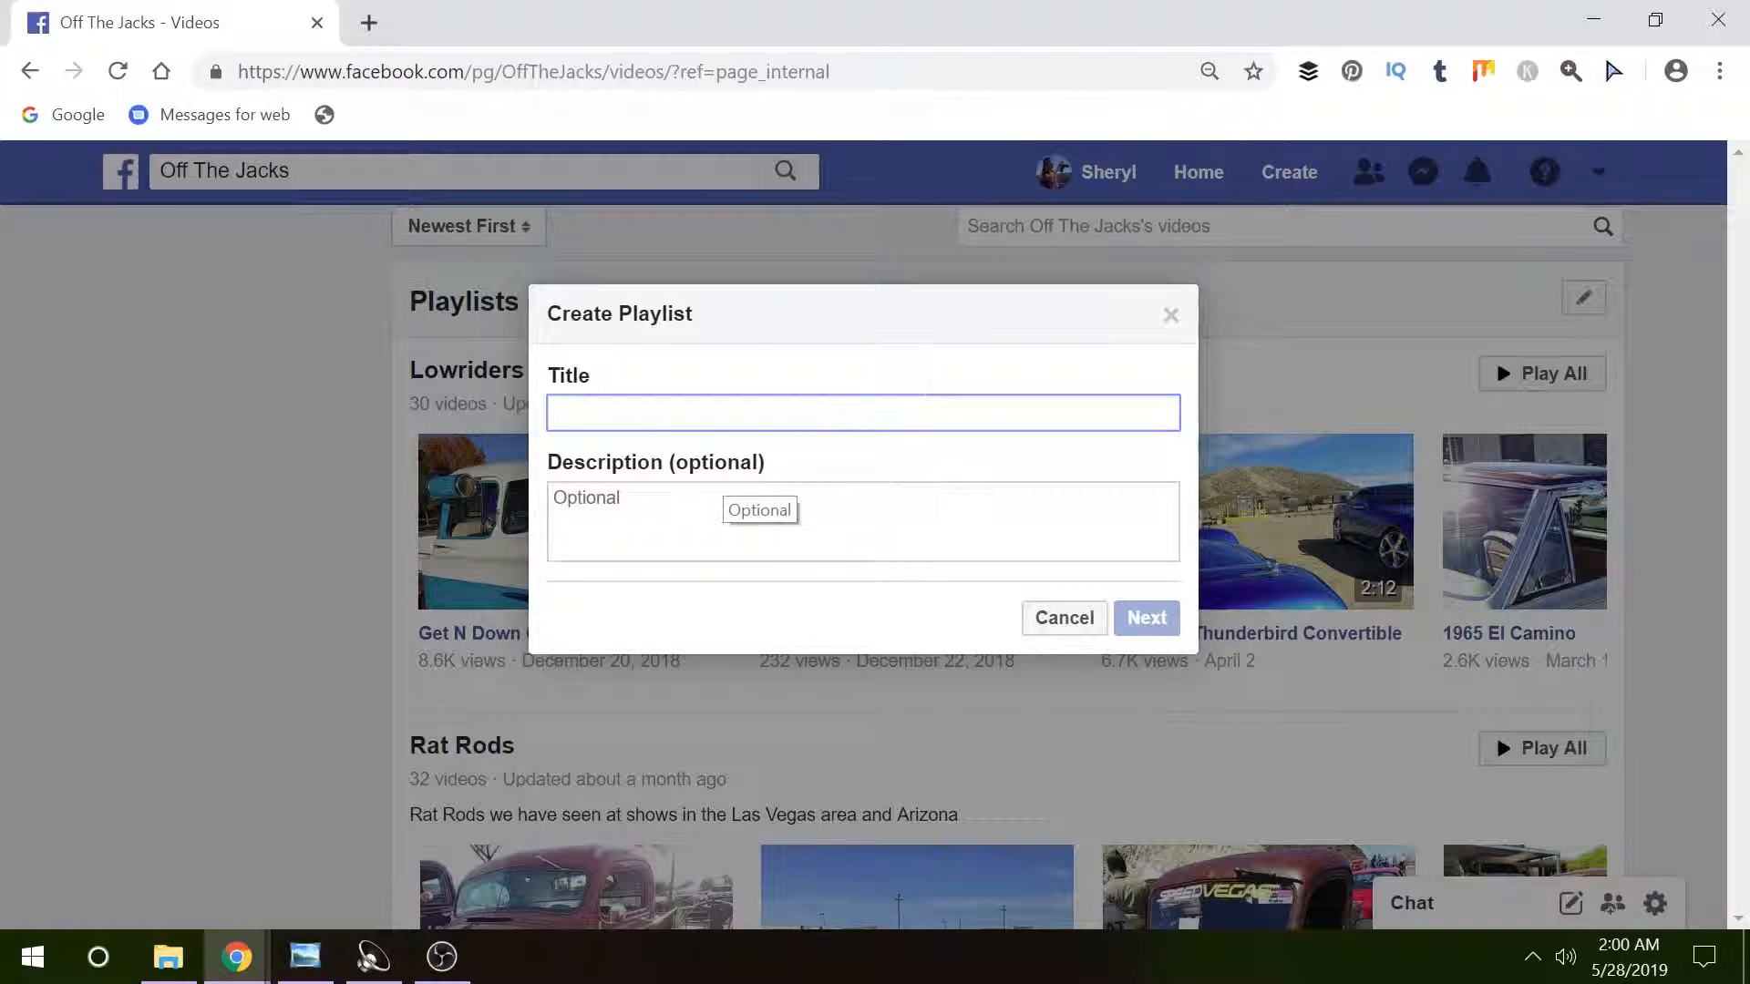
left_click(860, 412)
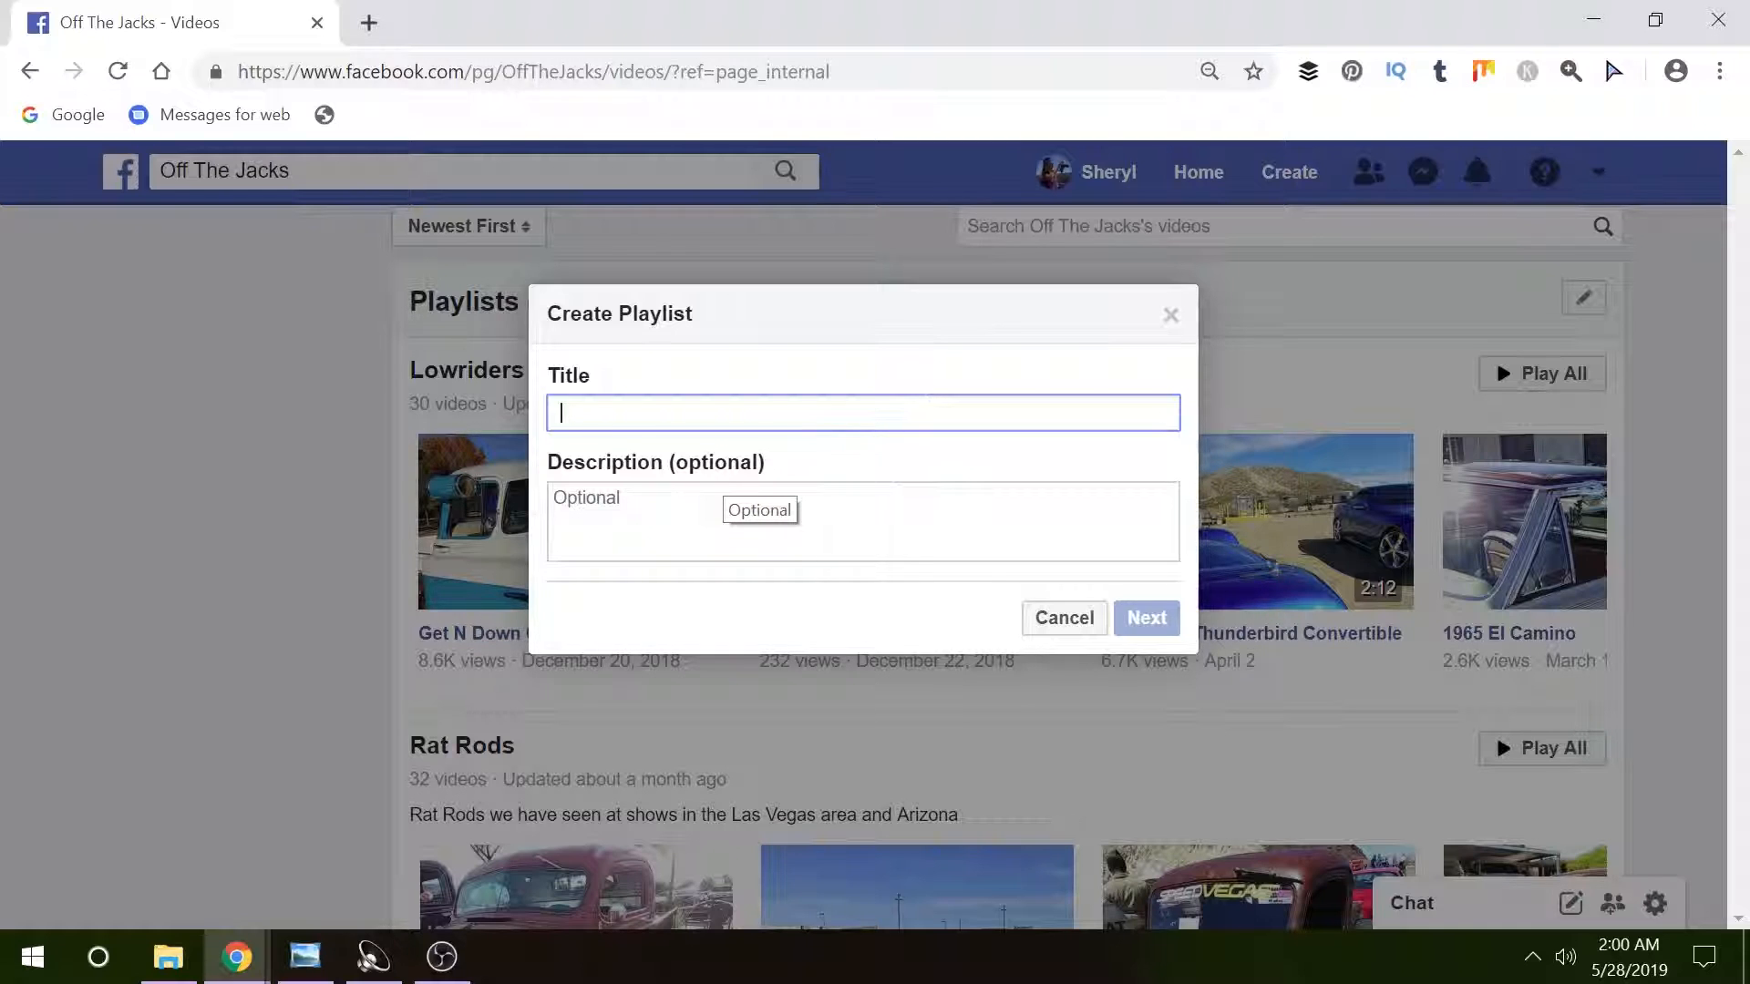
left_click(862, 521)
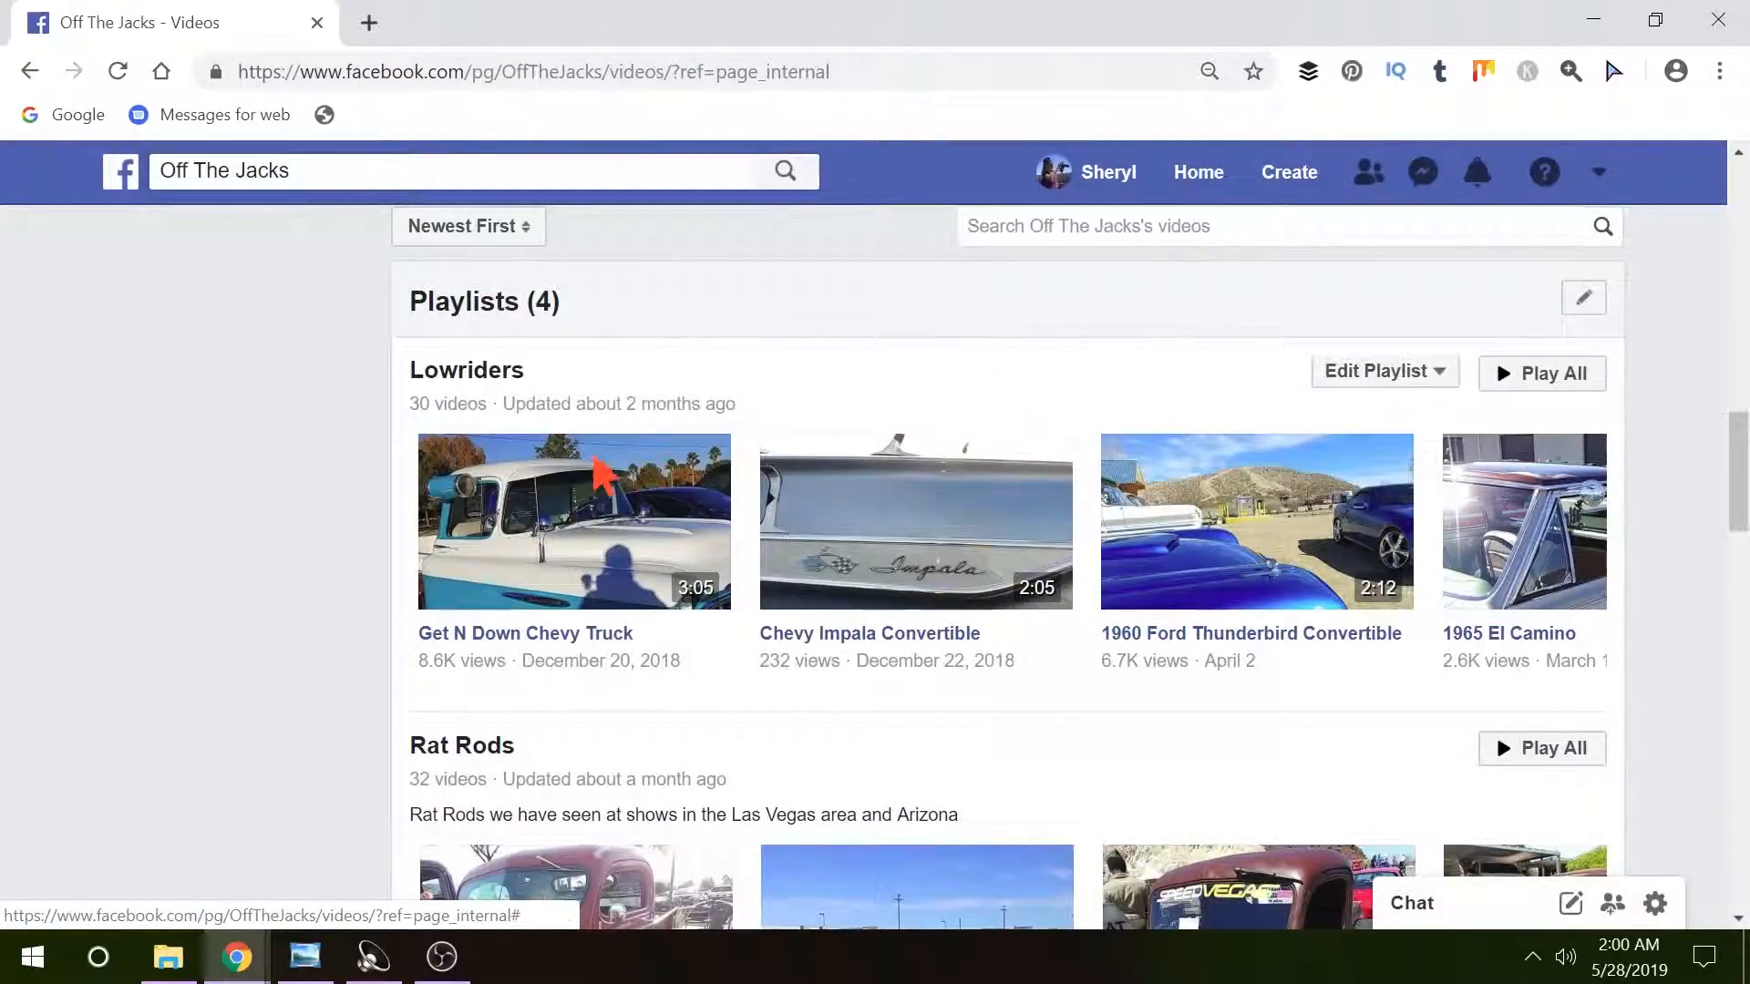
scroll("down", 3)
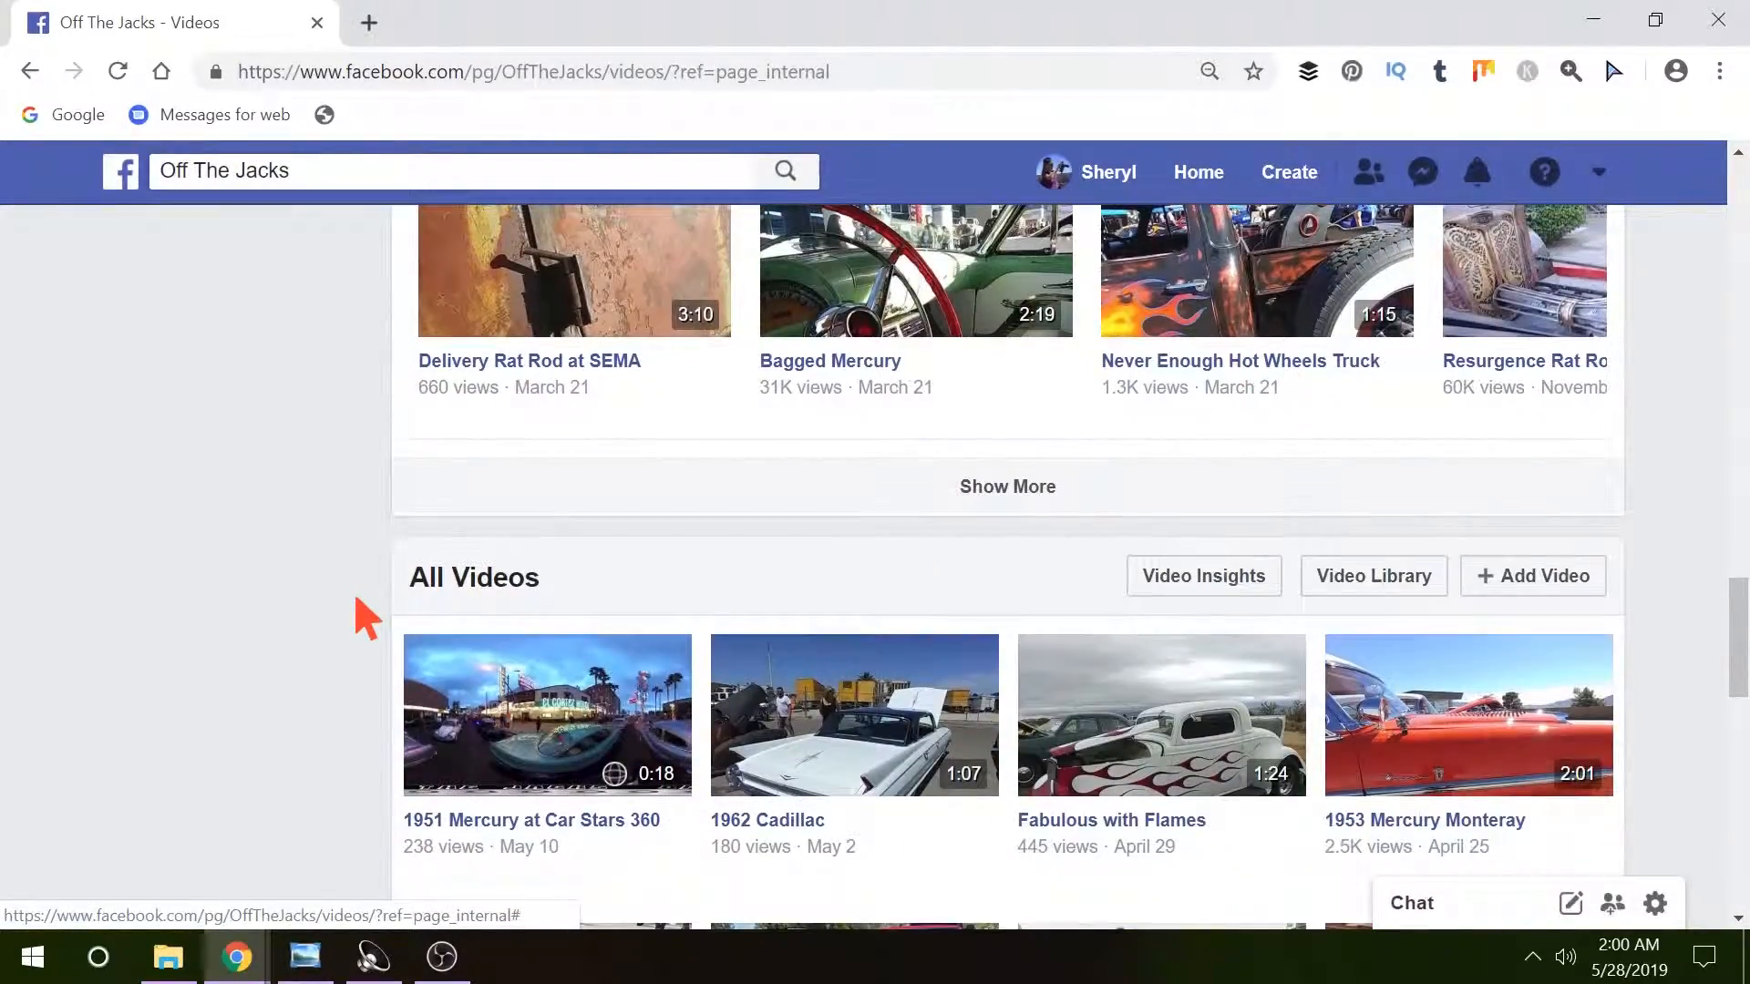
scroll("down", 3)
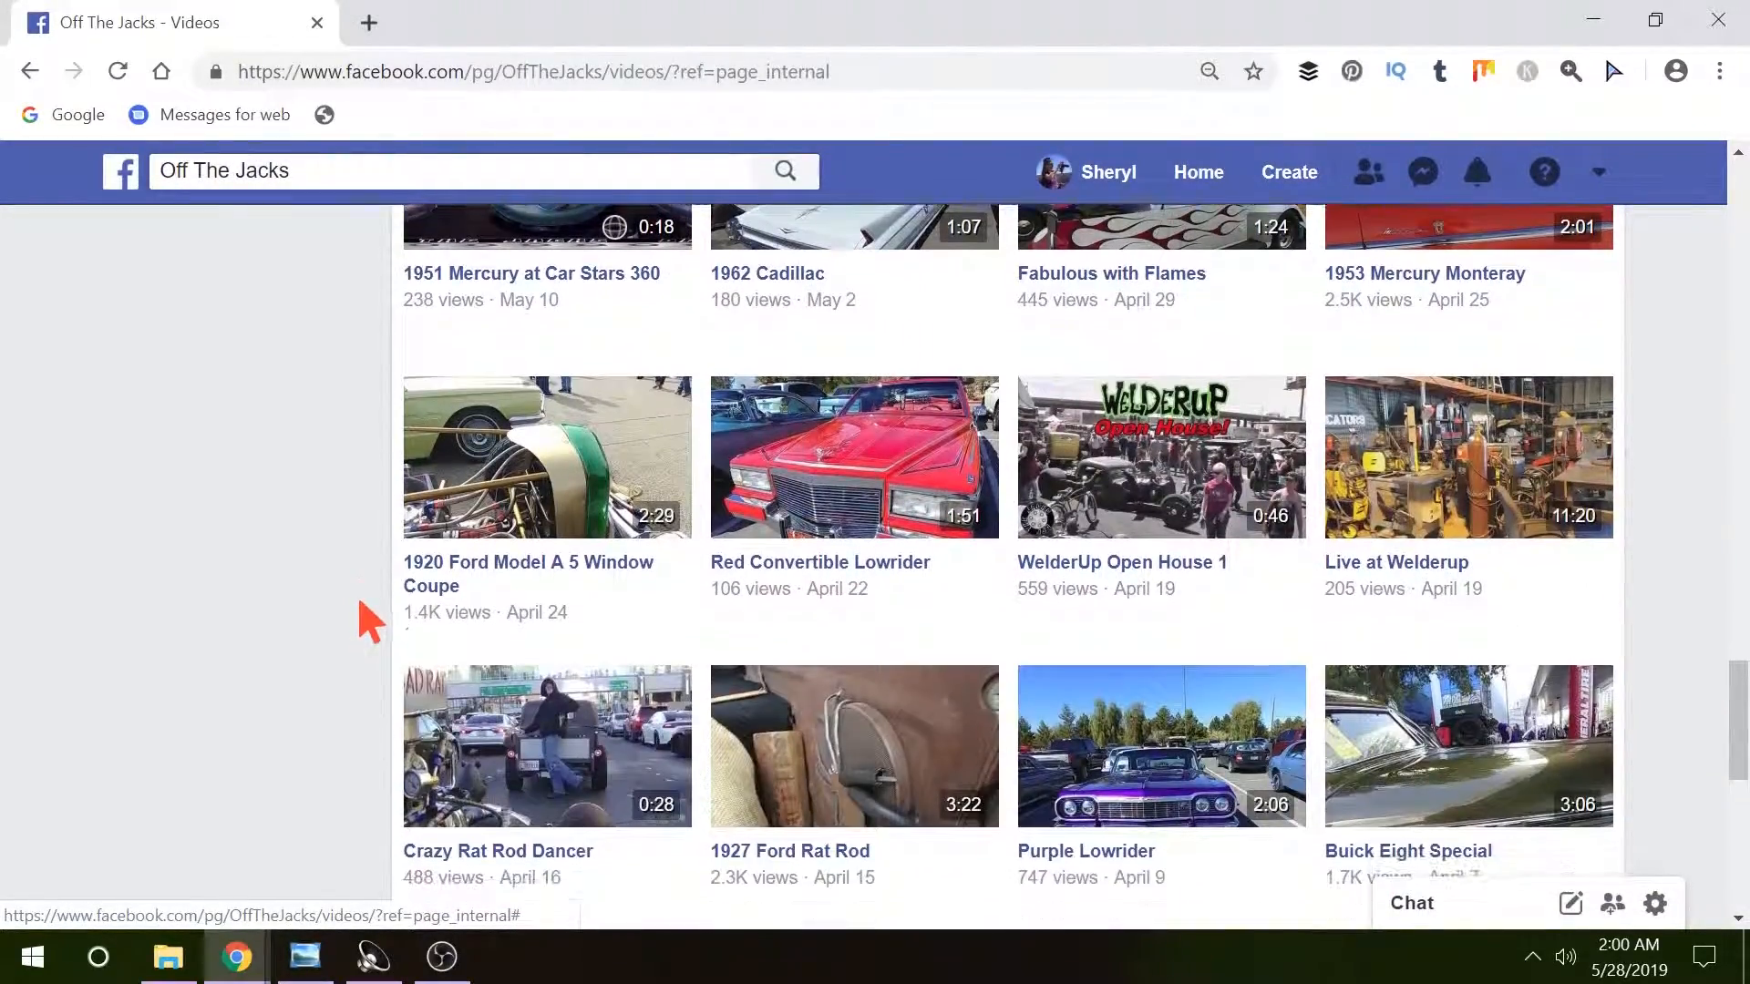
scroll("down", 3)
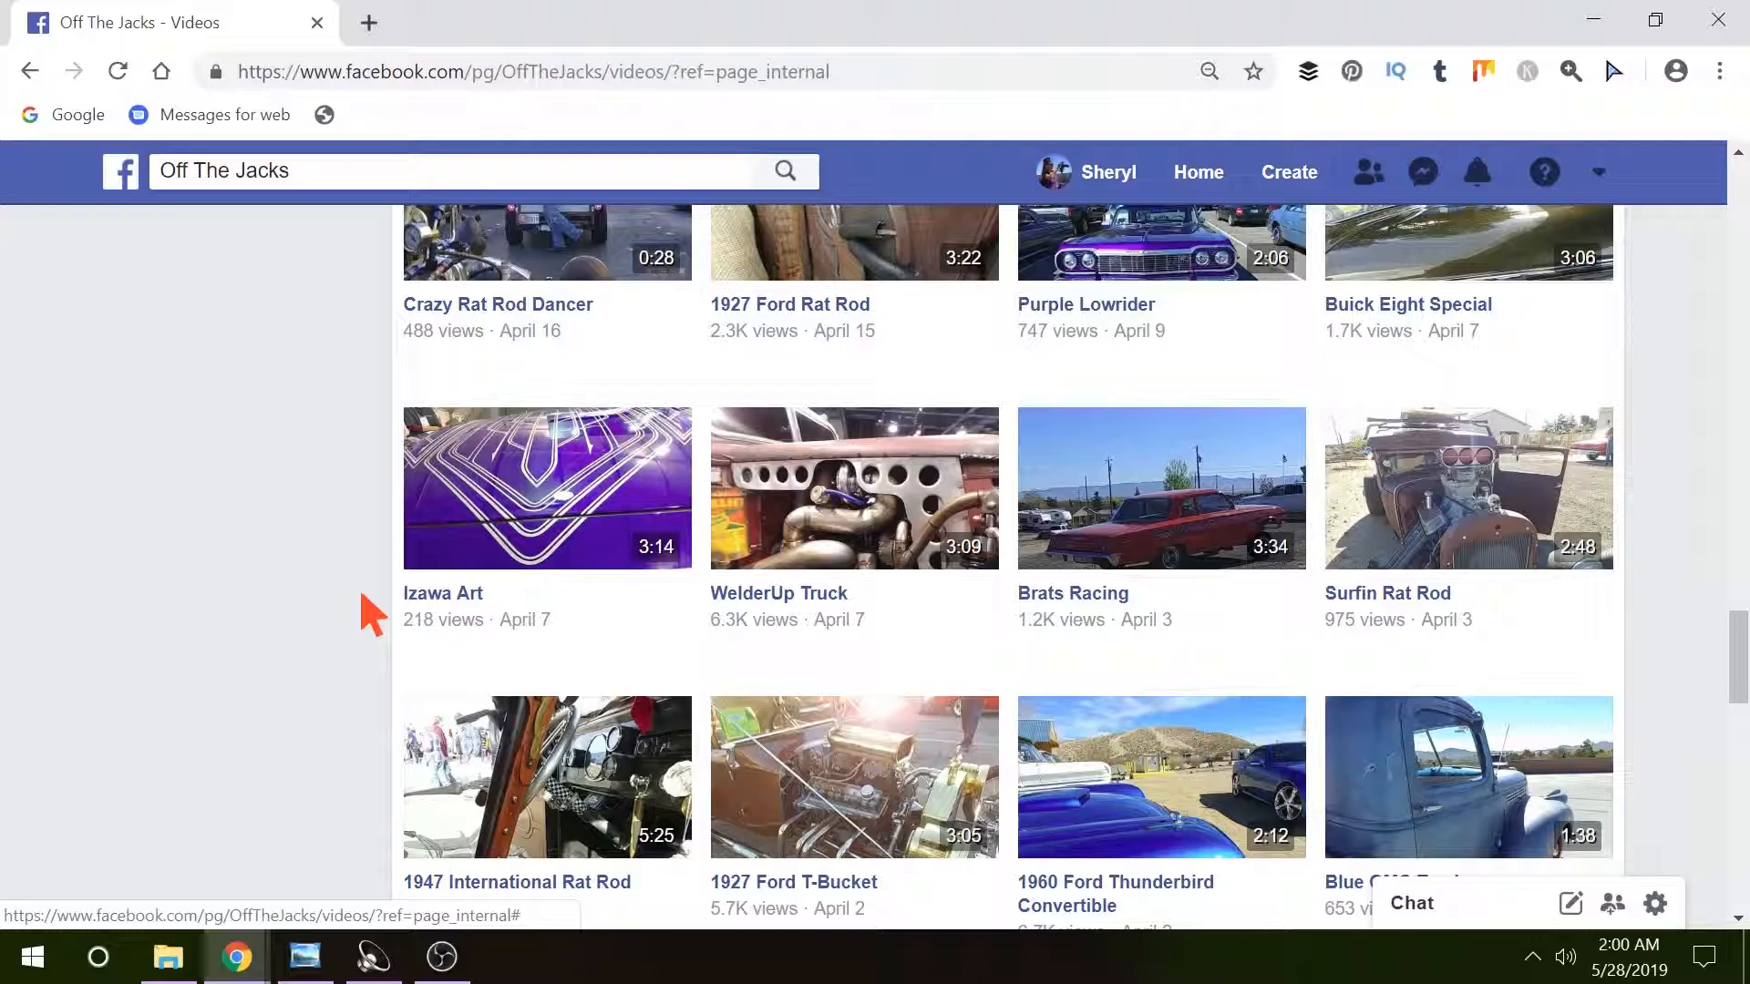
scroll("down", 3)
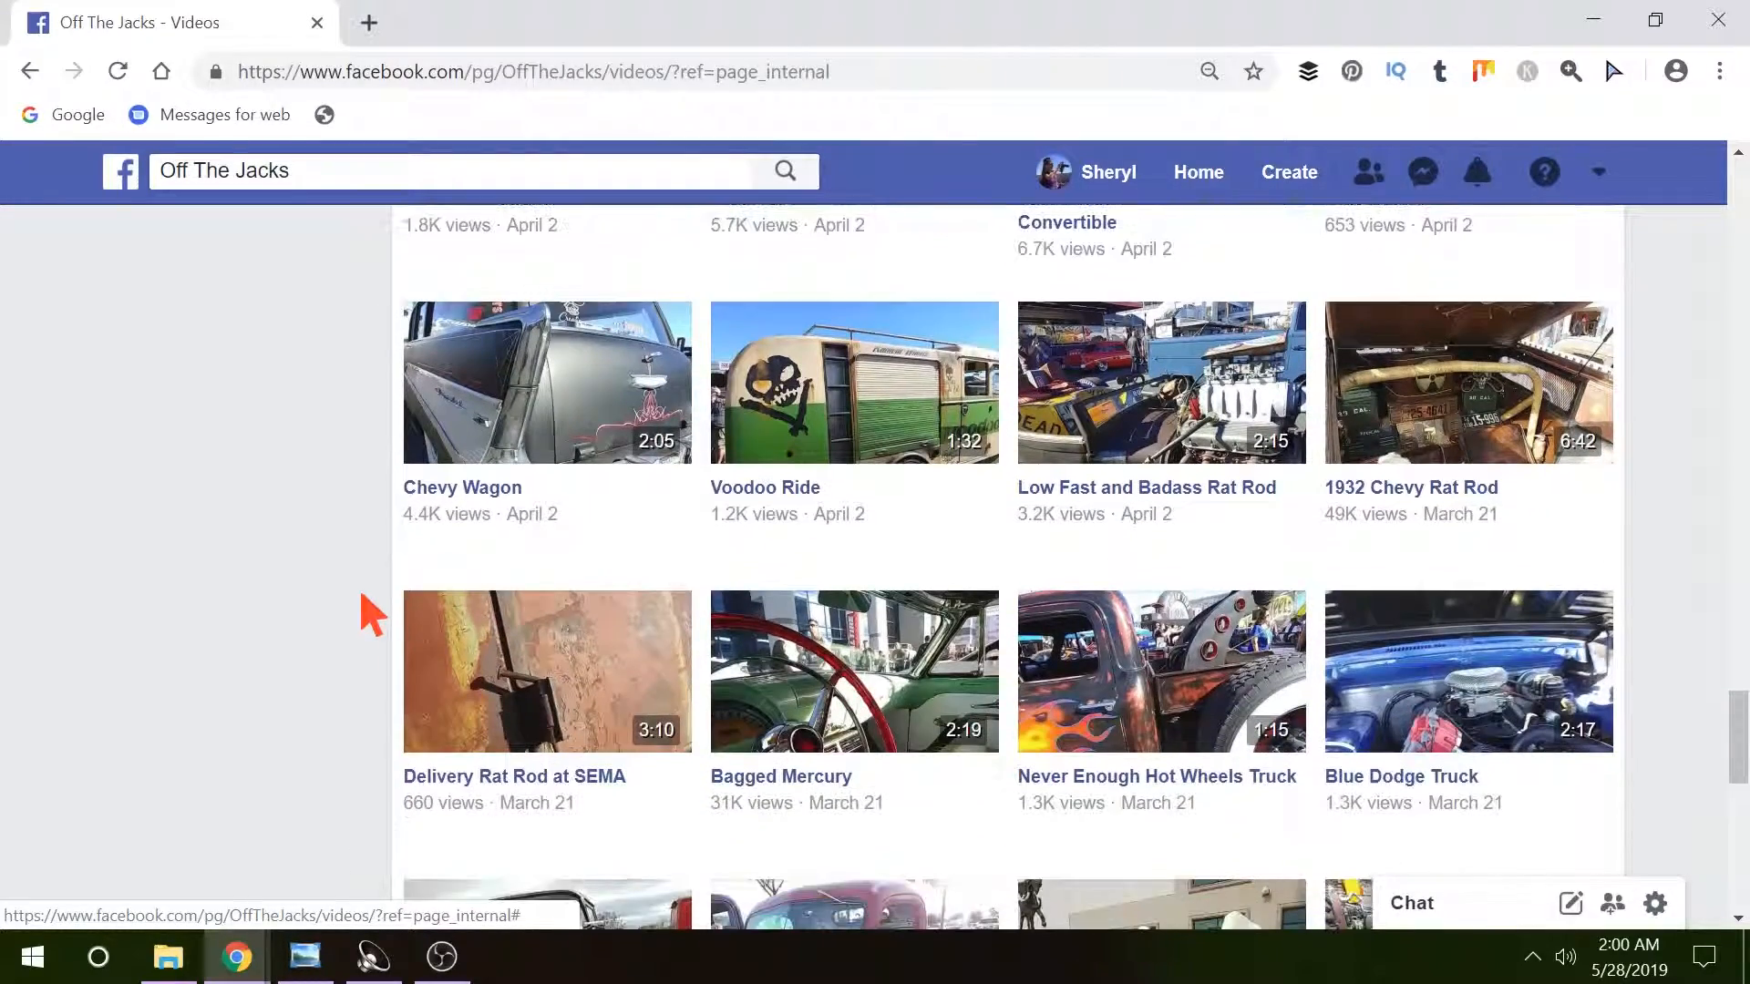
scroll("down", 3)
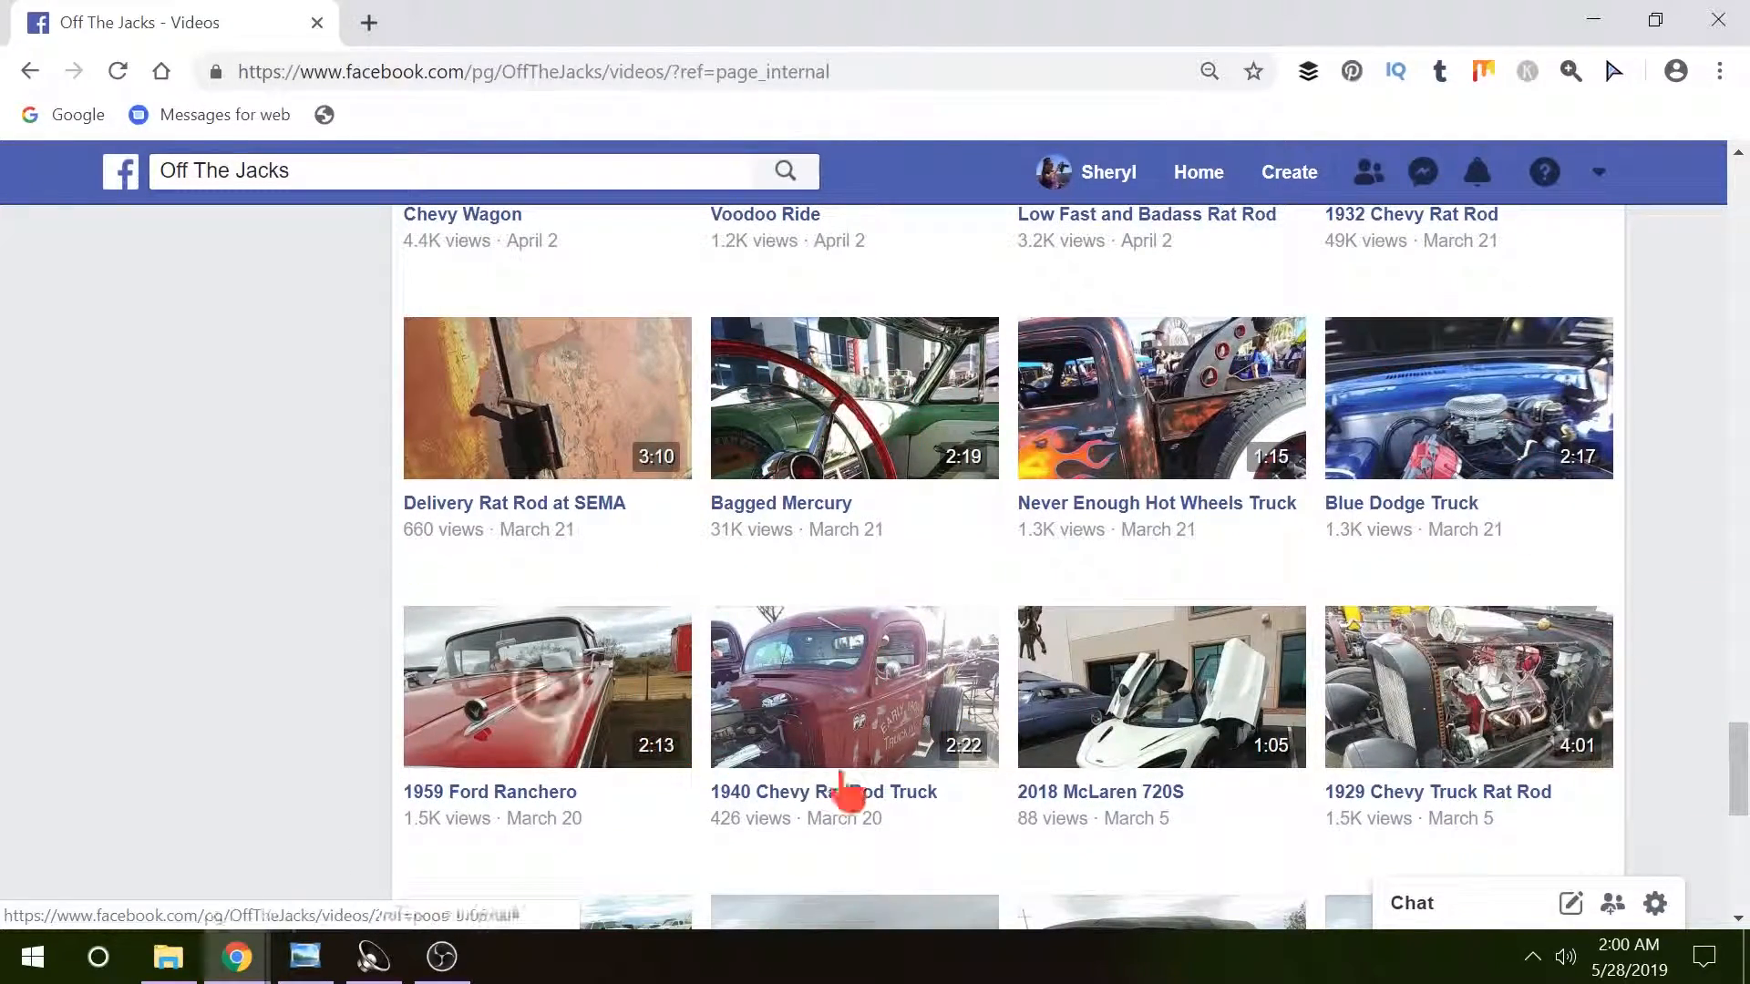
scroll("down", 3)
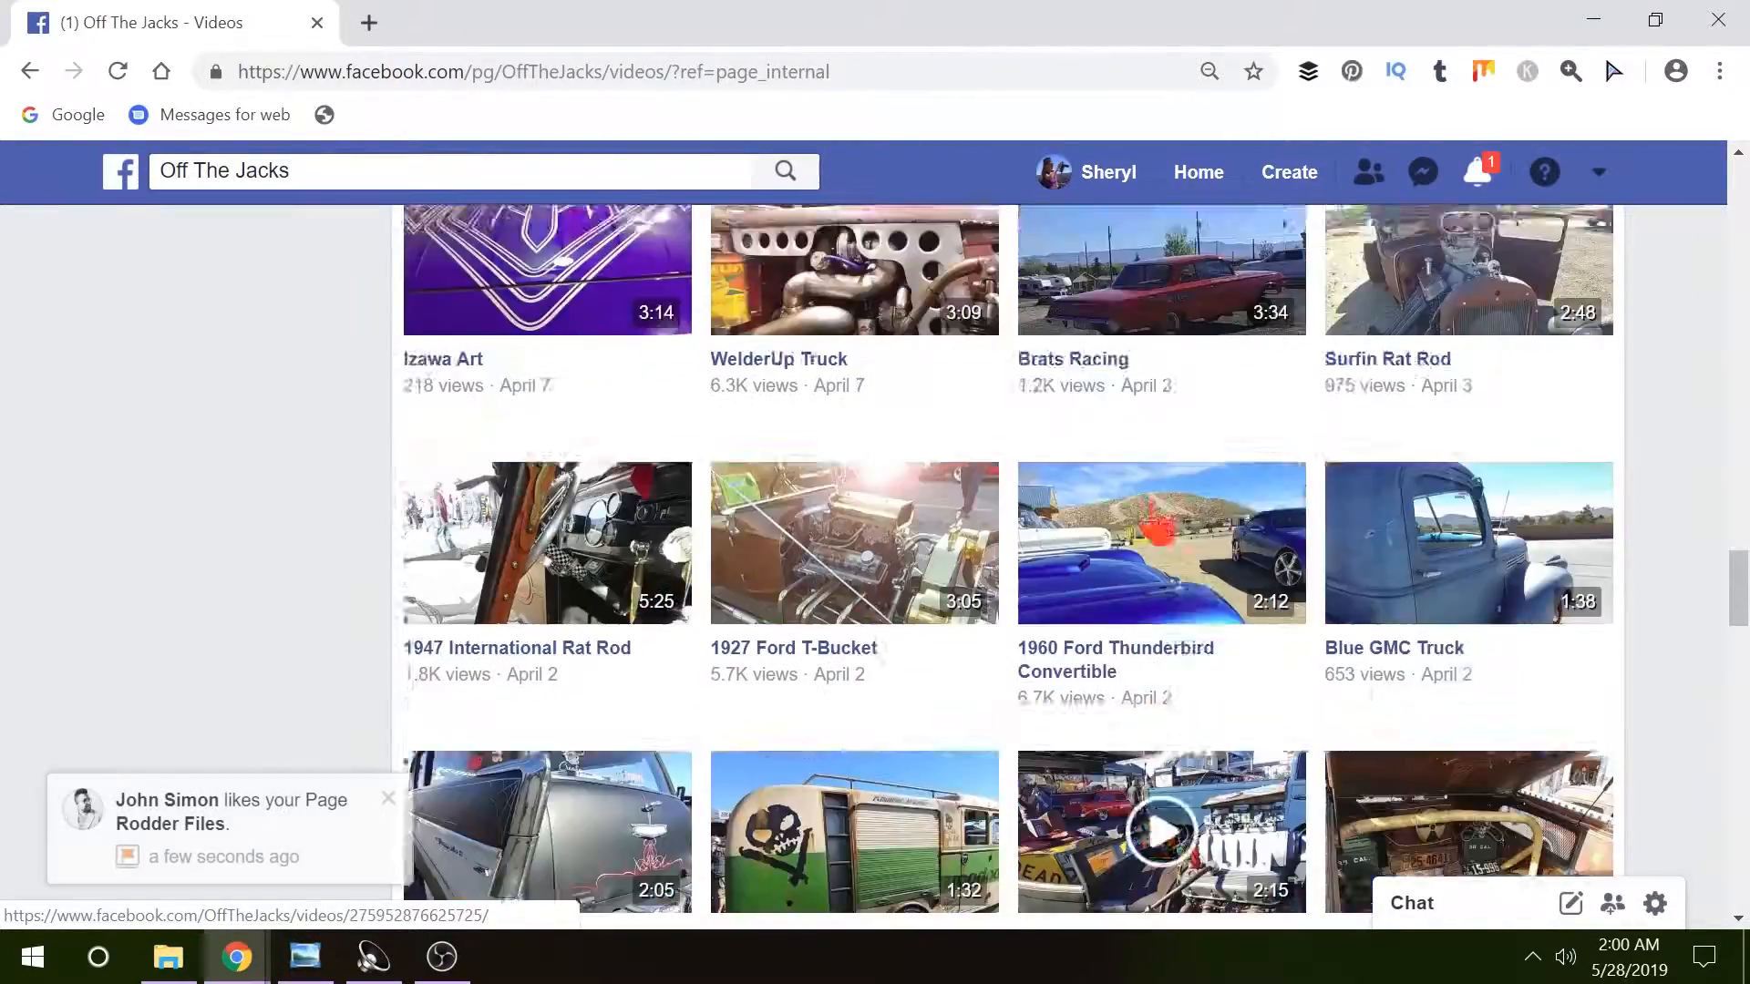
scroll("down", 3)
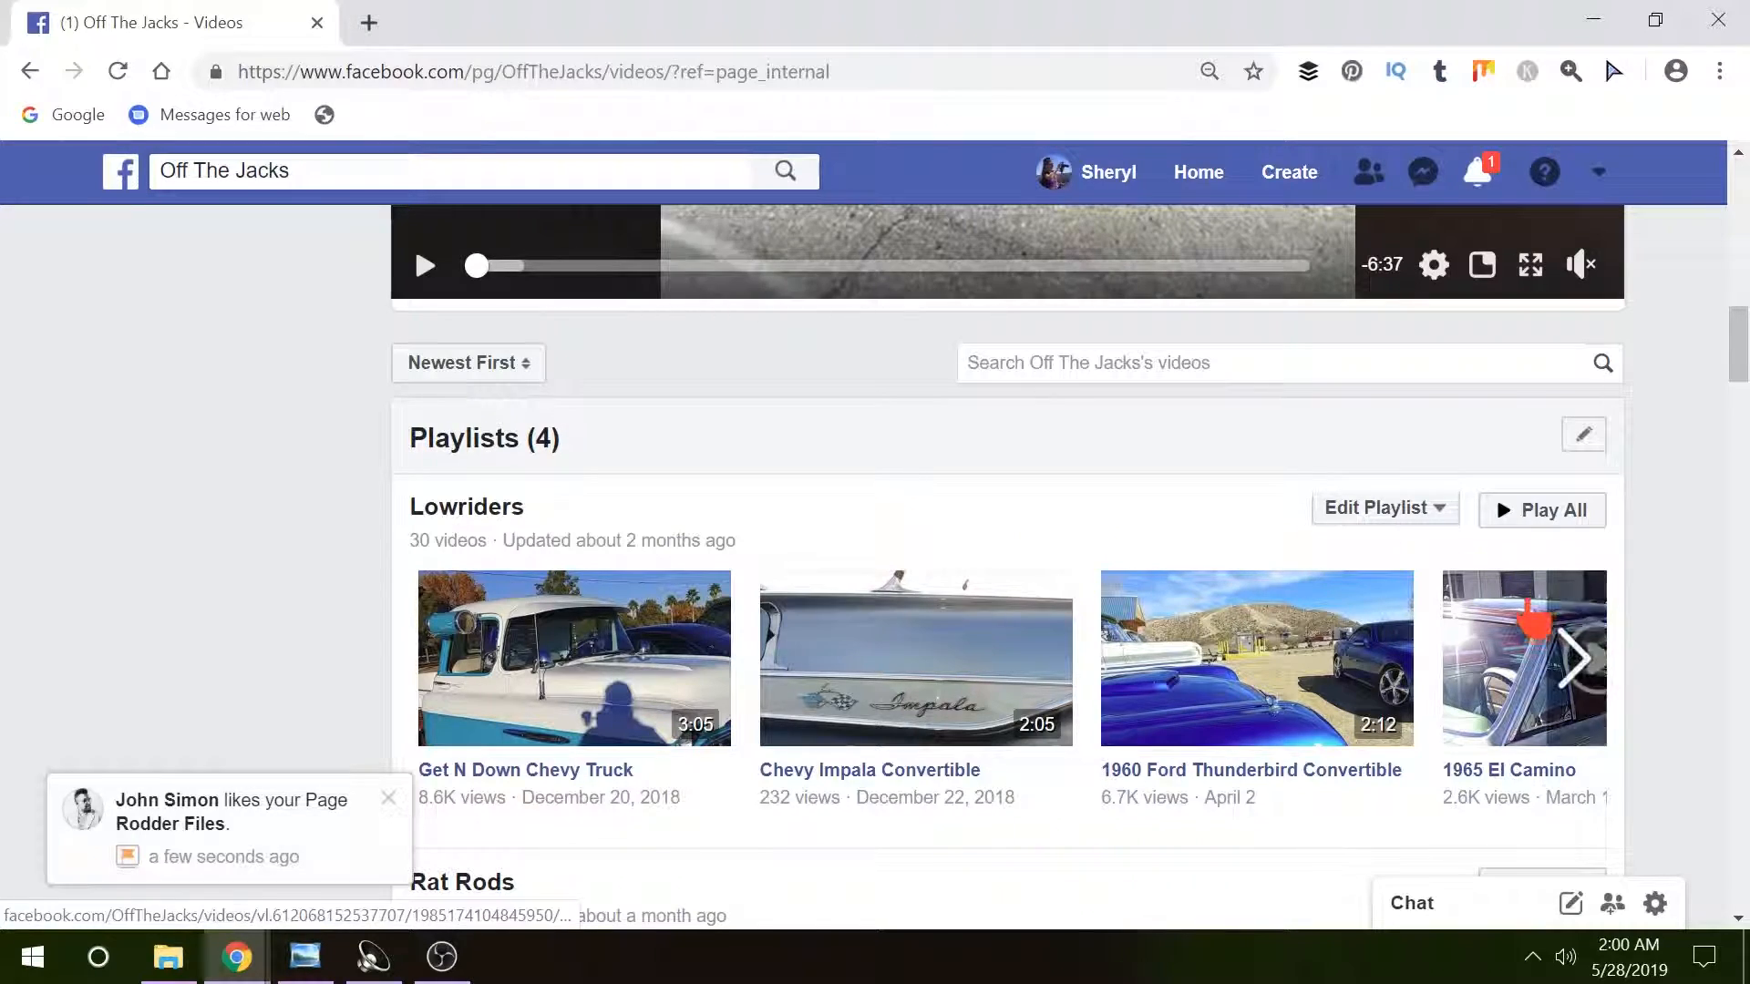
scroll("down", 3)
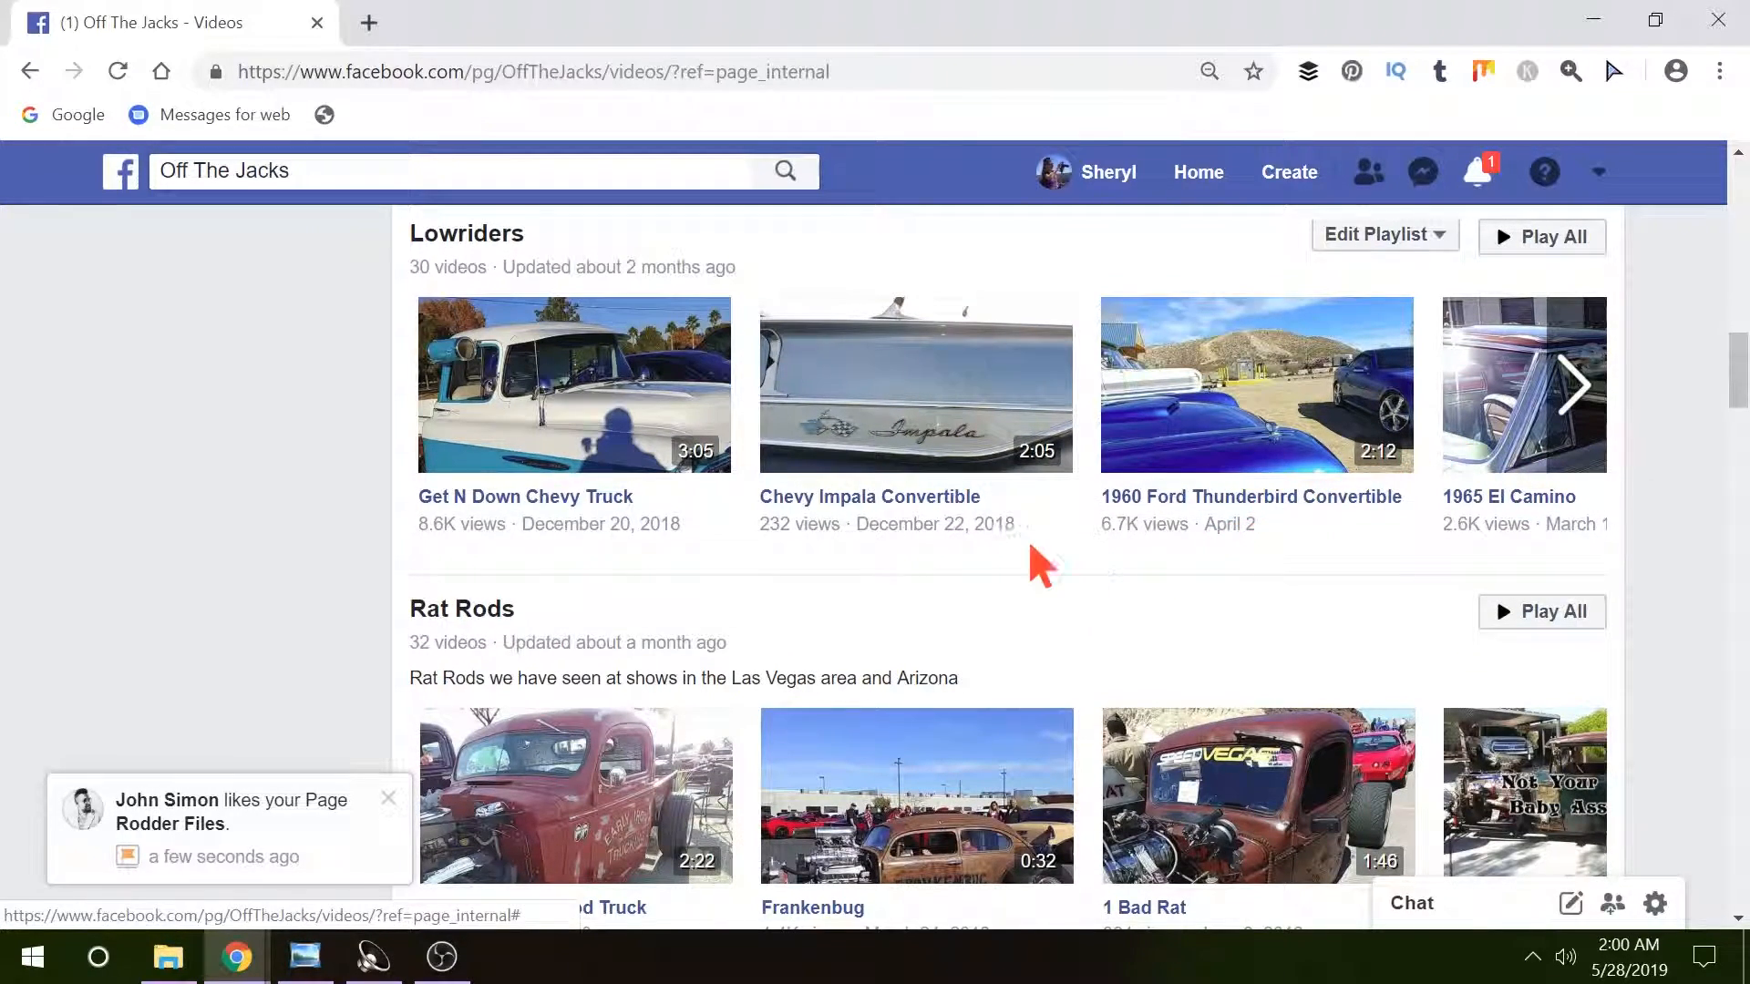